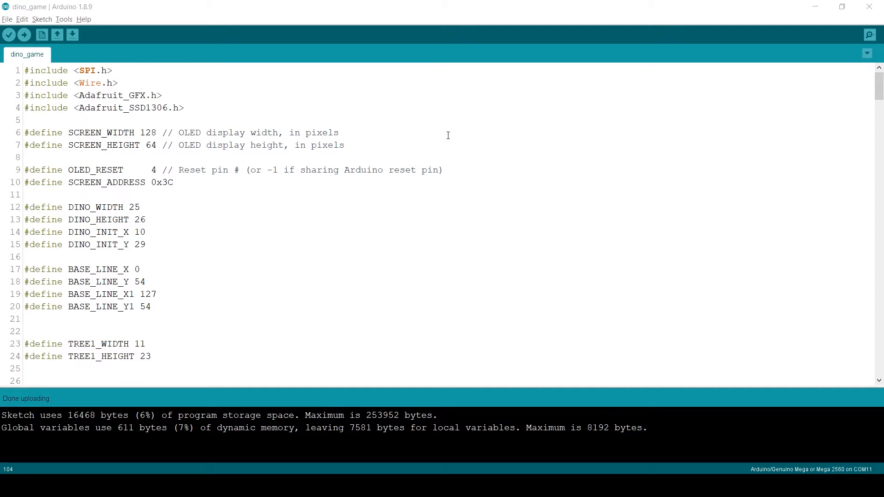
Create a new empty sketch and save it under the name dine_game
left_click(24, 35)
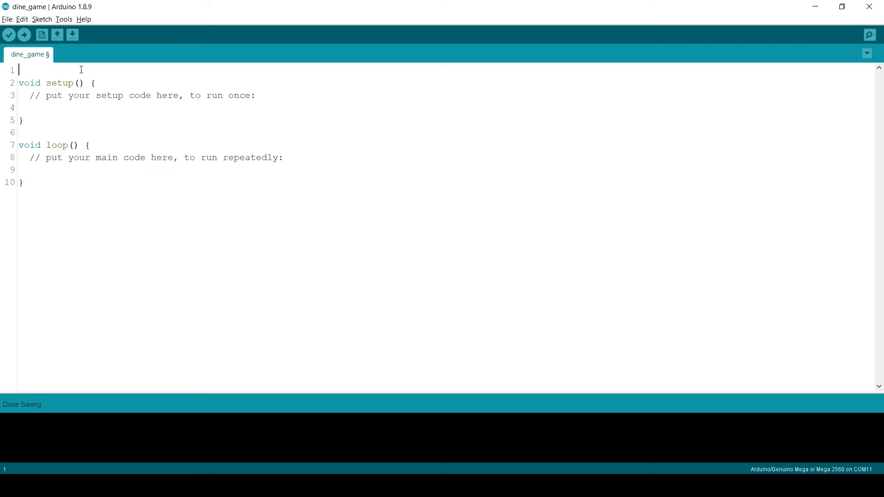
Add #include lines for SPI.h, Wire.h, Adafruit_GFX.h and Adafruit_SSD1306.h at the top
type("#include <SPI.h>")
type("#include <Wire.h>")
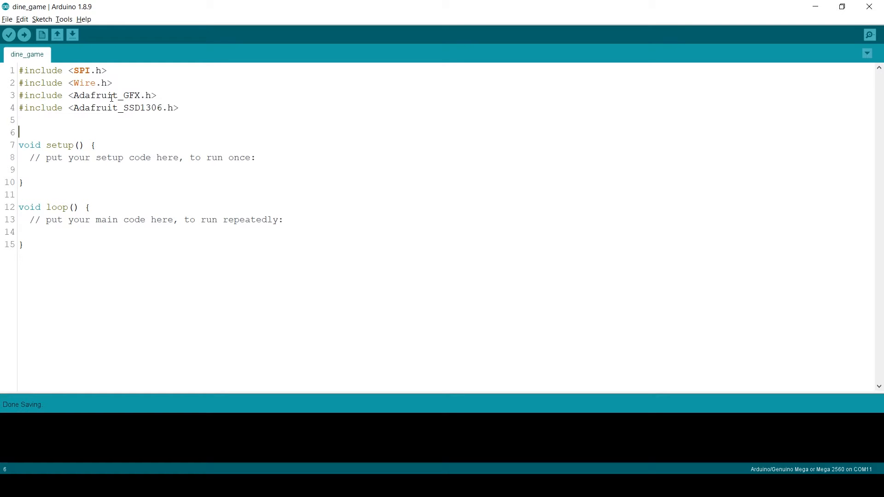
mouse_move(693, 254)
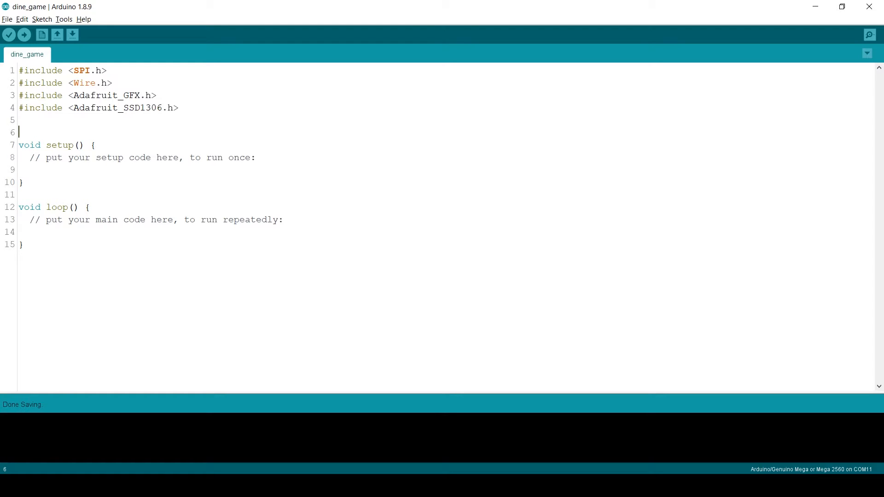
Fill setup with Serial.begin(9600), display begin check, display.clearDisplay() and play(), plus empty play()
type("Se")
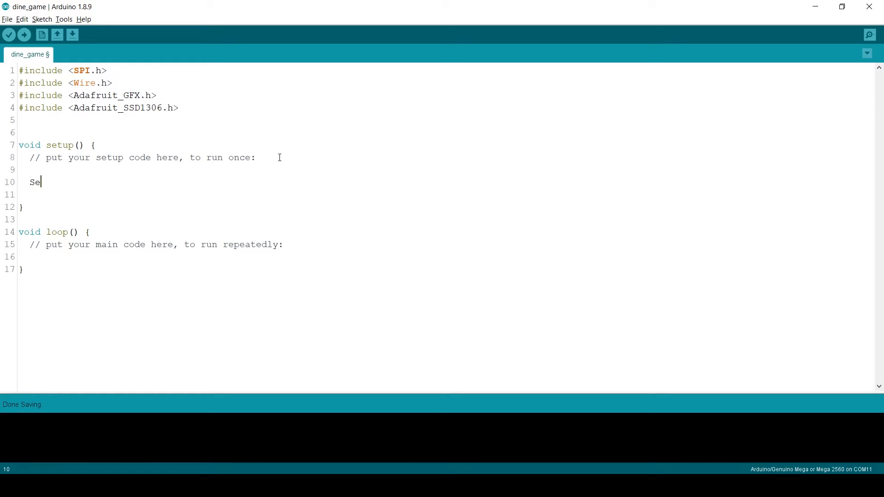
type("ria")
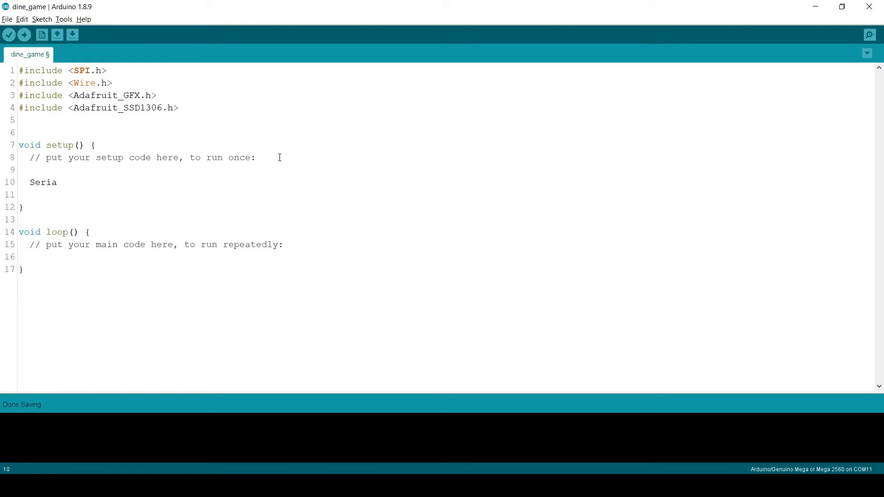
type("l.beg")
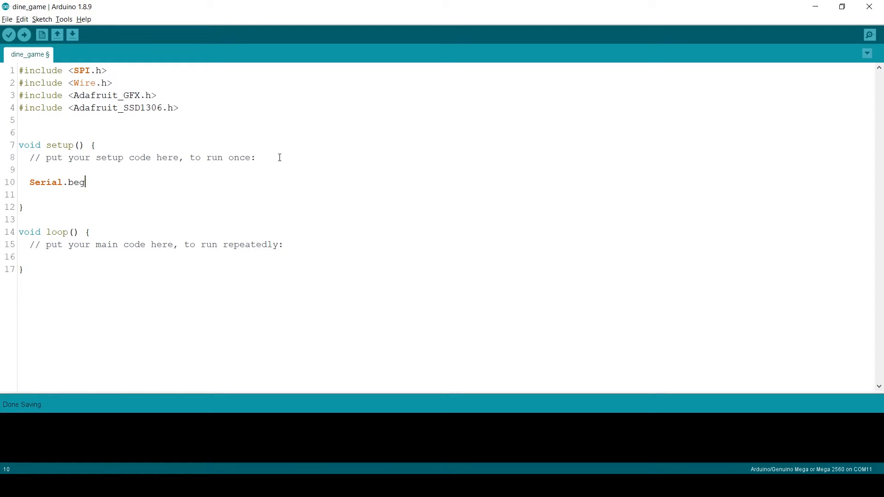
type("in(9600);")
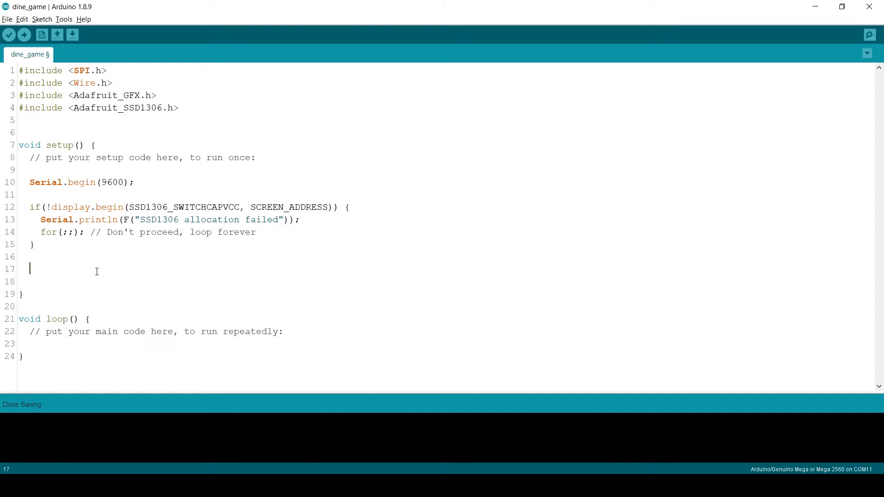
type("displ")
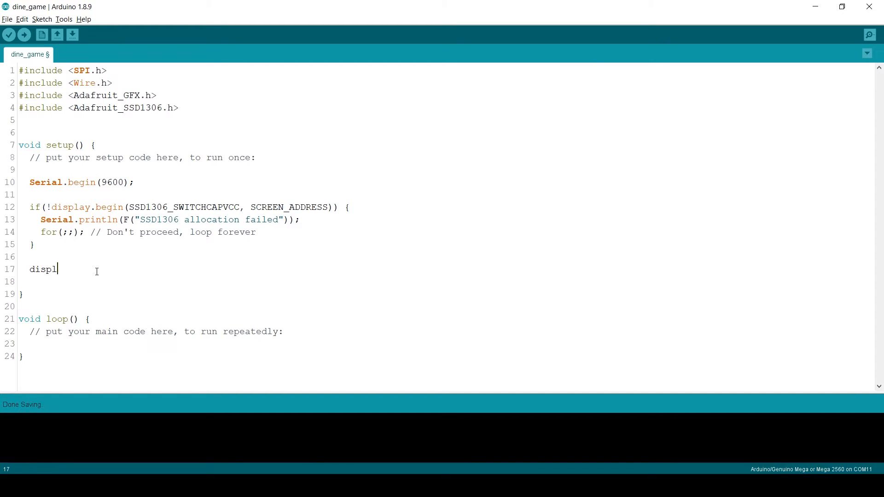
type("ay.")
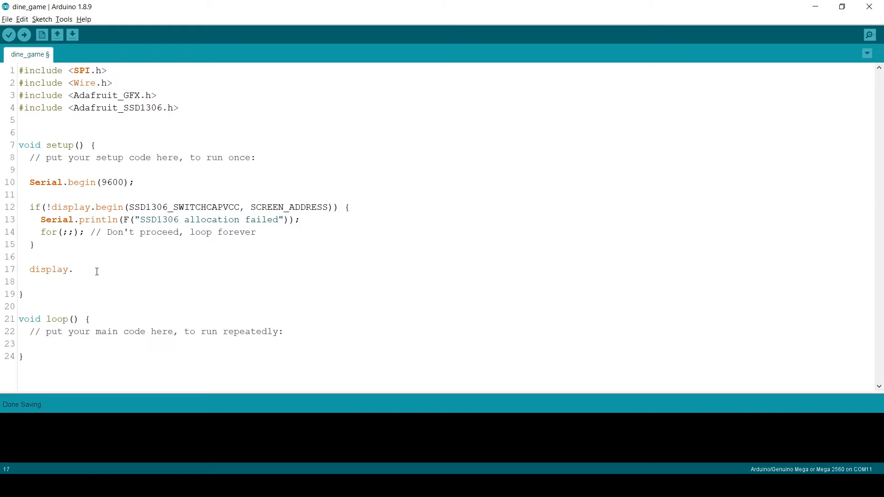
type("cl")
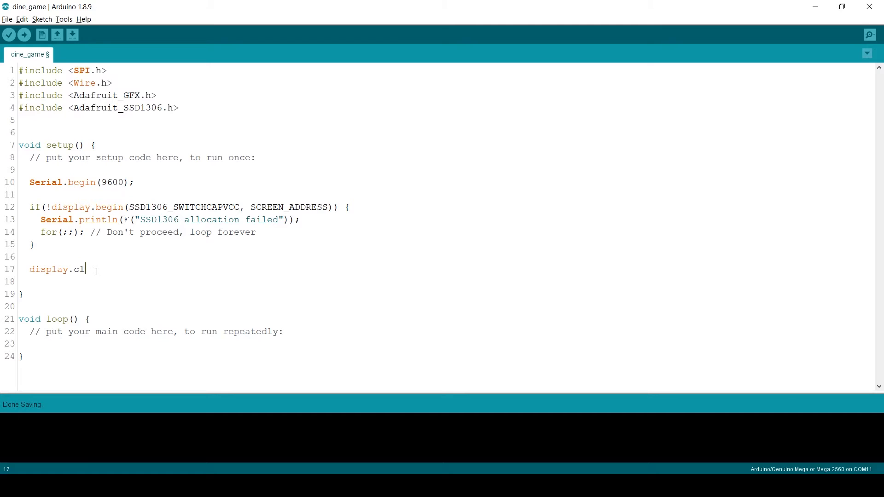
type("earDisplay();")
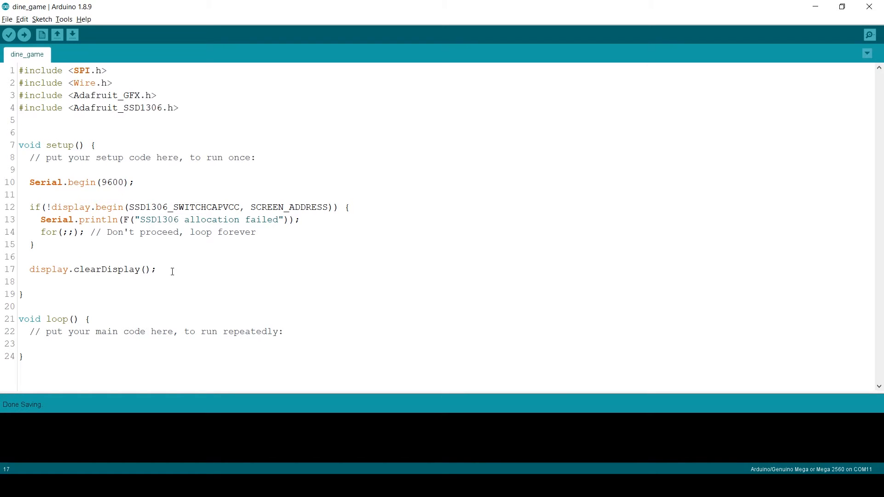
type("play")
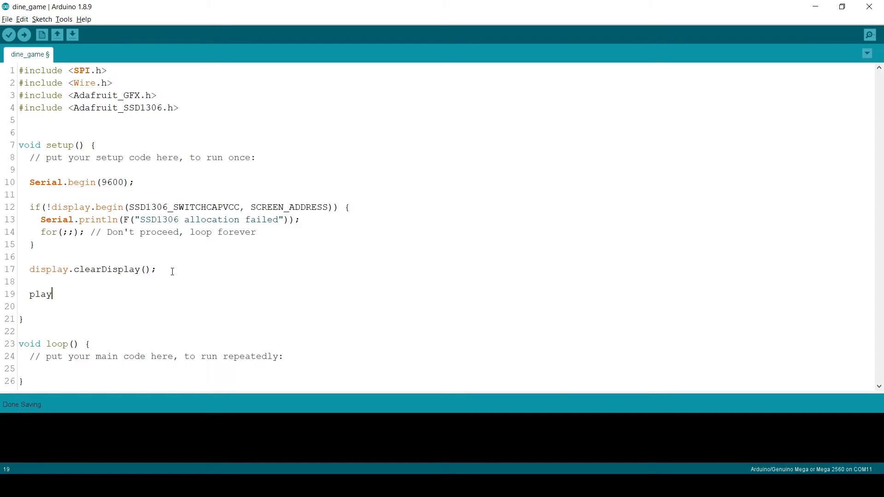
type("();")
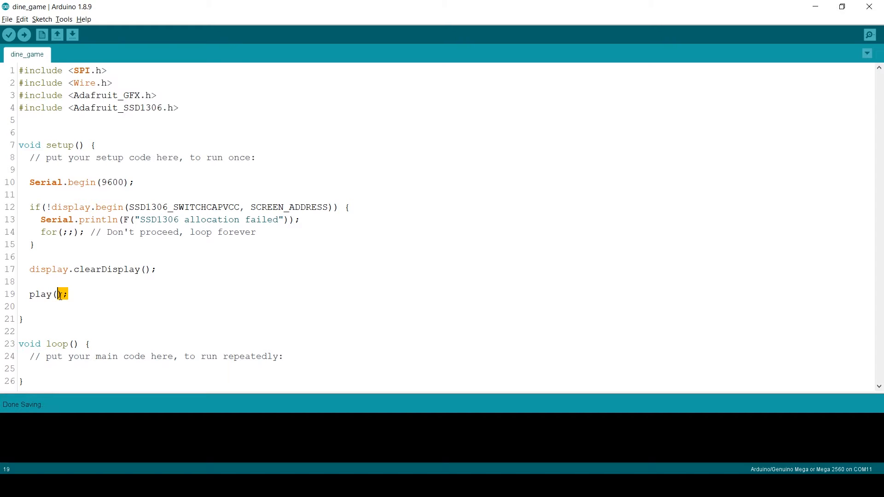
double_click(40, 294)
type("void play(){")
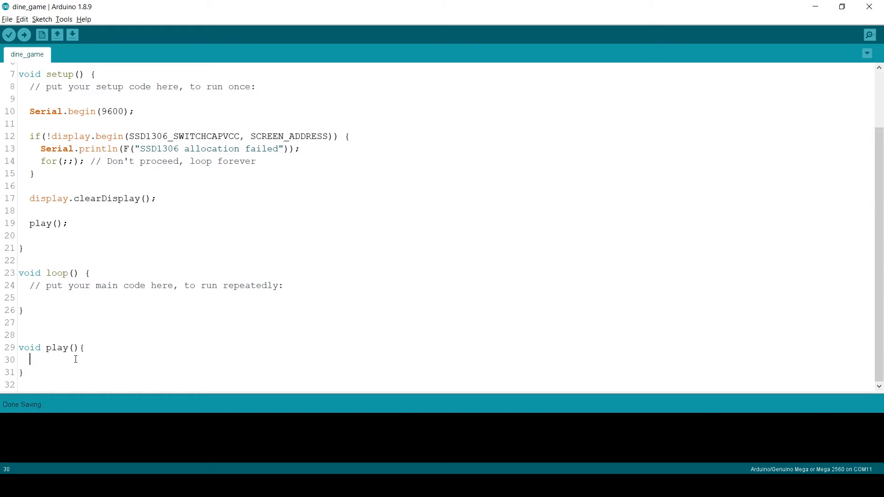
mouse_move(78, 309)
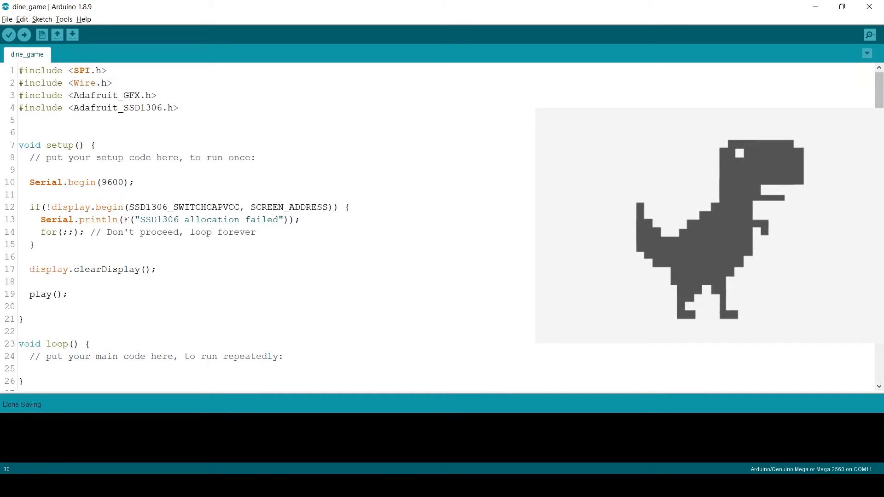
Paste the 25x26-pixel PROGMEM dino1 bitmap array above void setup()
left_click(269, 232)
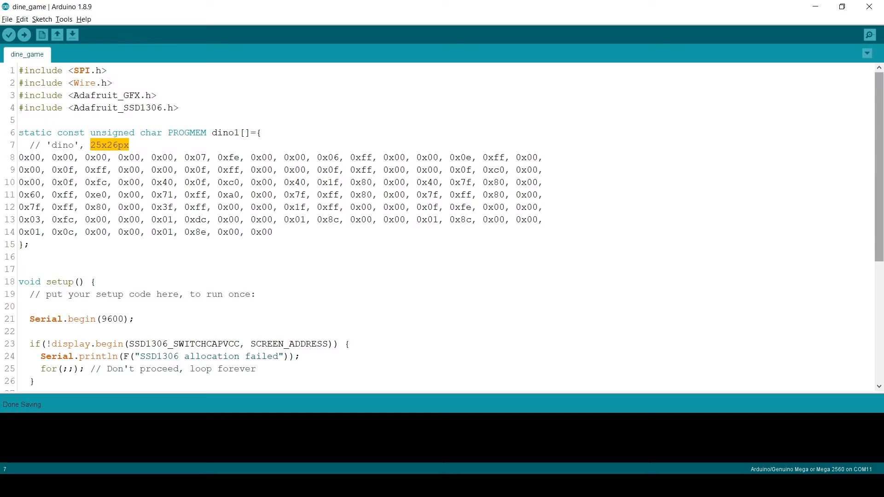
Paste the PROGMEM tree1 (11x23px) and tree2 (22x23px) bitmap arrays below dino1
left_click(450, 220)
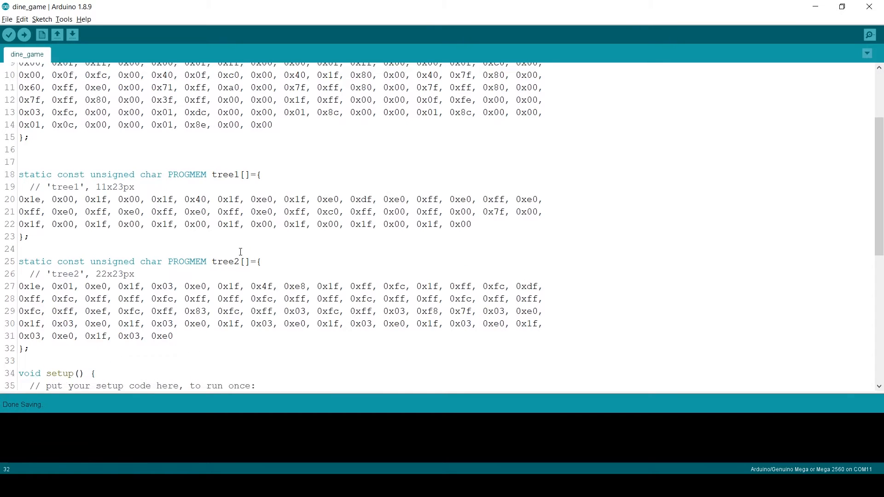
scroll("down", 3)
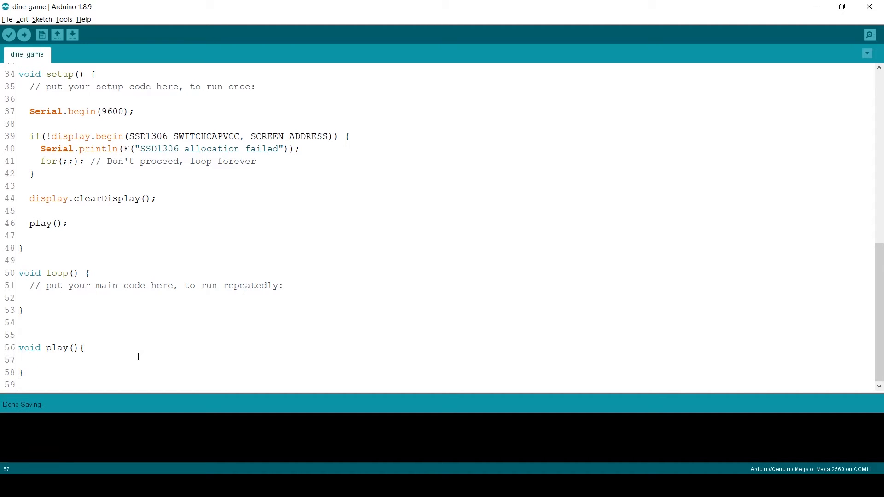
Define void rederScene() below play() and start its display.drawBitmap calls
type("display")
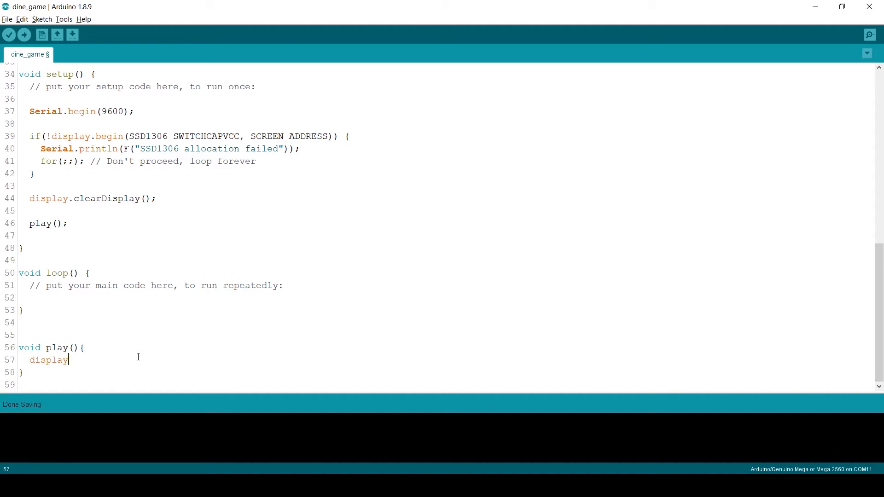
type(".drawBit")
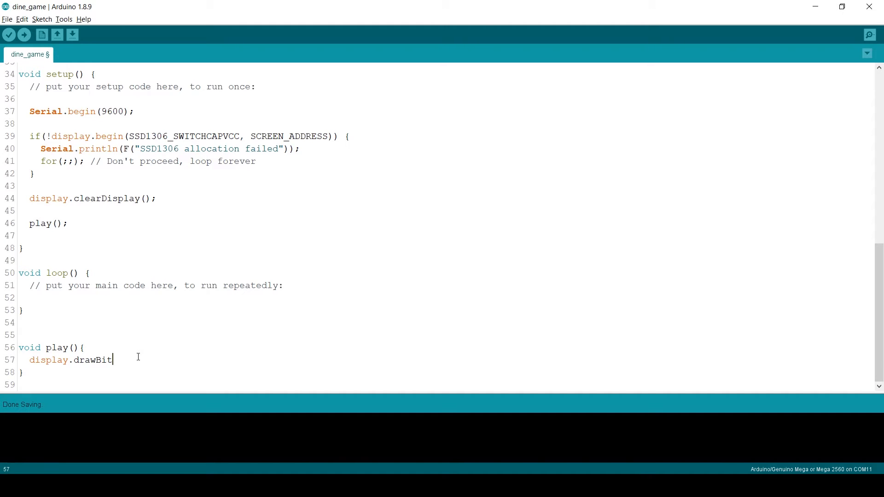
left_click(54, 373)
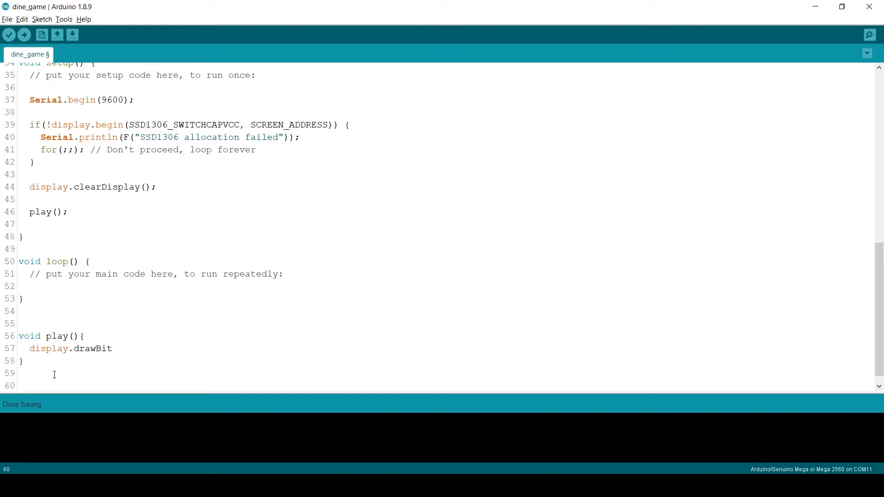
type("void rederScene(){")
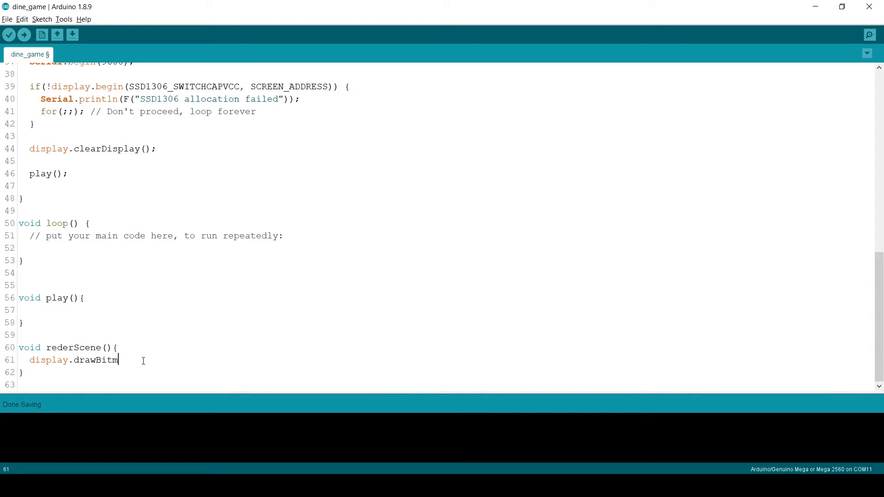
type("ap()")
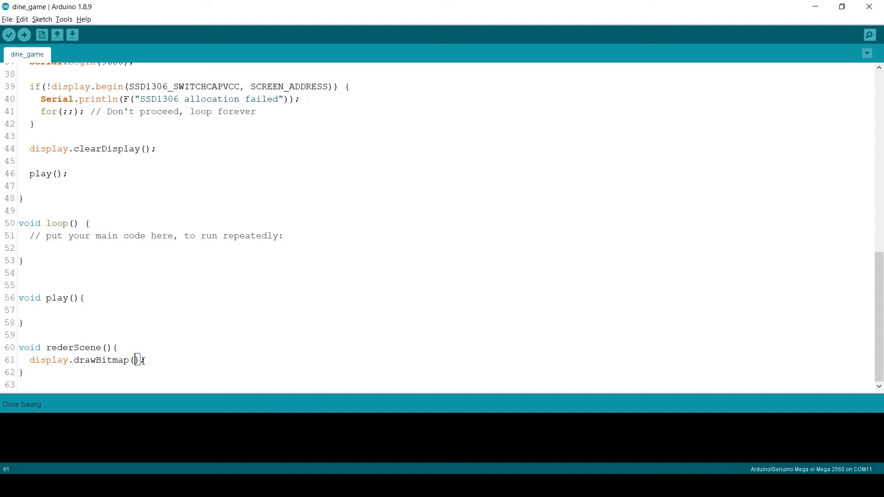
Draw the dino1 bitmap at 10,29 with size 25x26 in SSD1306_WHITE
type("10")
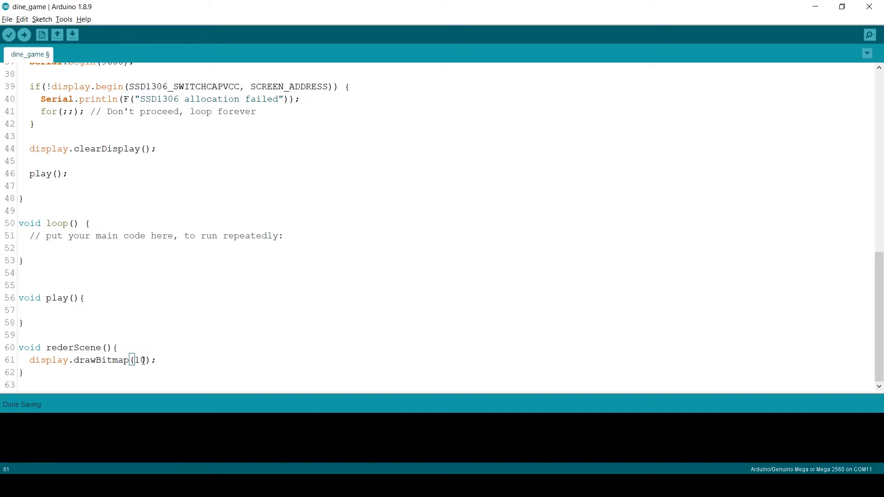
type(",29")
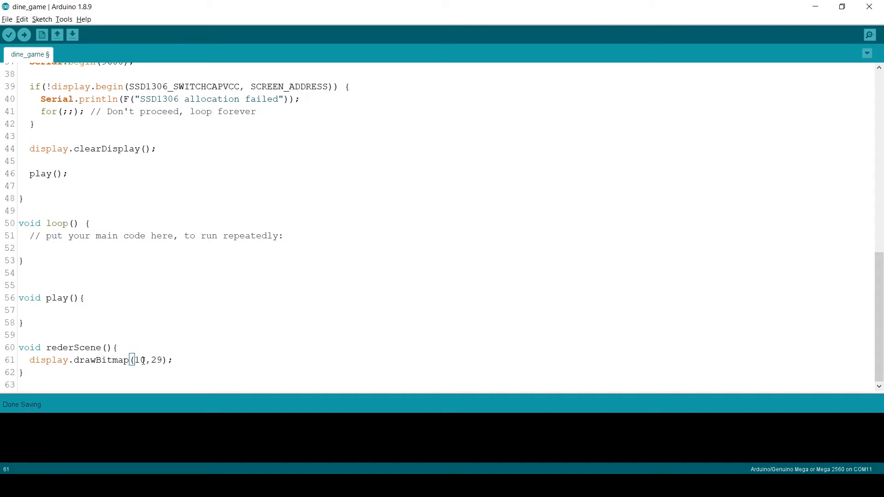
type(",")
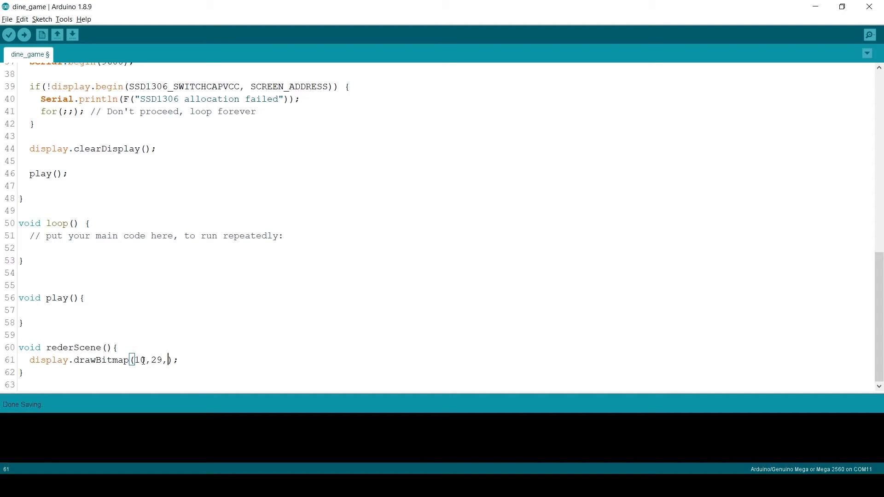
type("dino1")
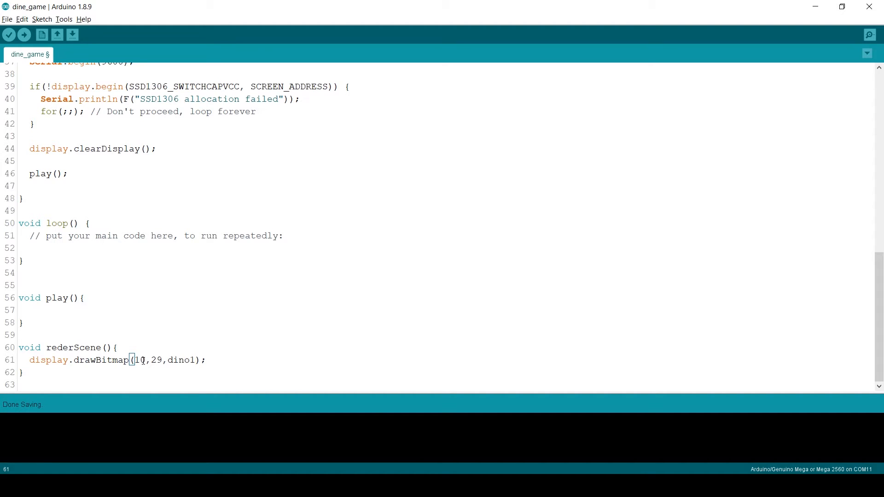
type(",")
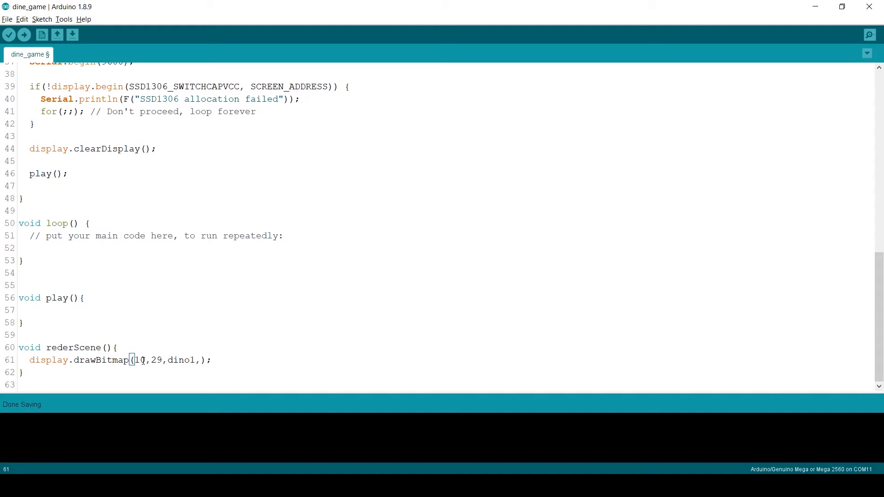
type("25,2")
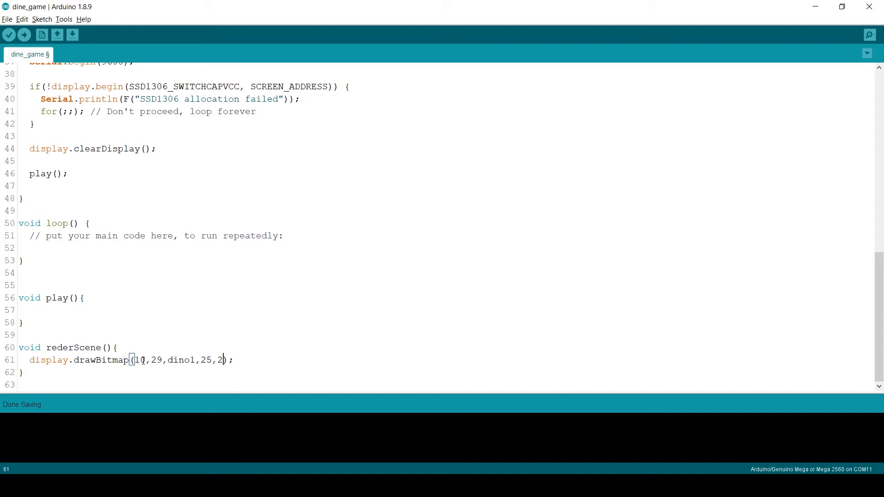
type("6,")
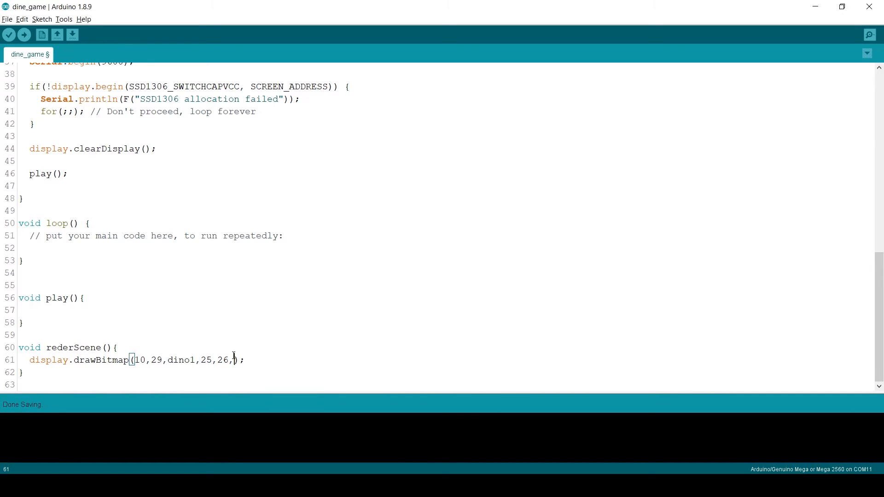
type("SSD1306_WHITE")
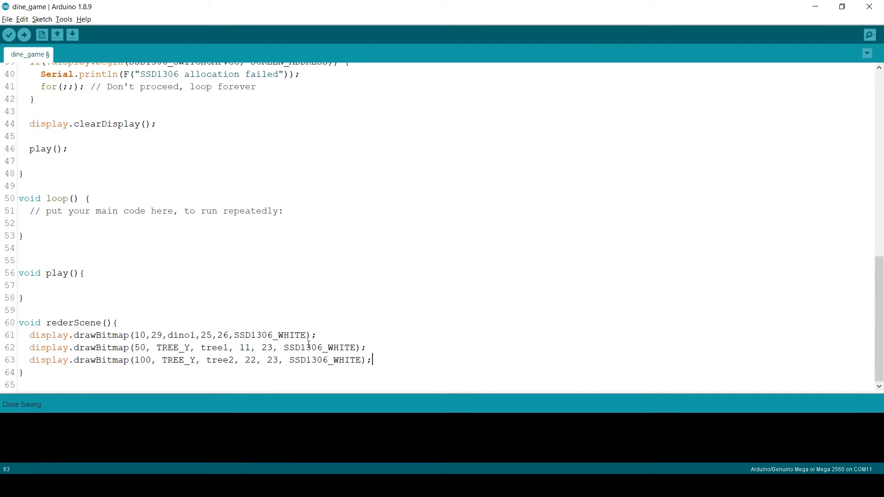
Correct the misspelled TREE1Y constant to TREE_Y in the tree drawing calls
double_click(173, 348)
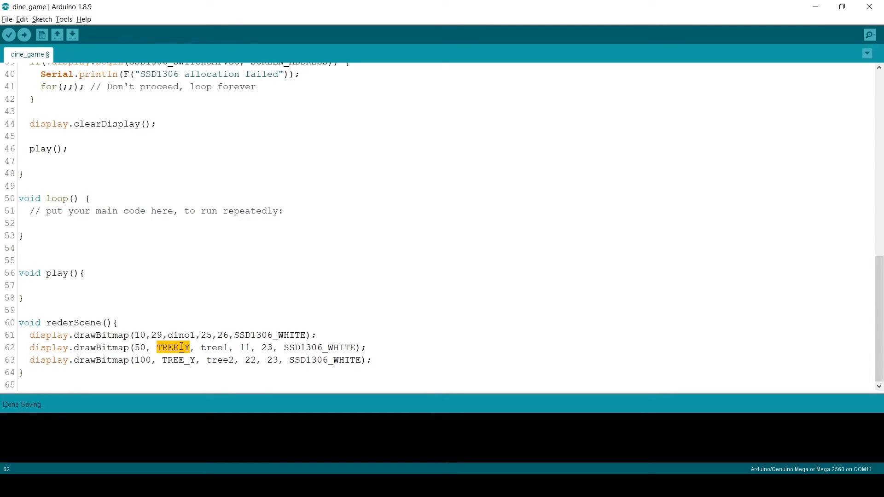
type("TREE_Y")
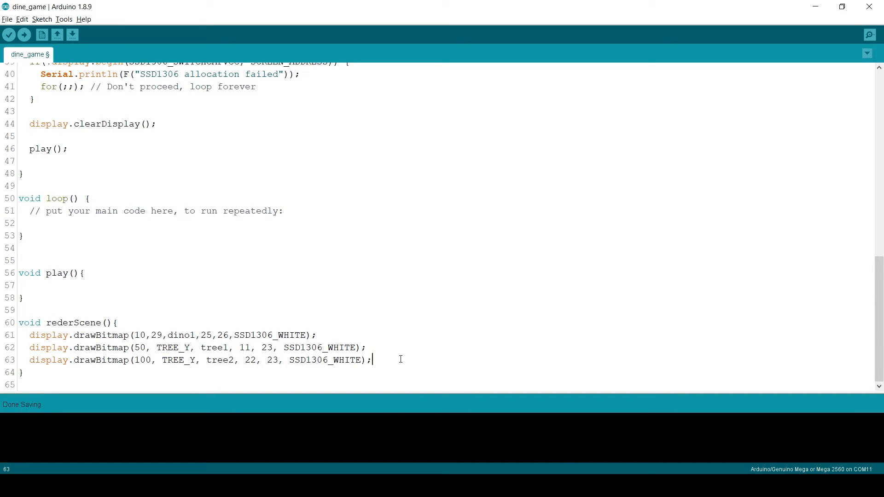
key("enter")
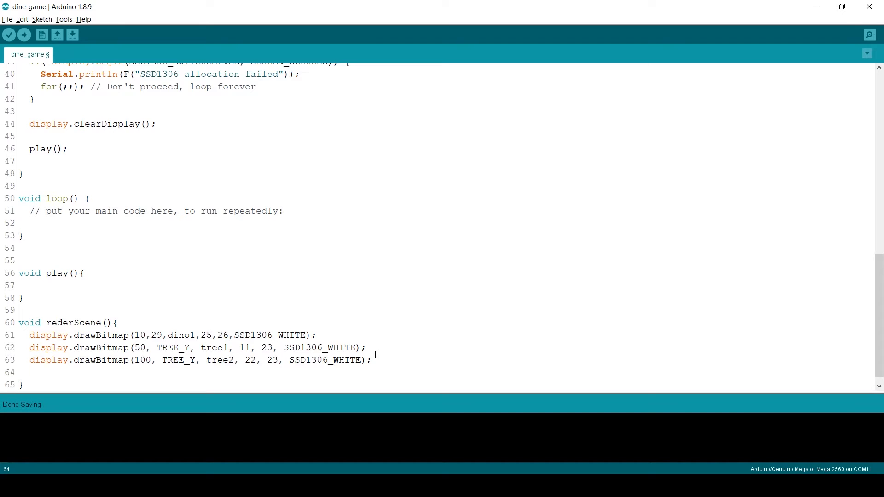
Add display.drawLine(0,54,127,54,SSD1306_WHITE) for the ground line in rederScene
type("display")
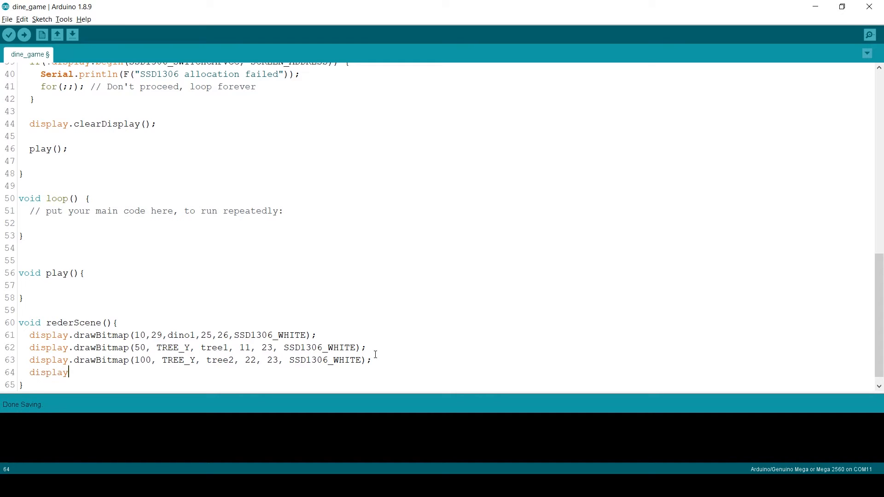
type(".")
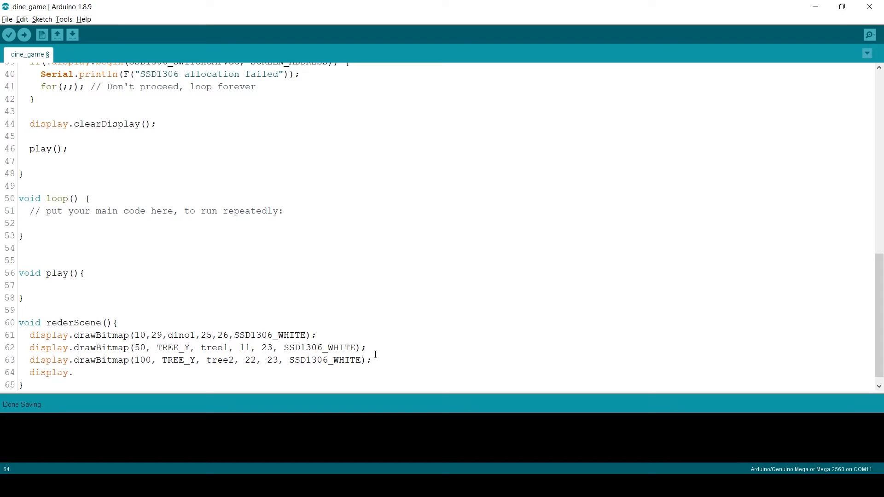
type("drawLine")
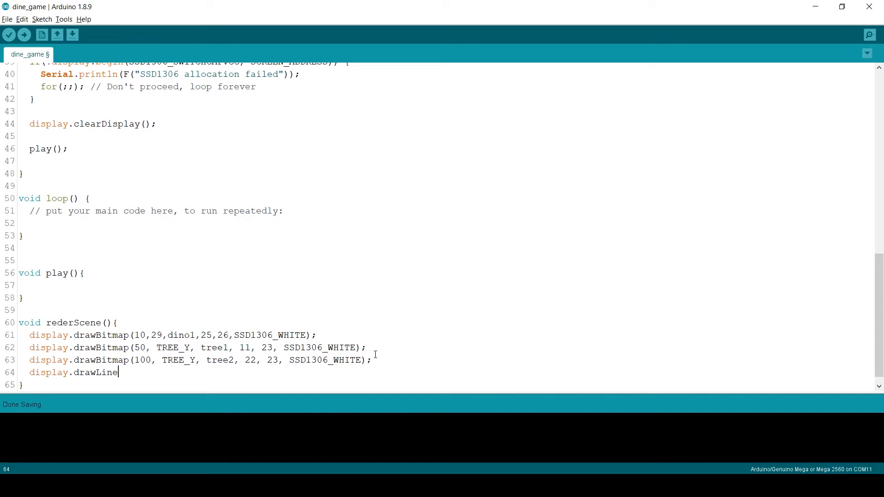
type("(")
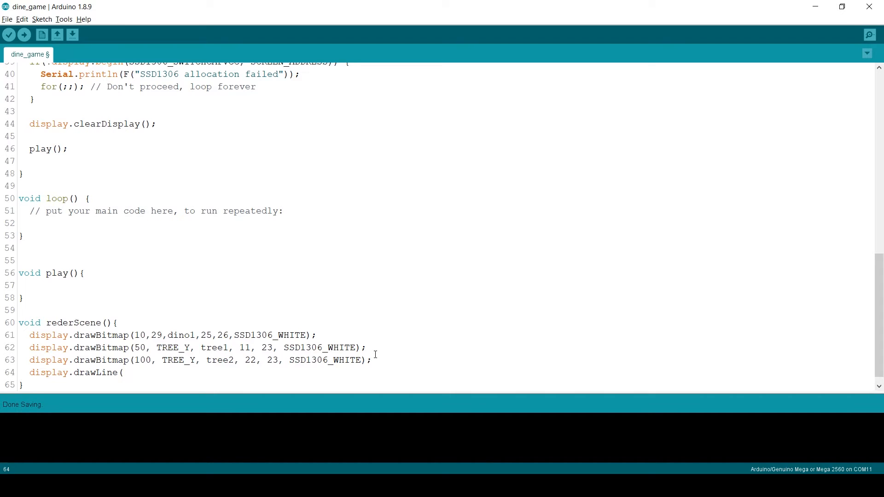
type("0")
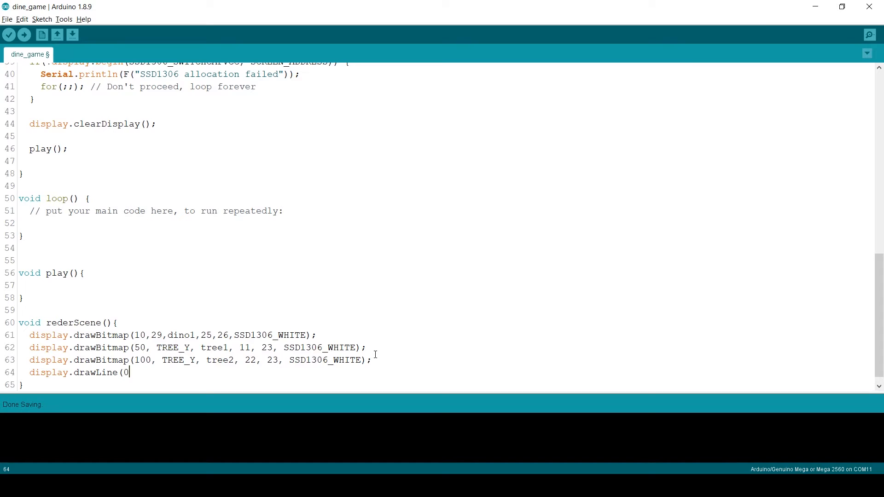
type(",")
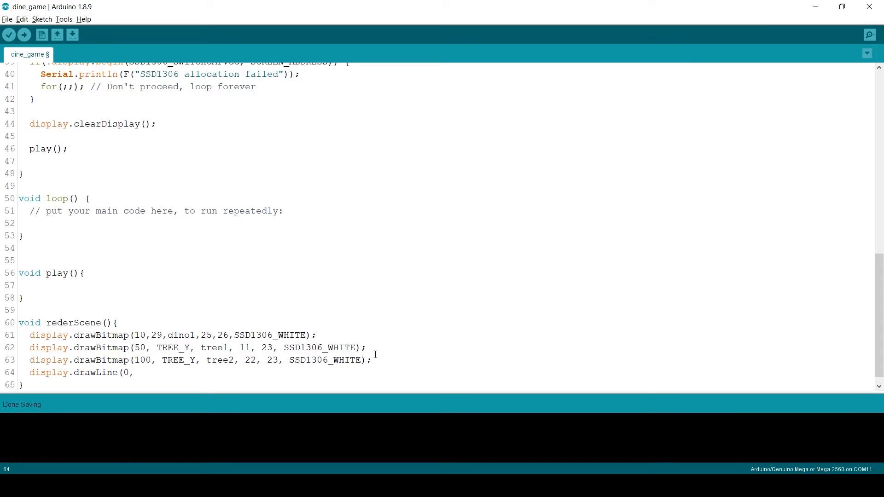
type("54,")
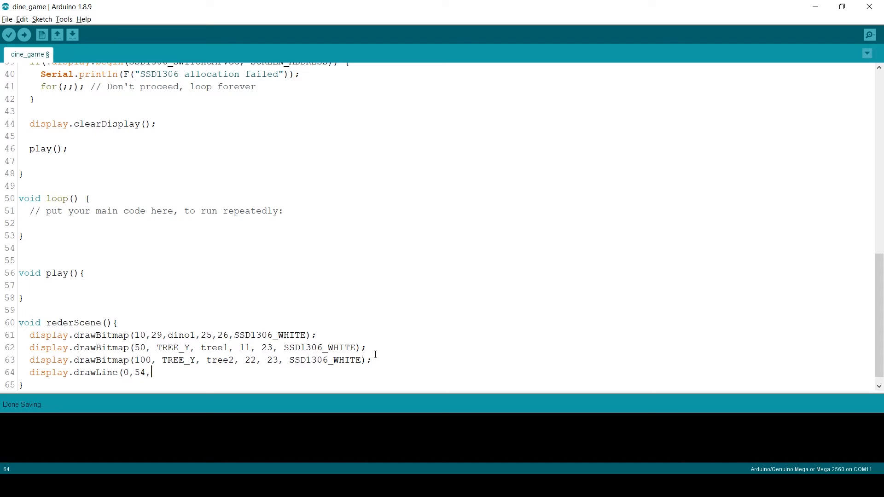
type("127,")
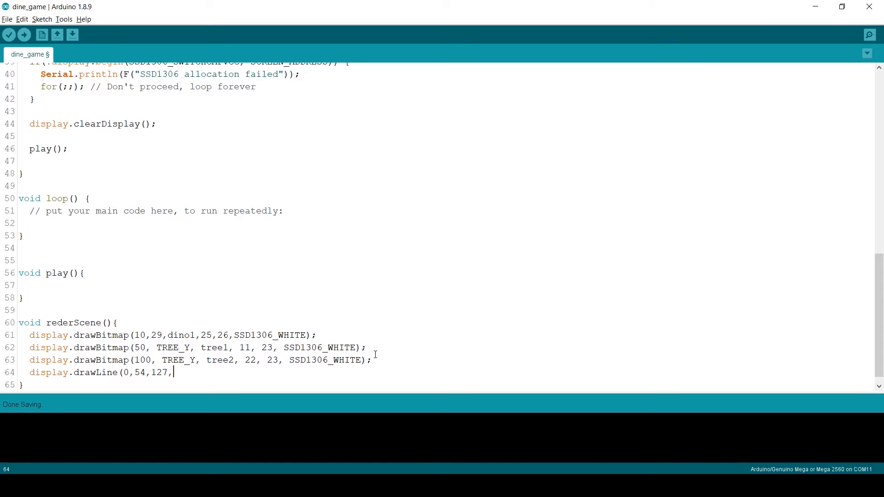
type("54,")
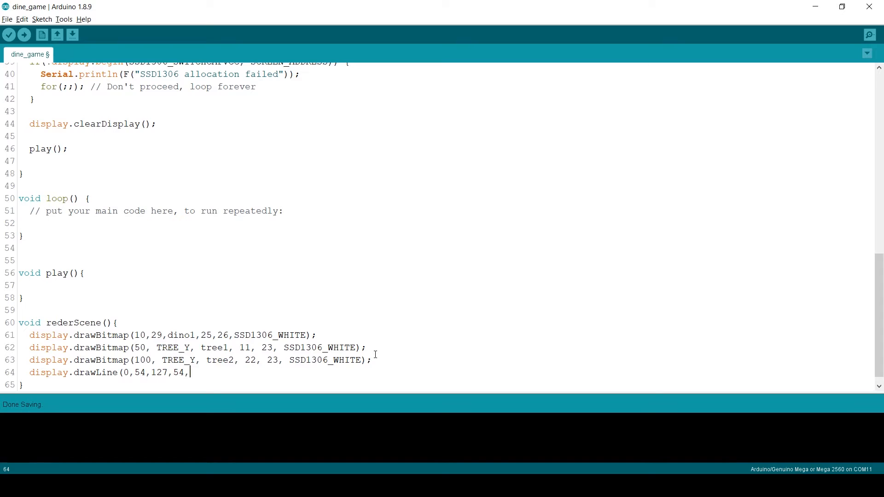
Add display.display(); at the end of rederScene to refresh the screen
double_click(271, 335)
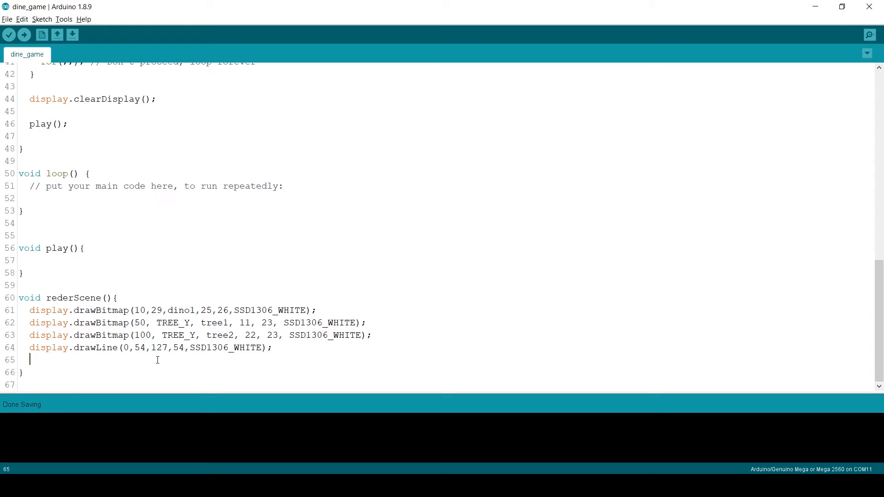
type("display.")
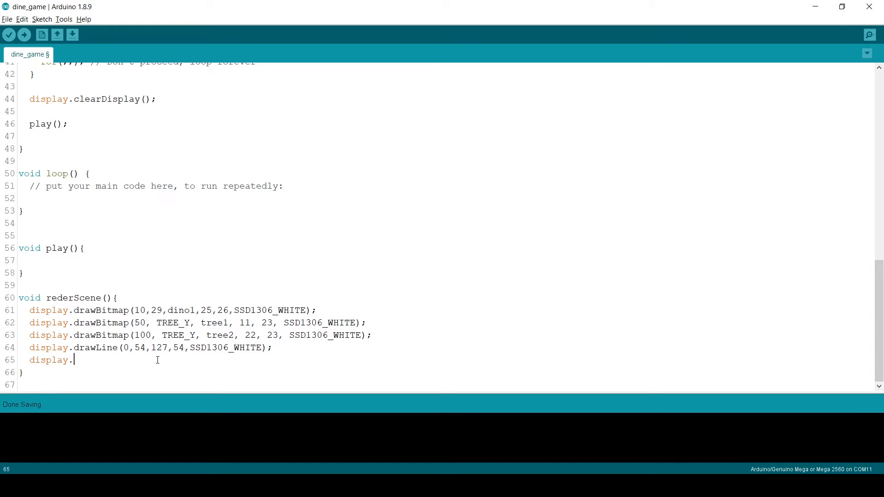
type("display")
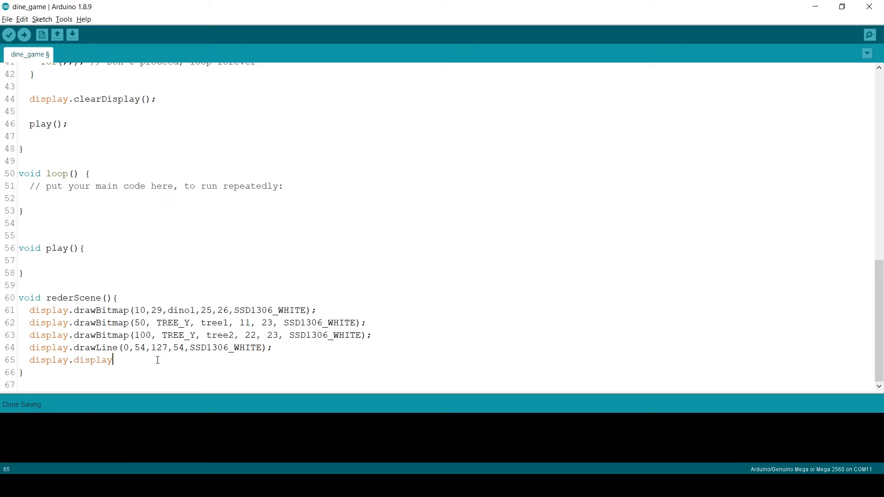
type("();")
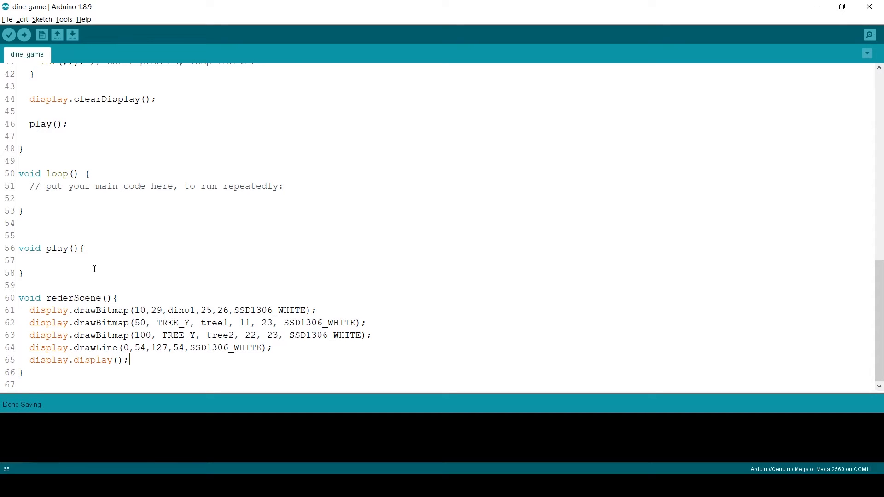
Insert a rederScene(); call inside the body of play()
double_click(74, 298)
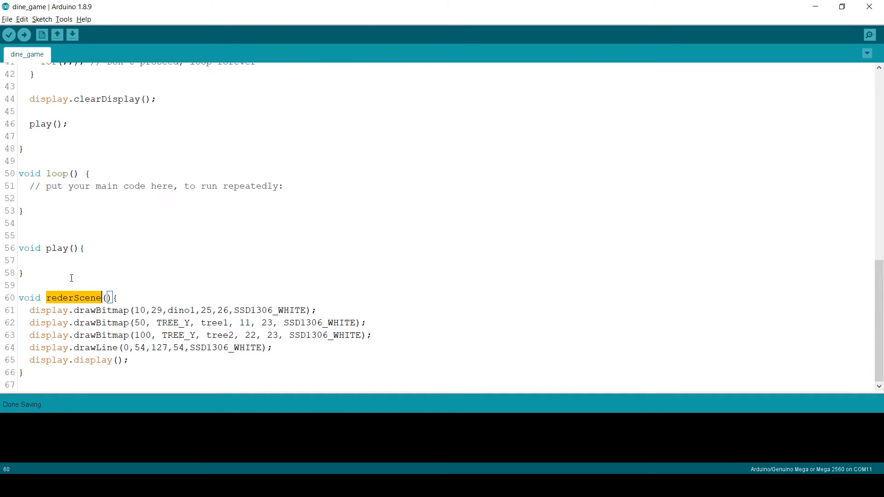
type("rederScene")
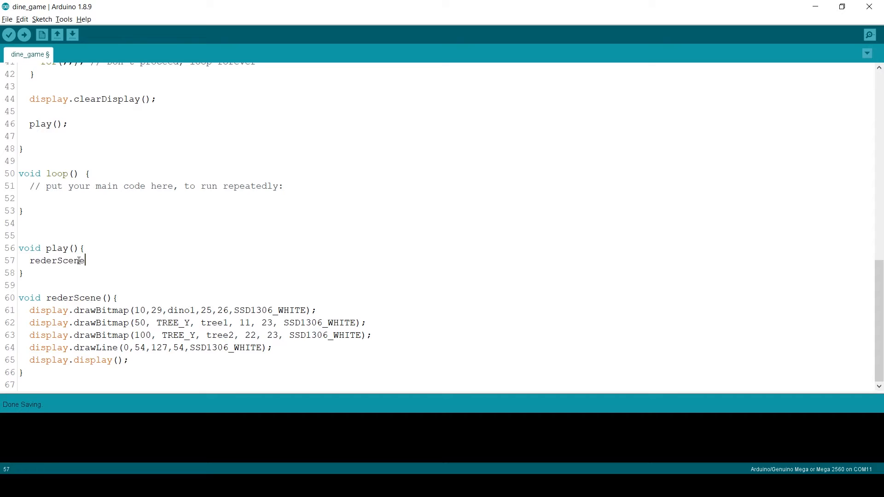
type("();")
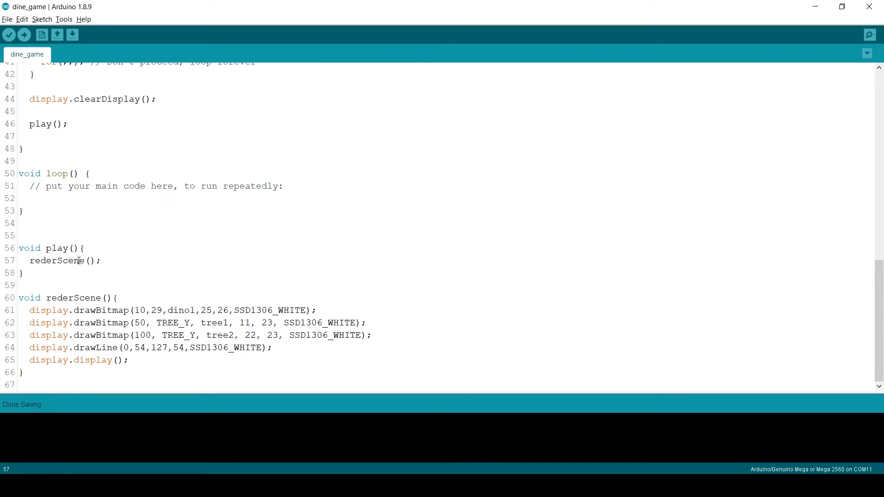
double_click(172, 322)
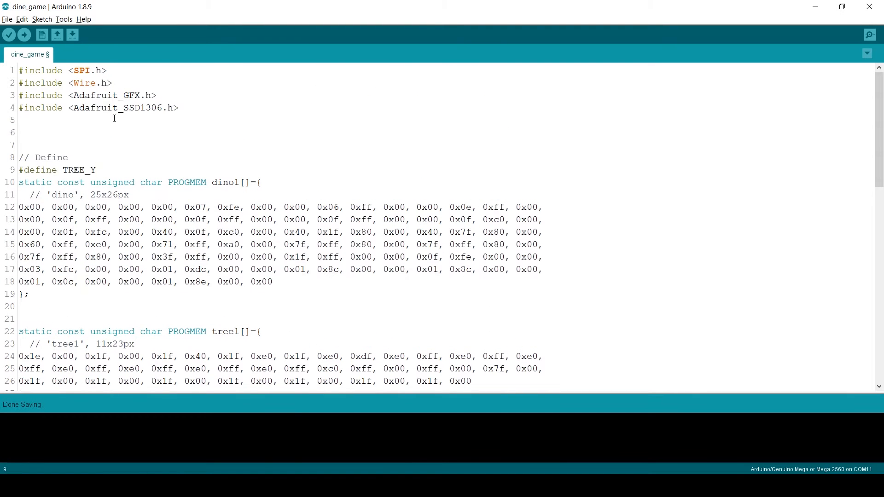
Define SCREEN_WIDTH 128, SCREEN_HEIGHT 64, OLED_RESET 4 and SCREEN_ADDRESS 0x3C
type("#define")
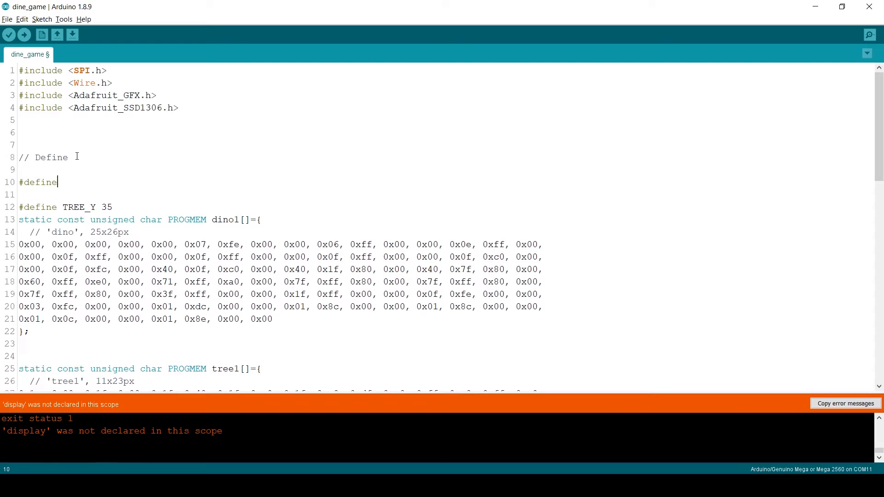
type("SCREEN_WIDTH")
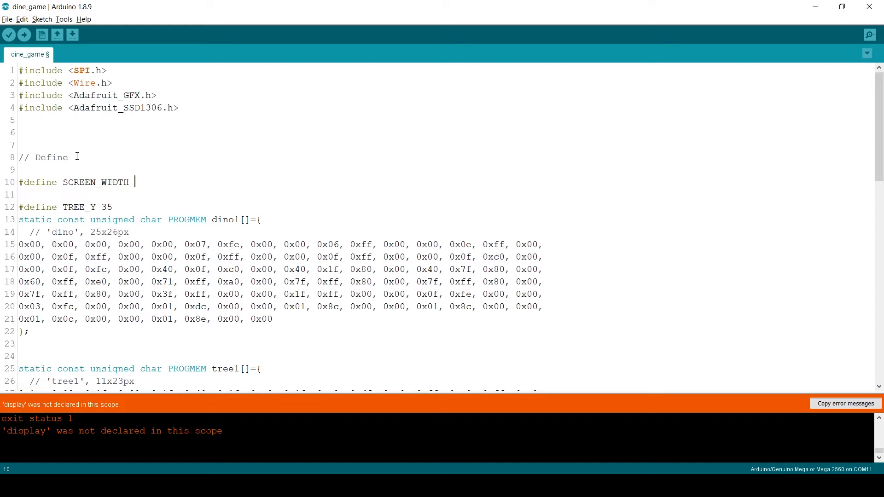
type("128")
type("#define OLED")
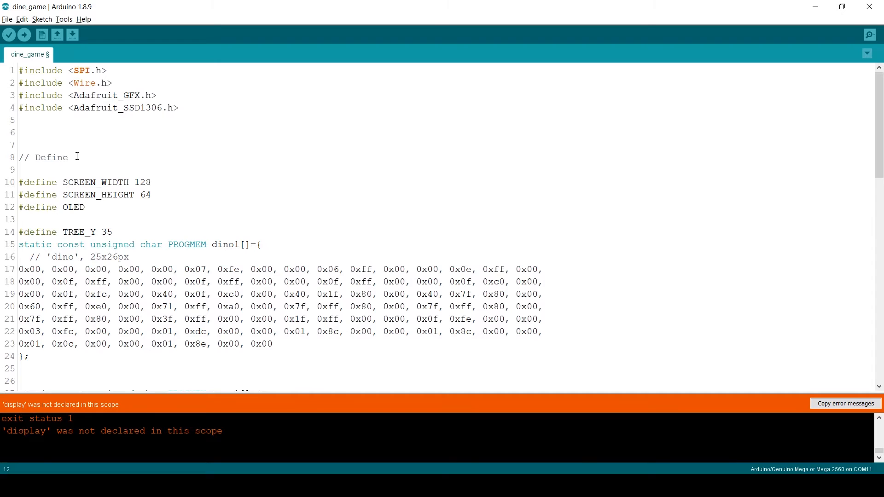
type("_RESET 4")
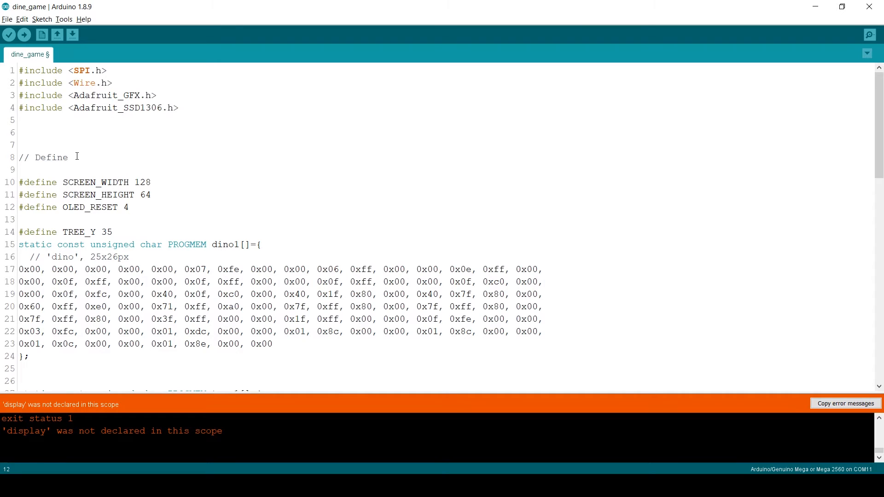
type("#defi")
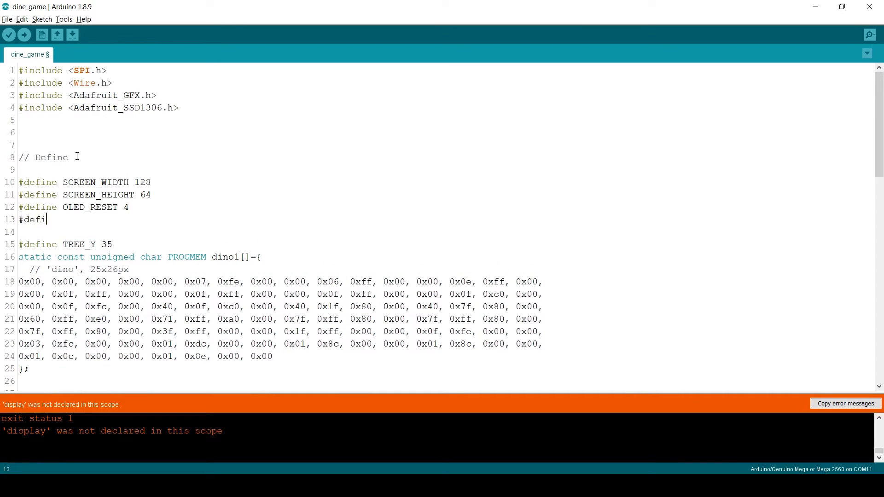
type("ne")
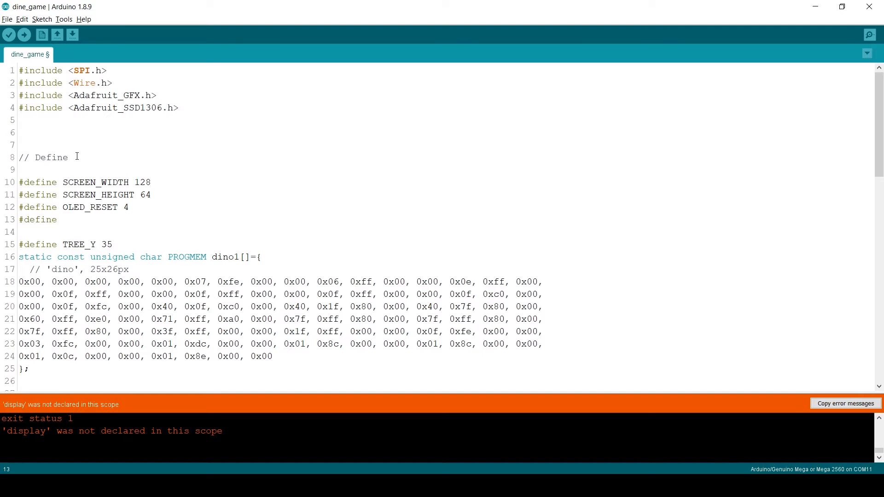
type("SCREEN_")
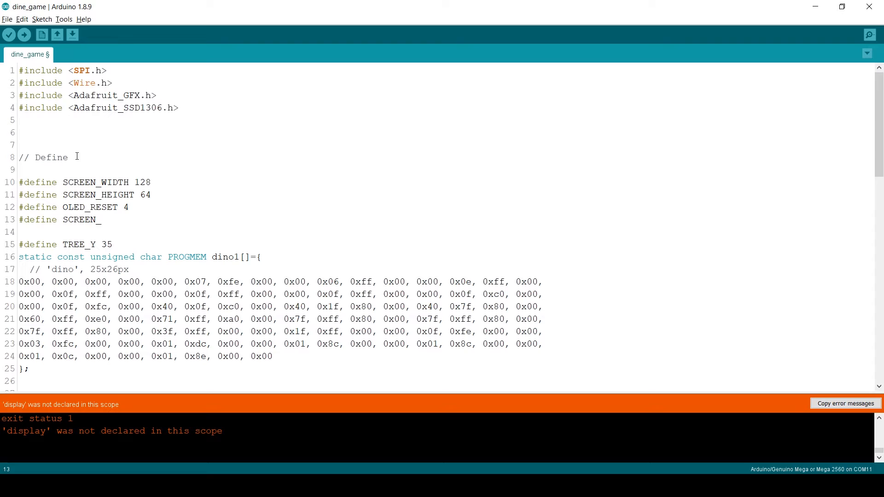
type("ADDRESS")
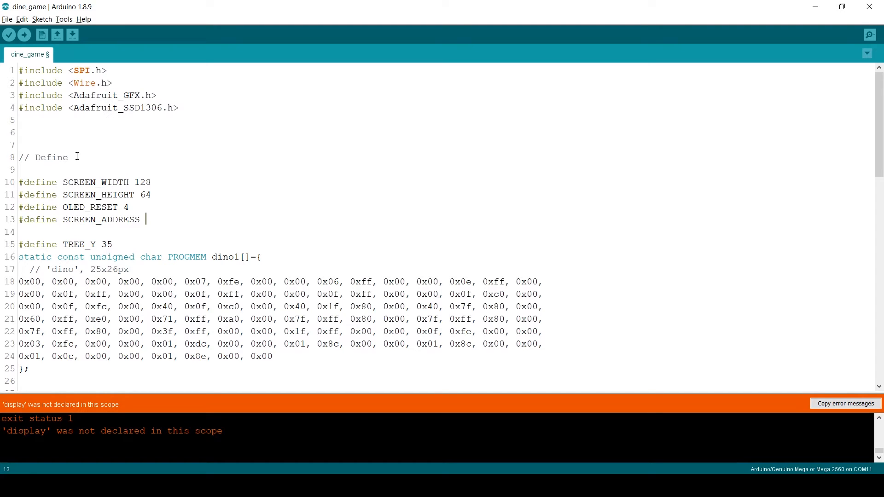
type("0x3C")
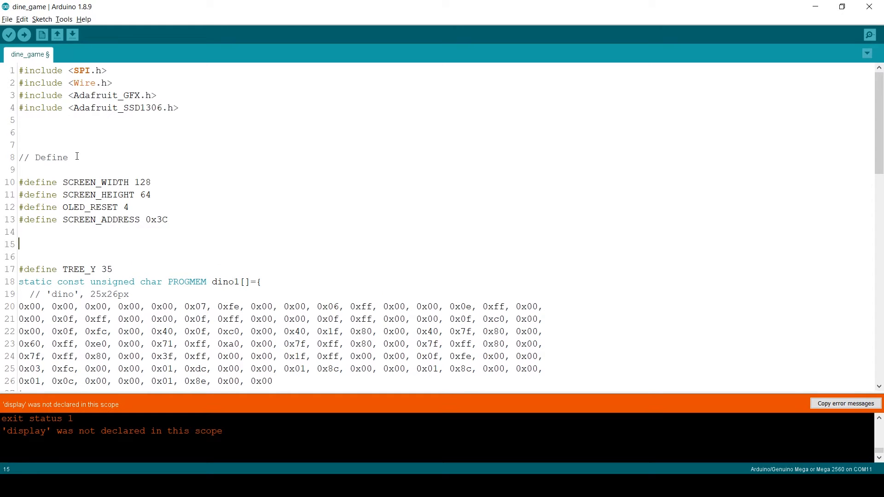
Begin declaring Adafruit_SSD1306 display(SCREEN_WIDTH, SCREEN_HEIGHT, &Wire, ...)
type("Adafruit_SS")
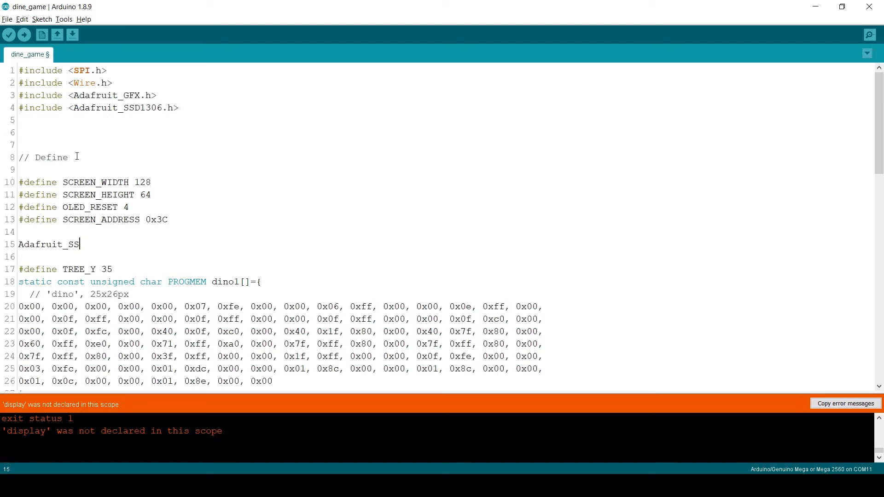
type("D1306 display(SCREEN_WIDTH")
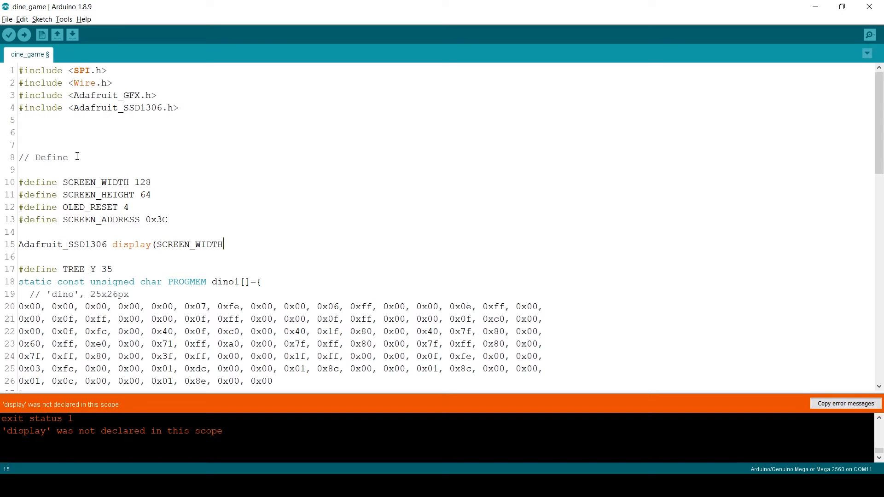
type(", SCREEN_HEIGHT, &Wire")
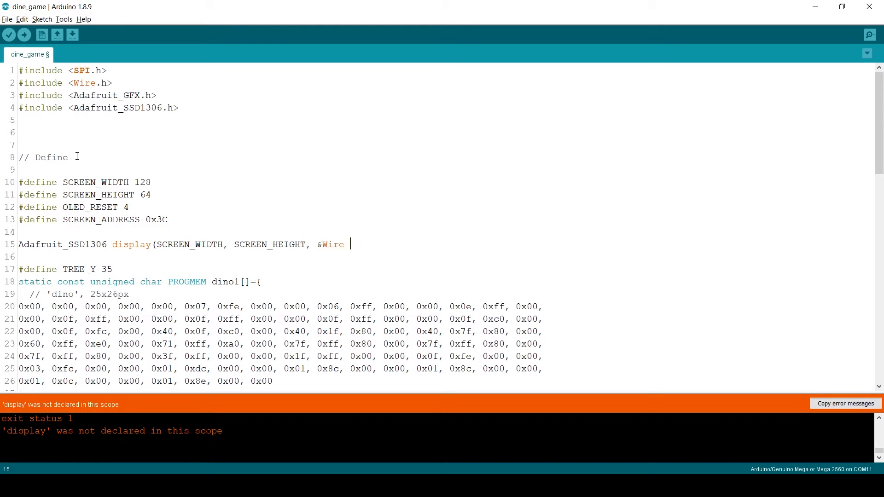
Upload the sketch to the board and start a #define for dino, baseline and tree constants
left_click(23, 34)
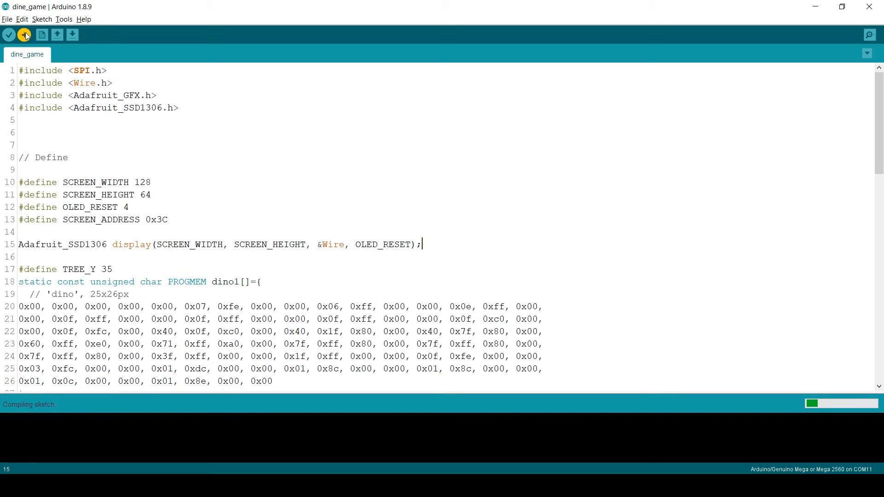
left_click(25, 35)
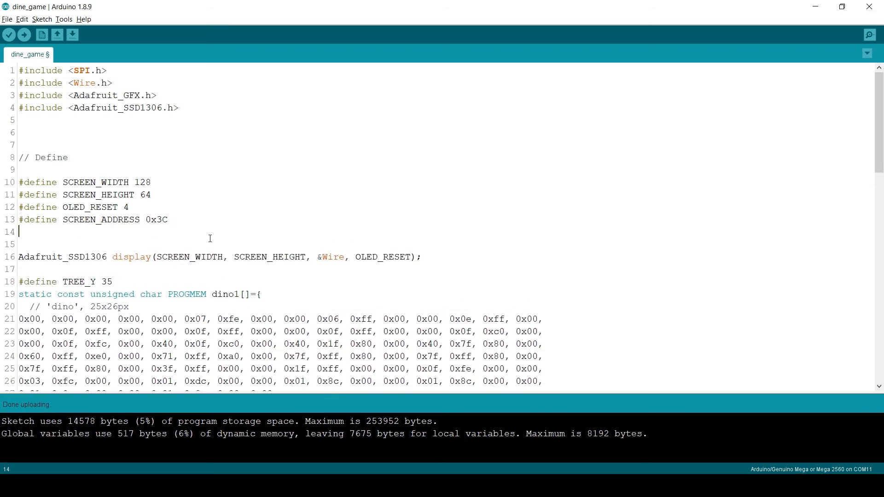
type("#define DINO_WIDTH 25")
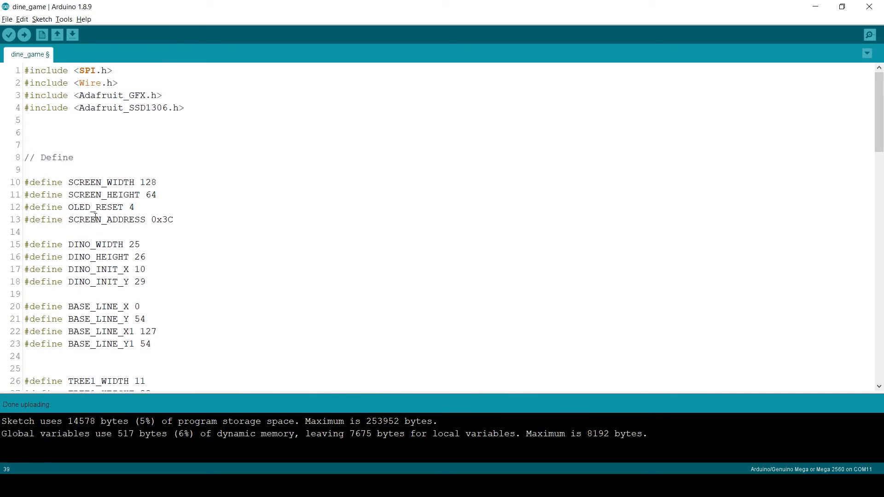
scroll("down", 3)
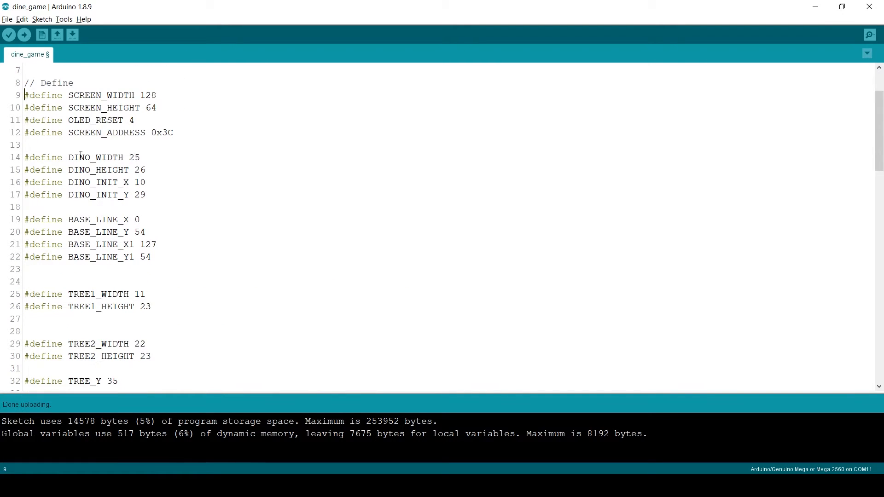
double_click(95, 157)
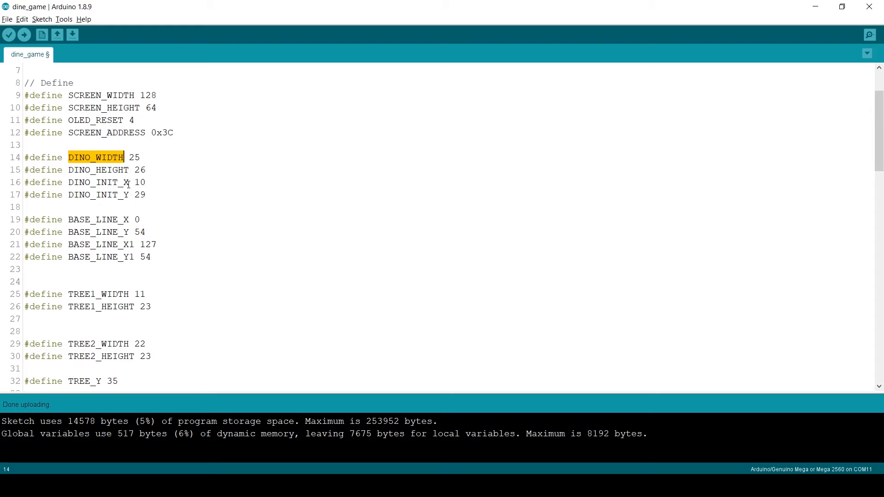
mouse_move(127, 186)
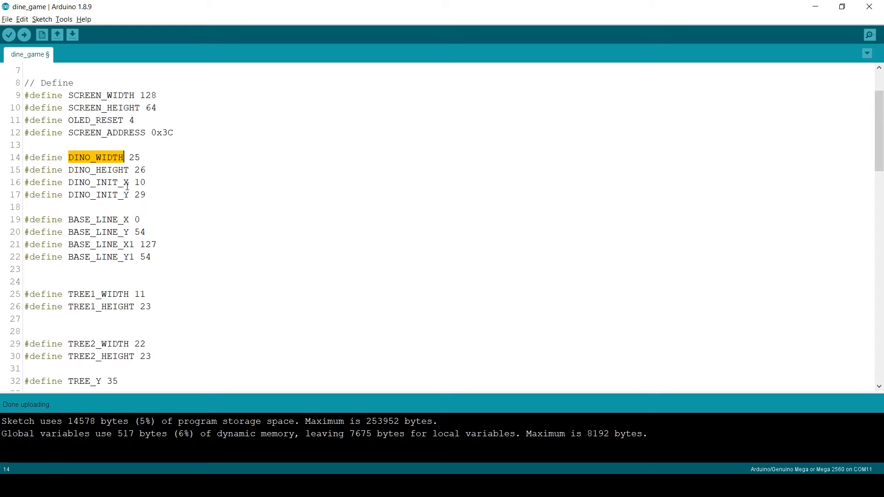
double_click(97, 183)
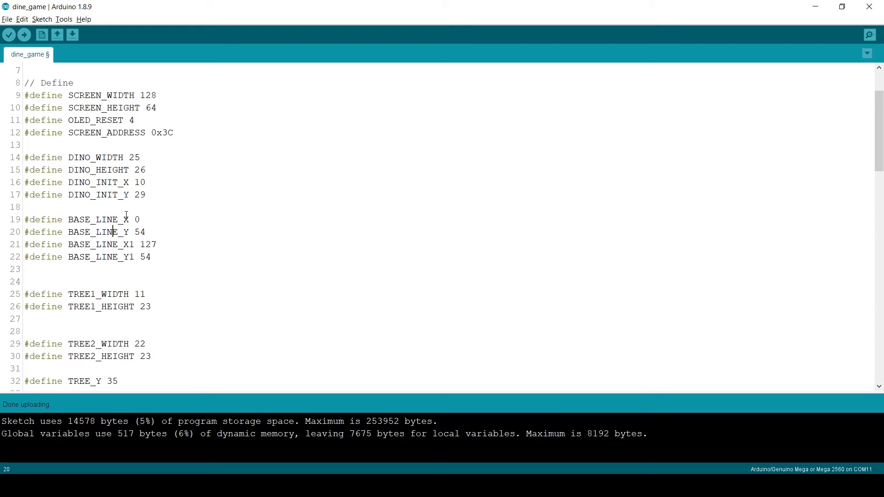
left_click_drag(138, 219, 148, 231)
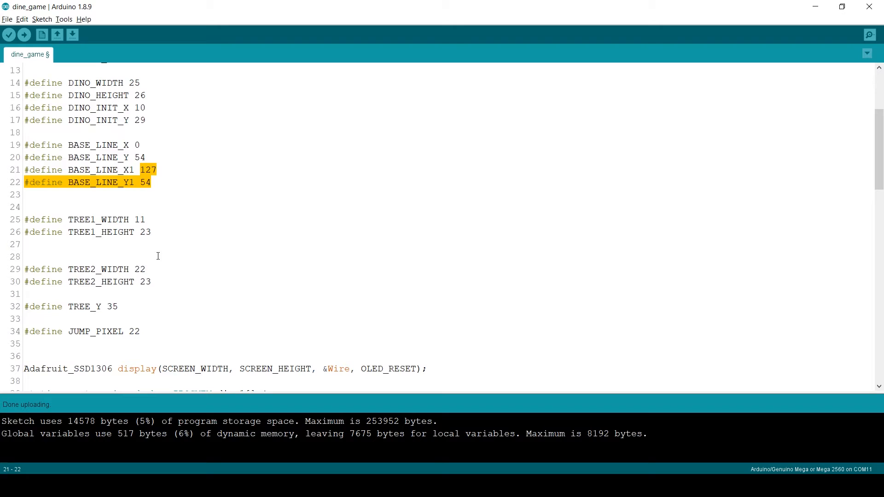
left_click(23, 207)
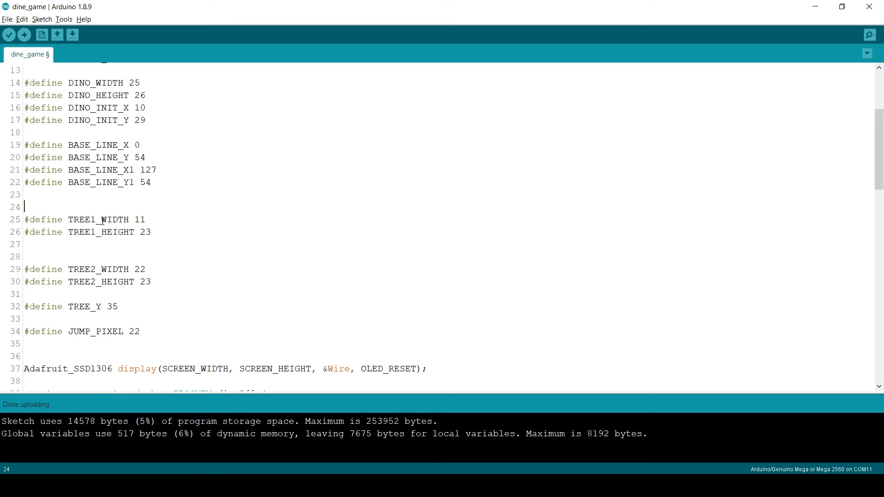
mouse_move(117, 221)
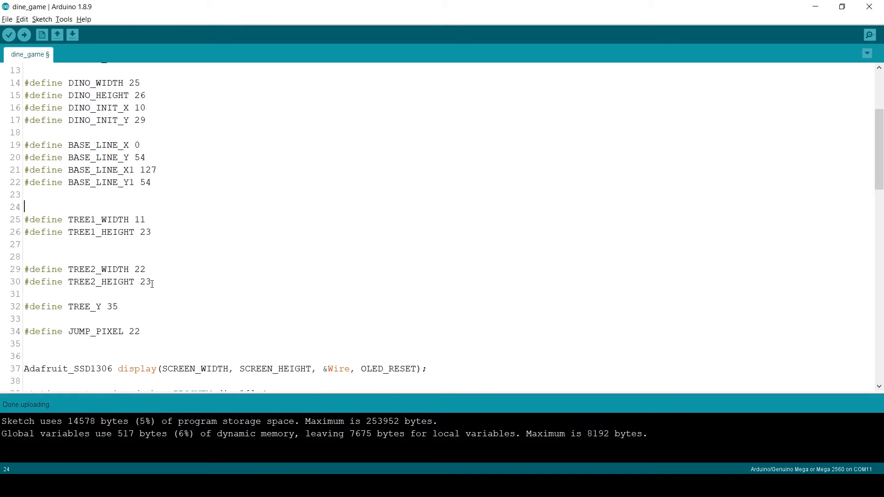
scroll("down", 3)
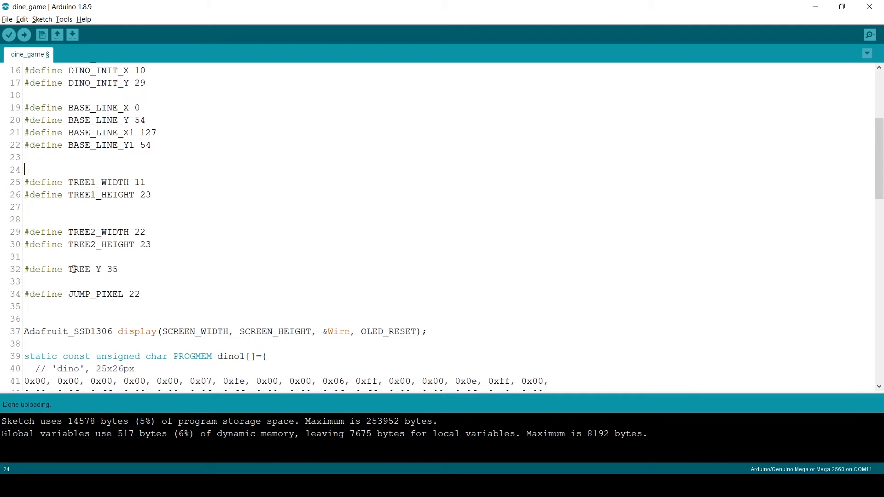
double_click(84, 269)
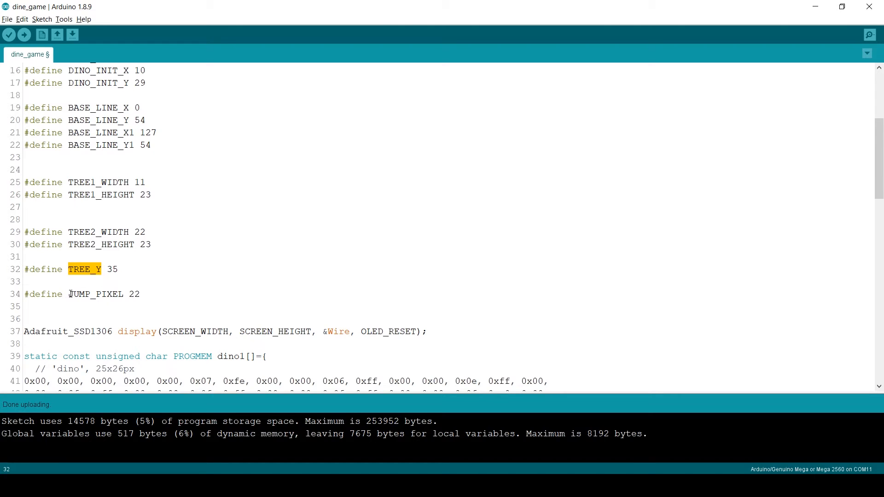
double_click(96, 294)
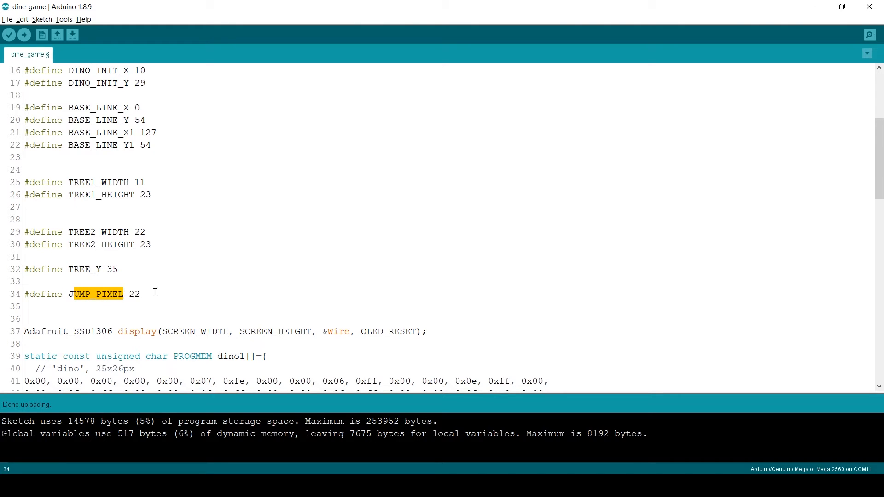
triple_click(82, 294)
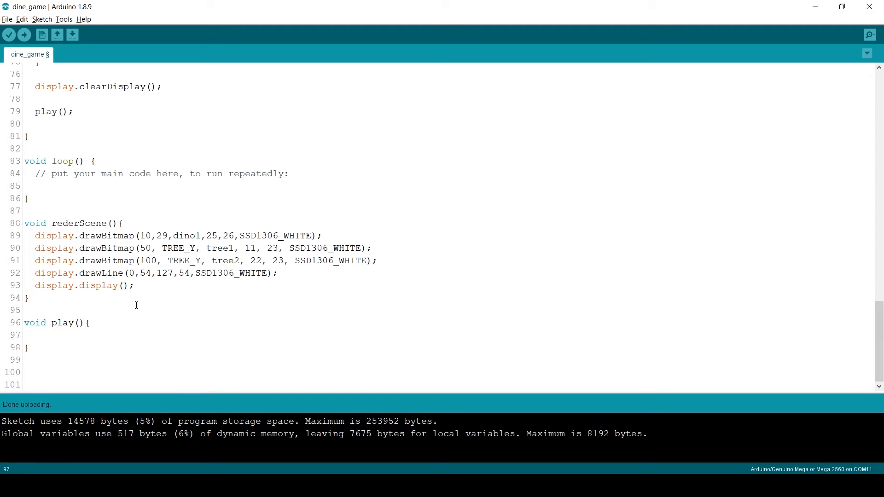
Fill play() with a for(;;) loop calling display.clearDisplay(), moveTree() and moveDino()
type("for(")
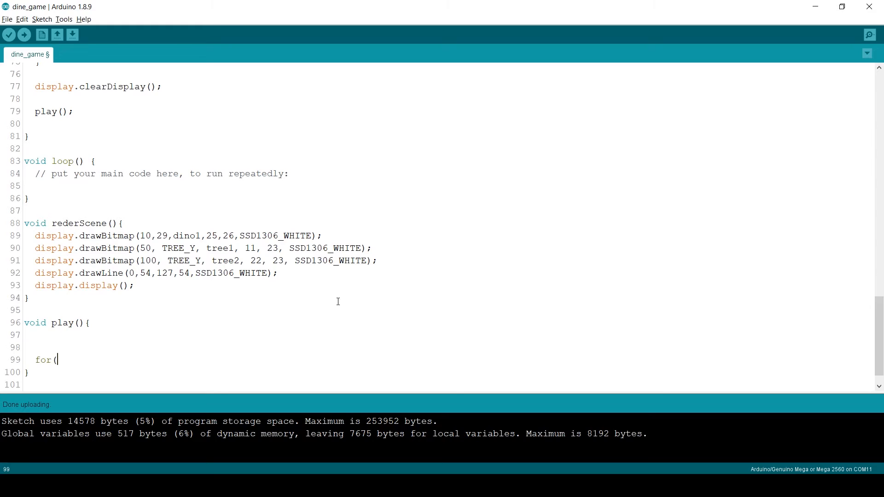
type(";;){")
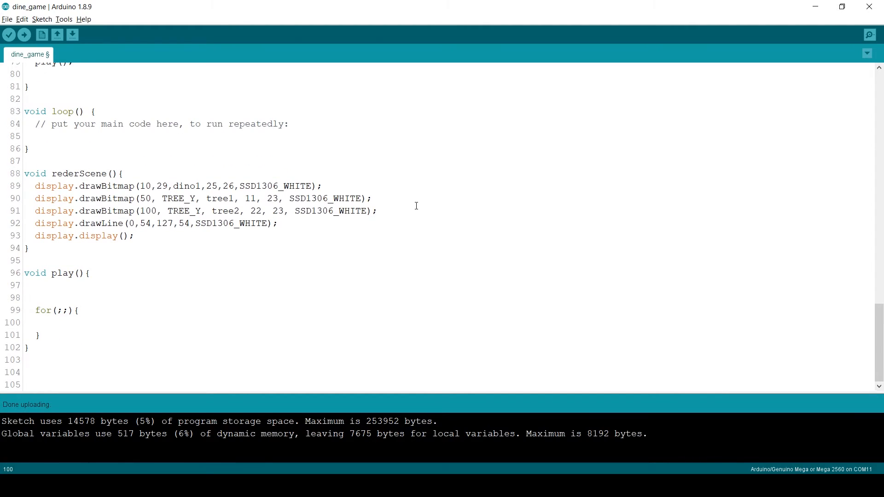
type("dis")
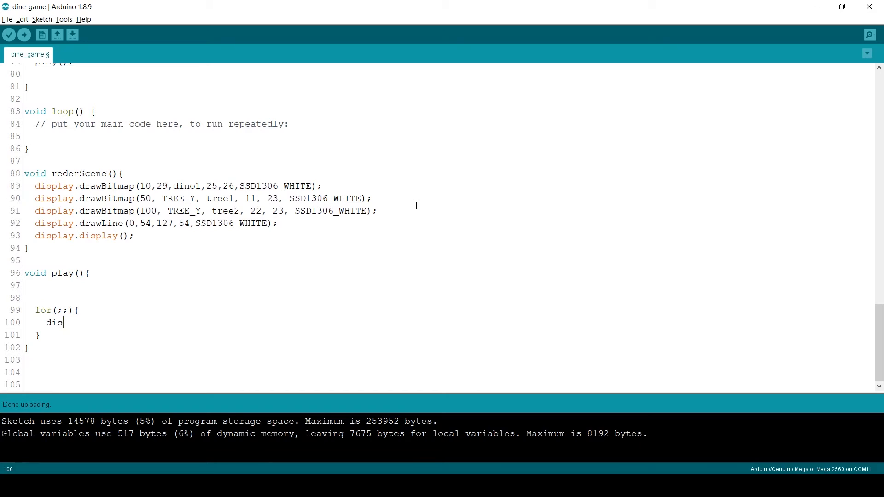
type("play.")
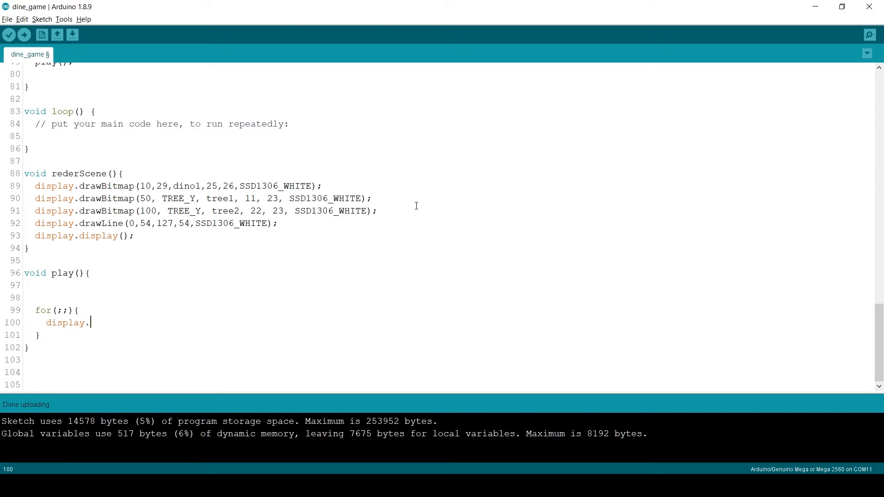
type("cle")
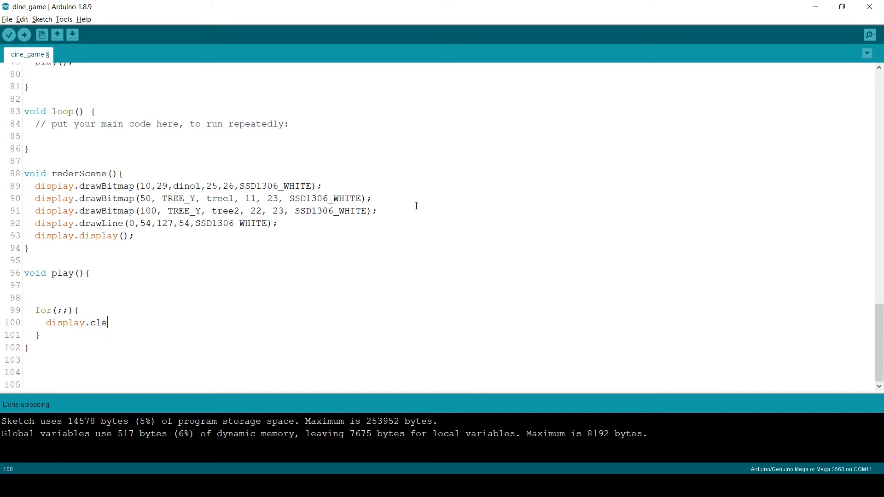
type("arDisplay();")
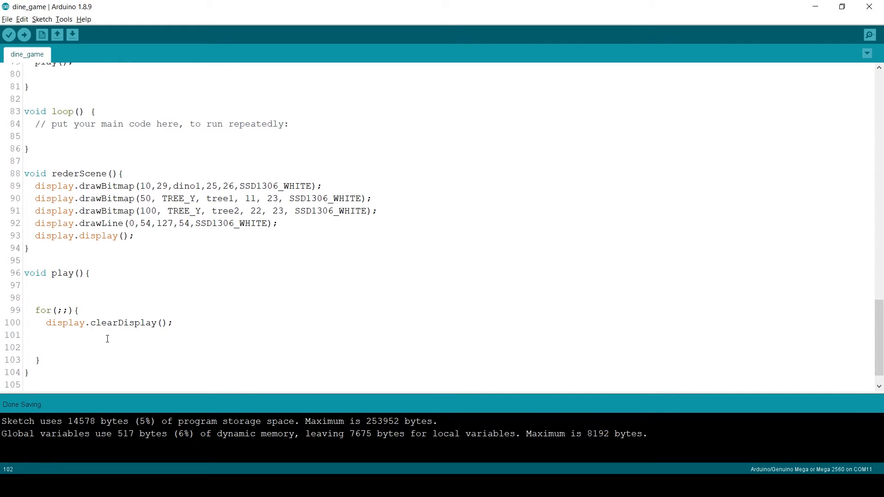
type("move")
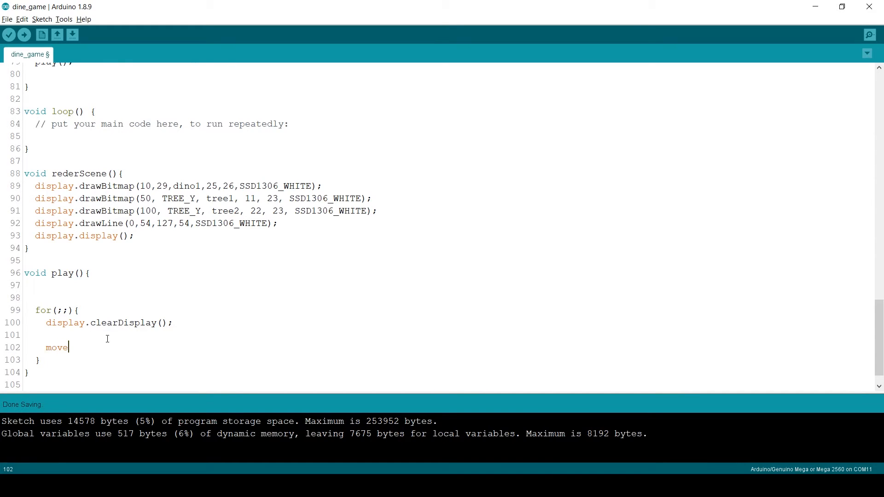
type("Tree();")
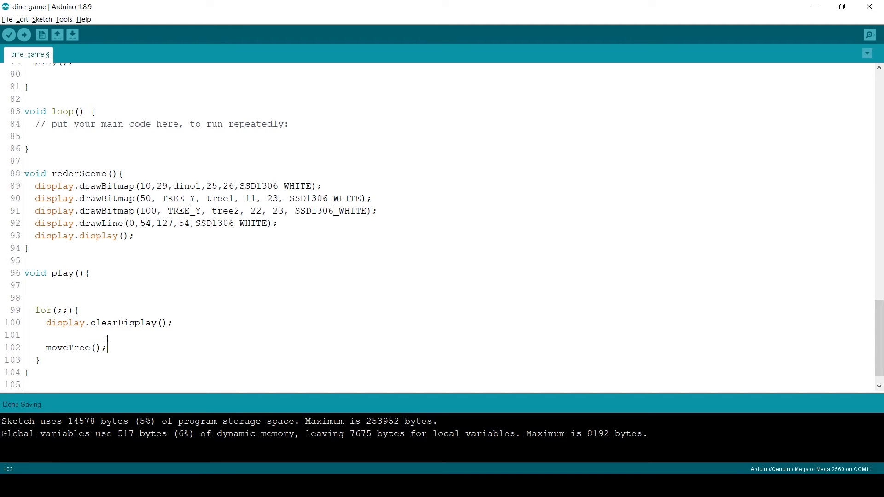
type("mo")
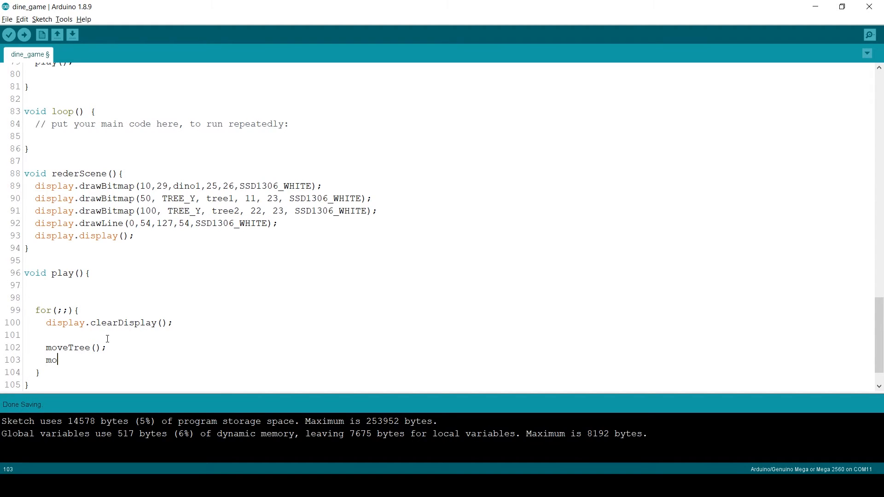
type("veDino();")
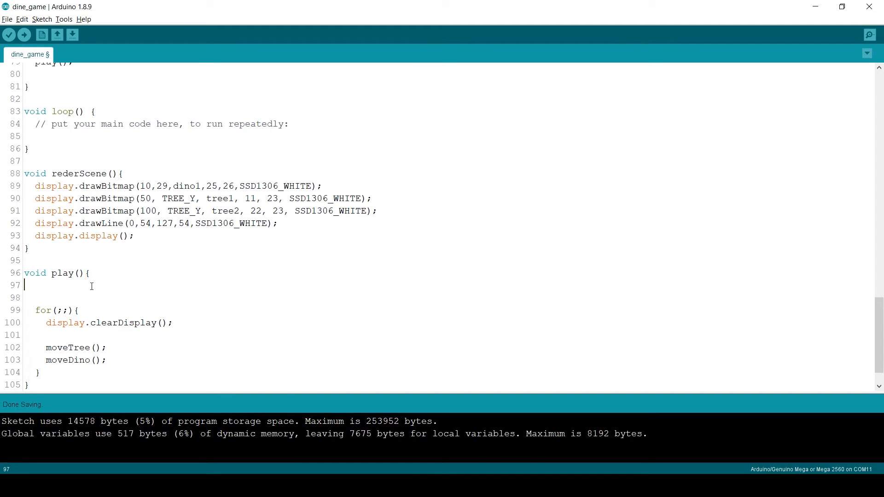
Declare tree_x = 127, tree1_x = 195 and a random tree_type in play()
type("int16_t tre")
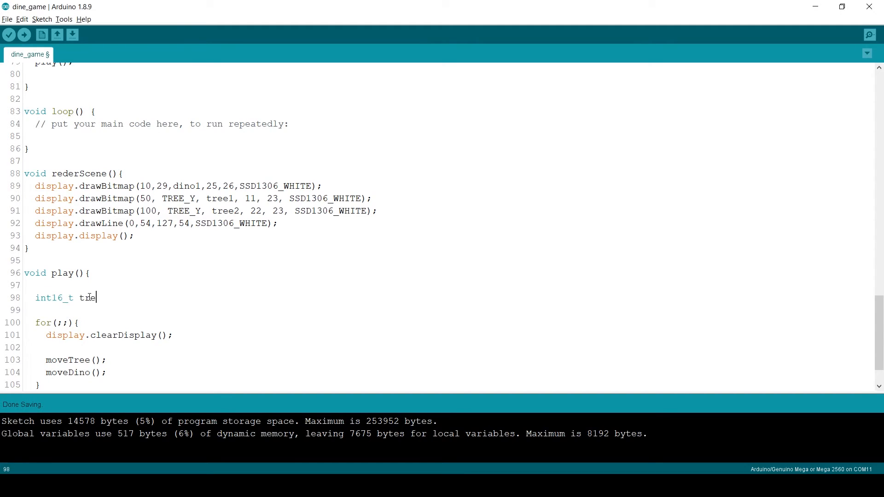
type("e_x=")
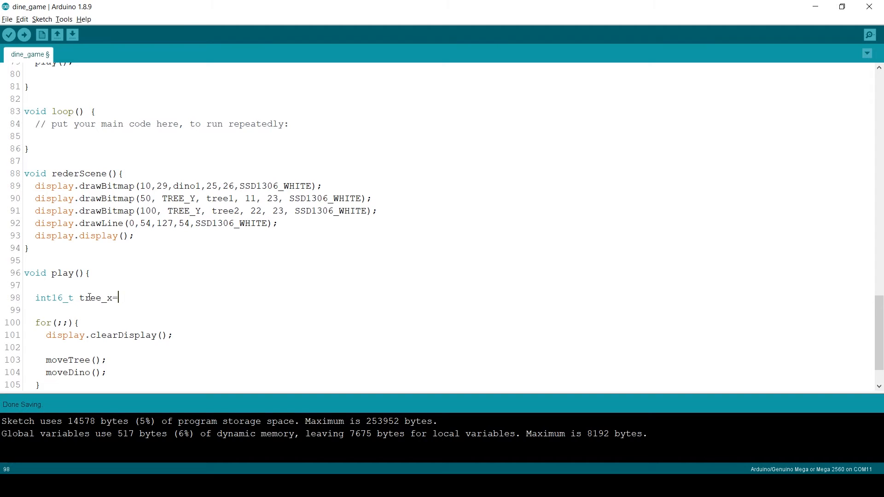
type("127;")
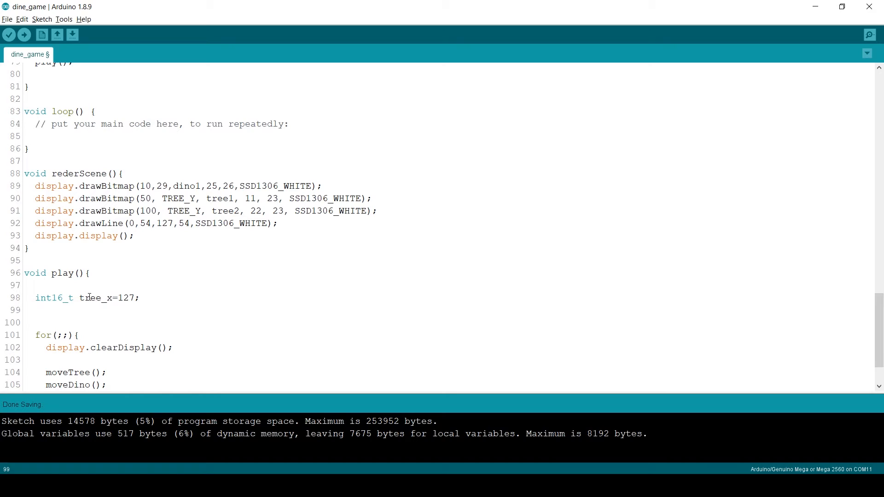
type("int16_t tree_x1")
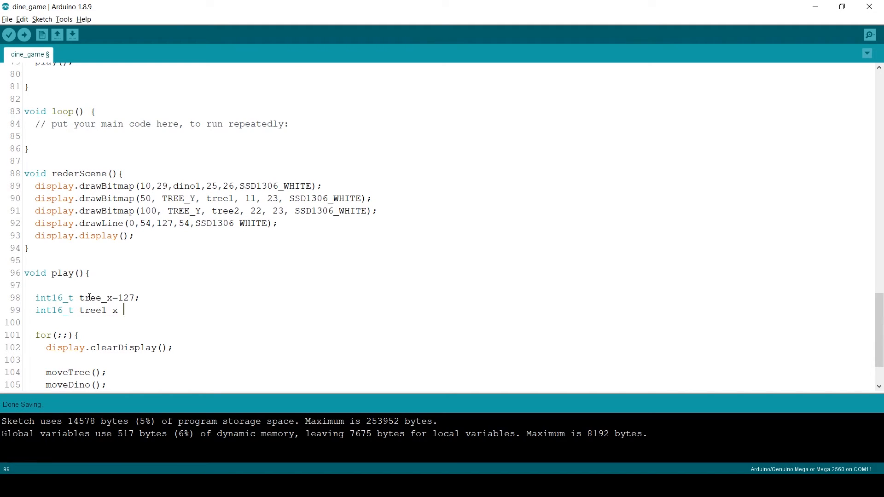
type("=")
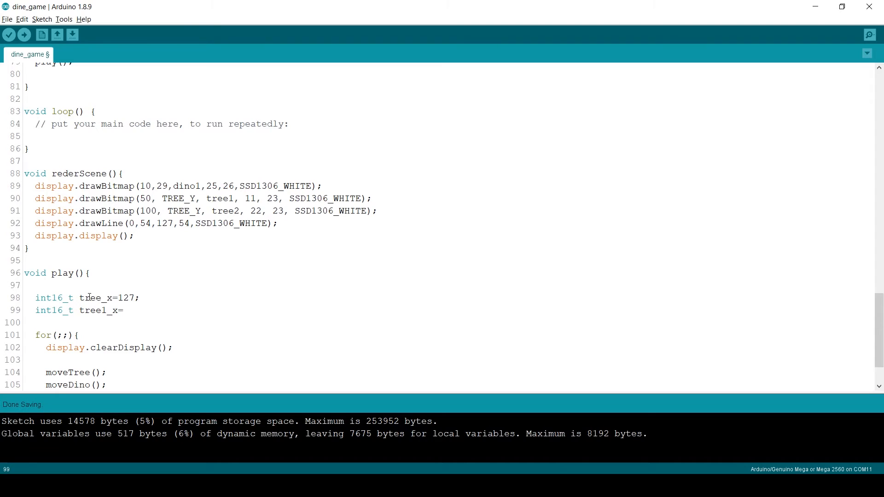
type("19")
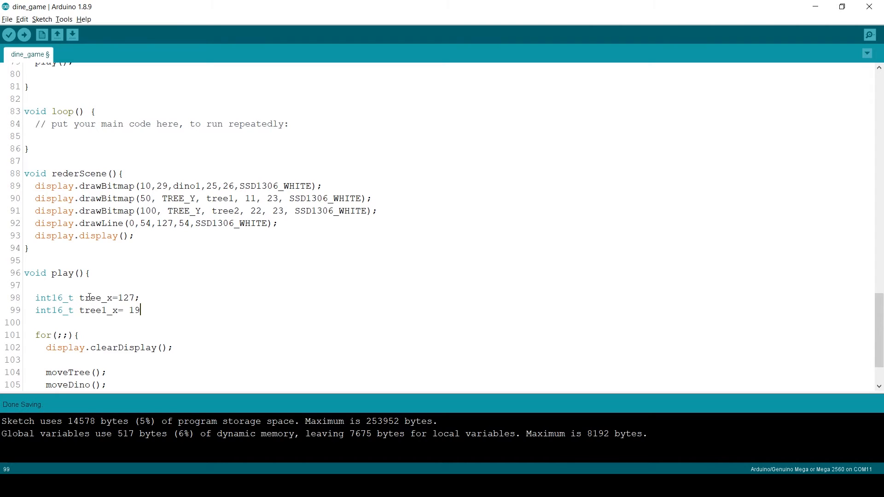
type("5;")
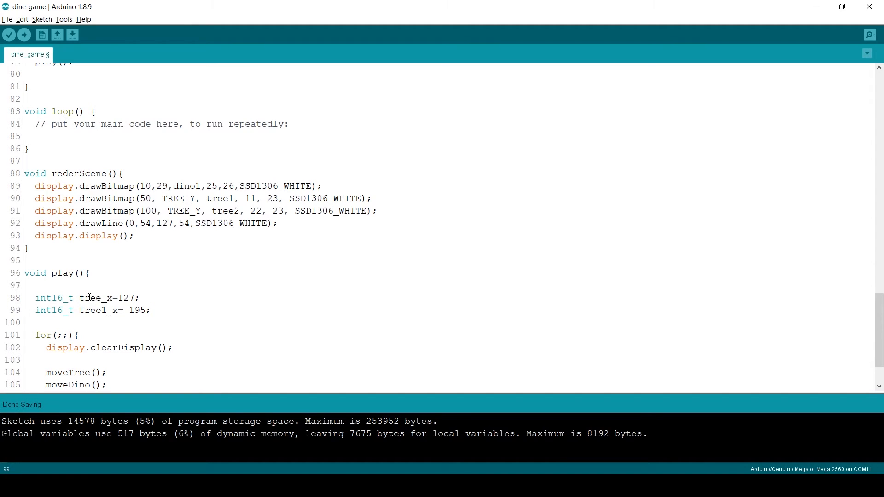
type("int")
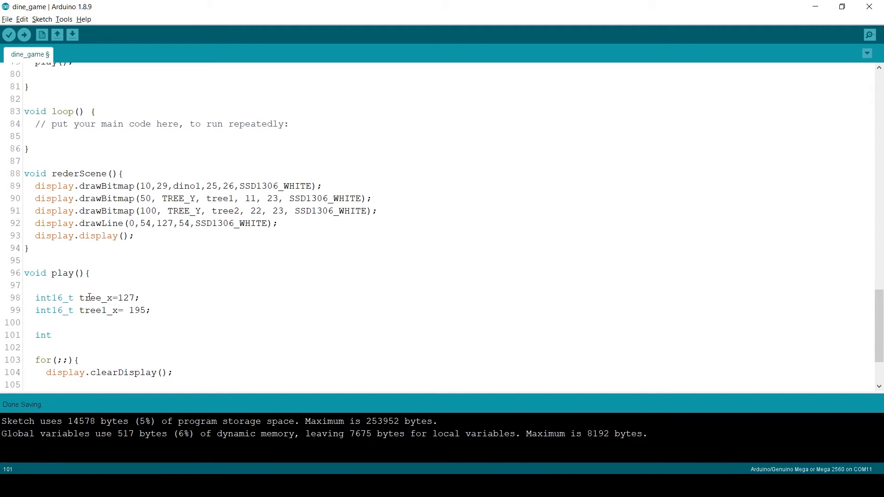
type("tree_type = random(0,2);")
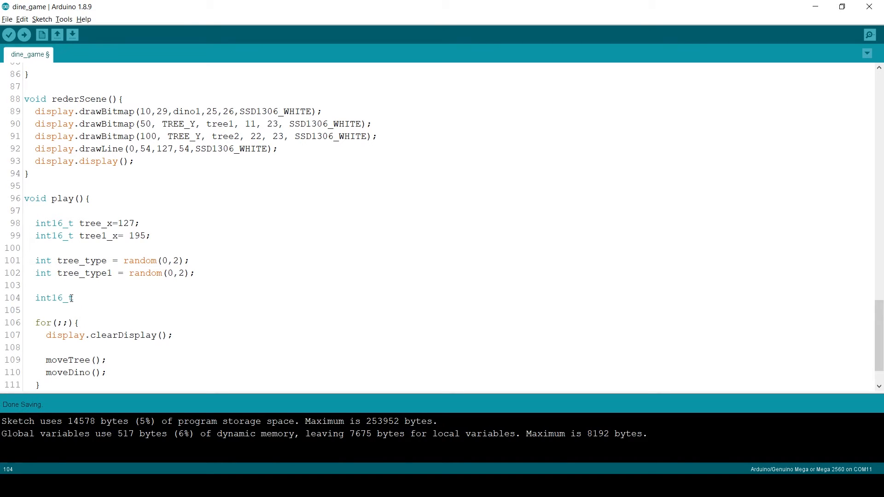
Declare dino_y and pass &tree_x, tree_type and &dino_y to moveTree and moveDino
type("dino_y = DINO_INIT_Y;")
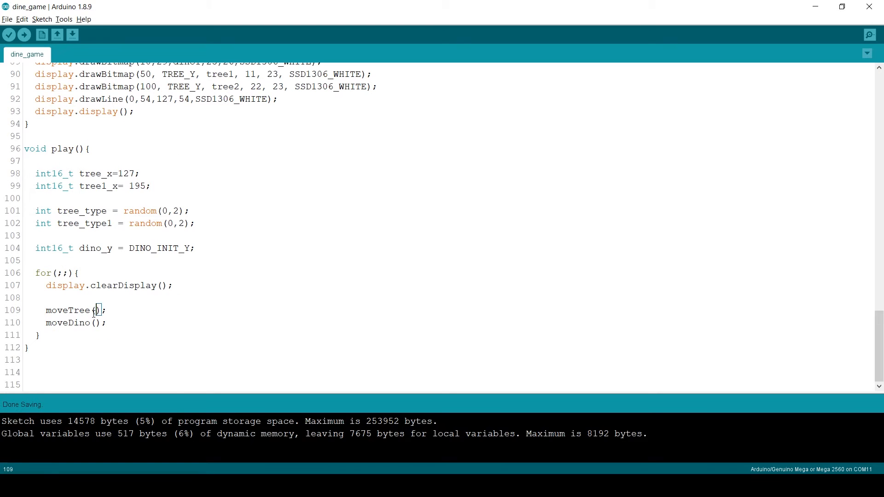
type("&tree_x,tree_type")
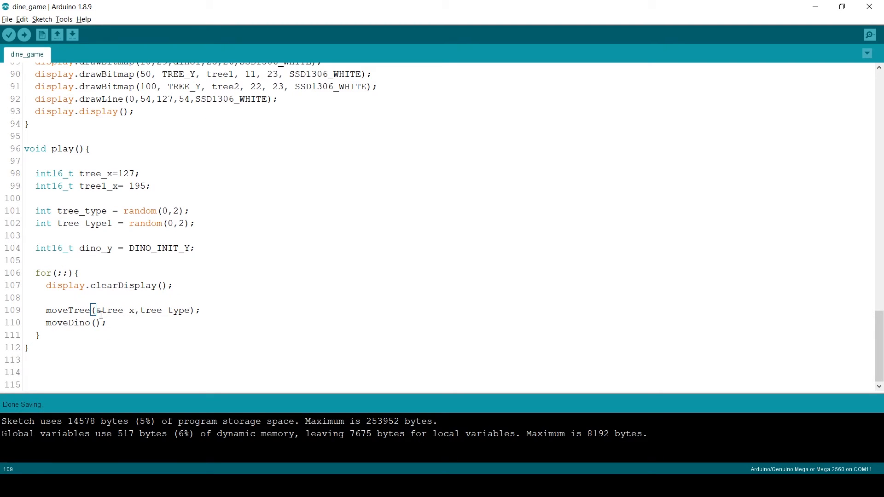
type("&dino_y")
type("void moveTree(){")
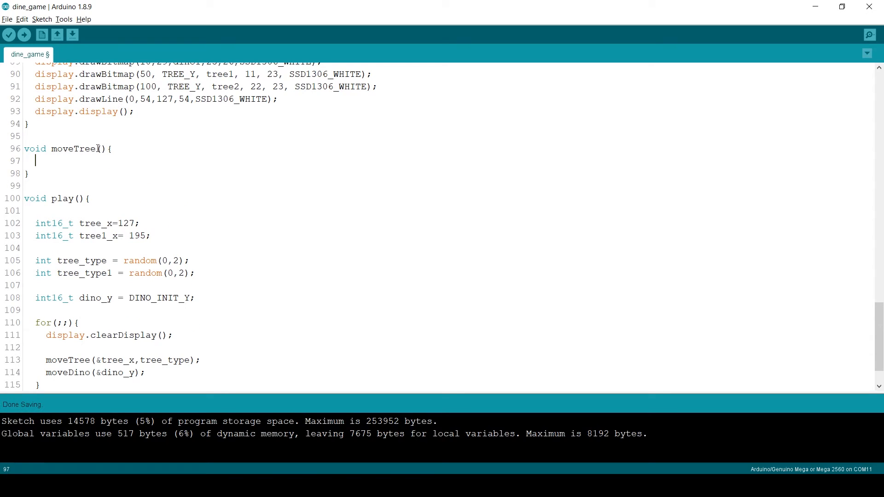
Write moveTree(int16_t *x, int type) drawing tree1 at *x for type 0, tree2 for type 1
type("int16_t*x, int type")
type("if")
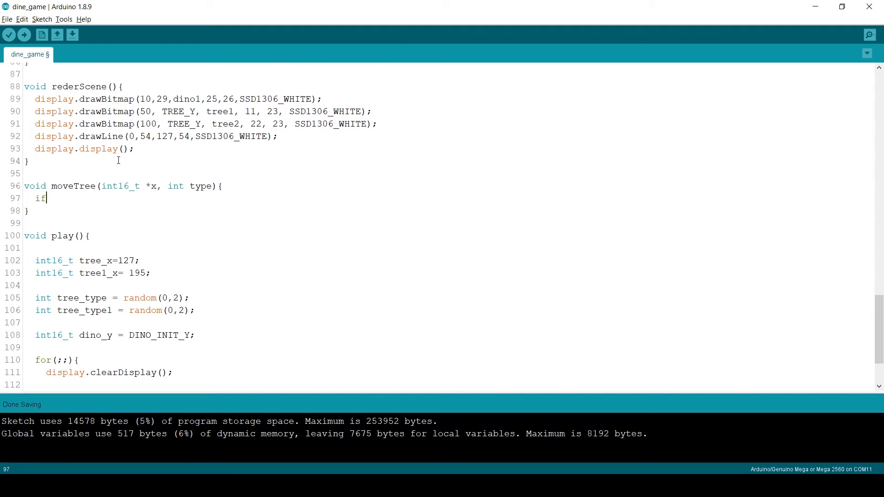
type("(typ")
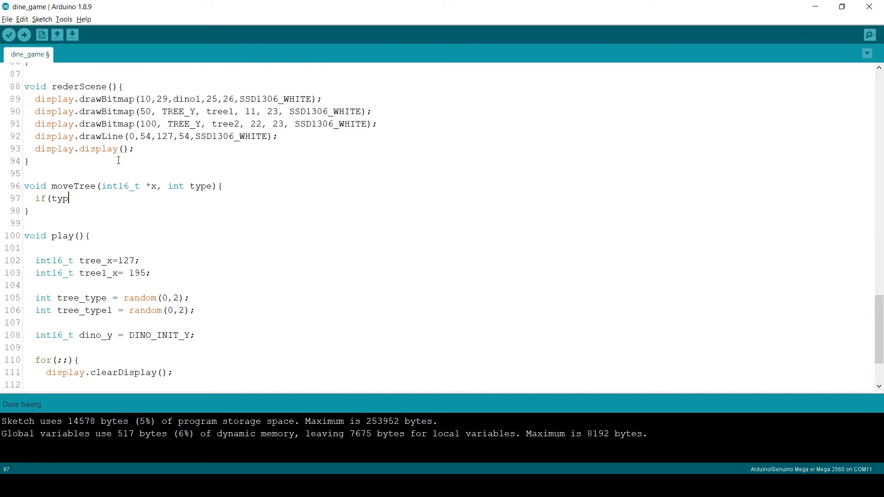
type("e=")
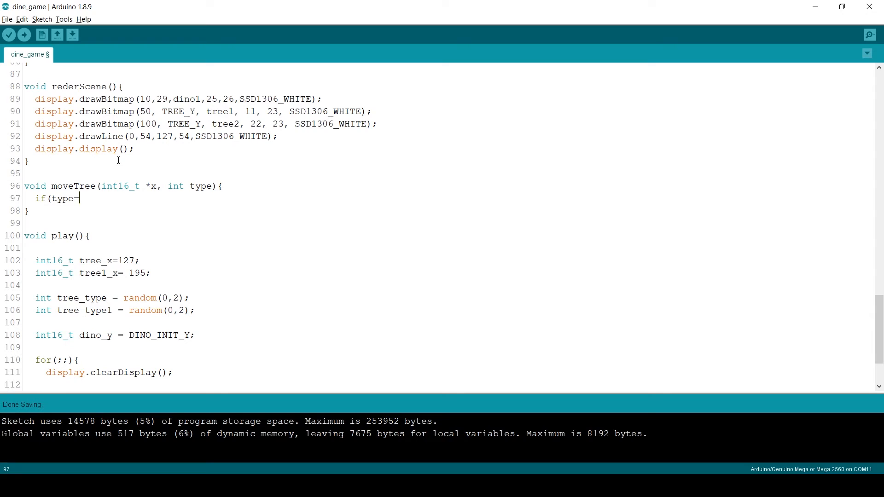
type("=0)")
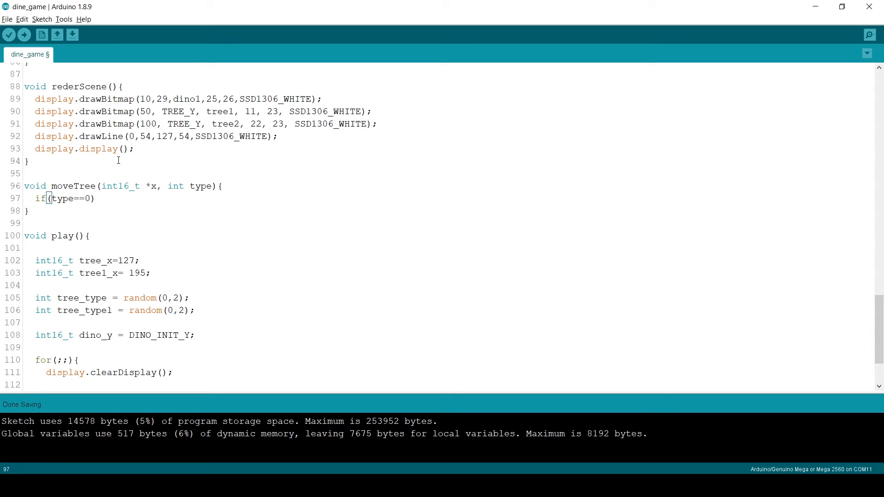
type("{")
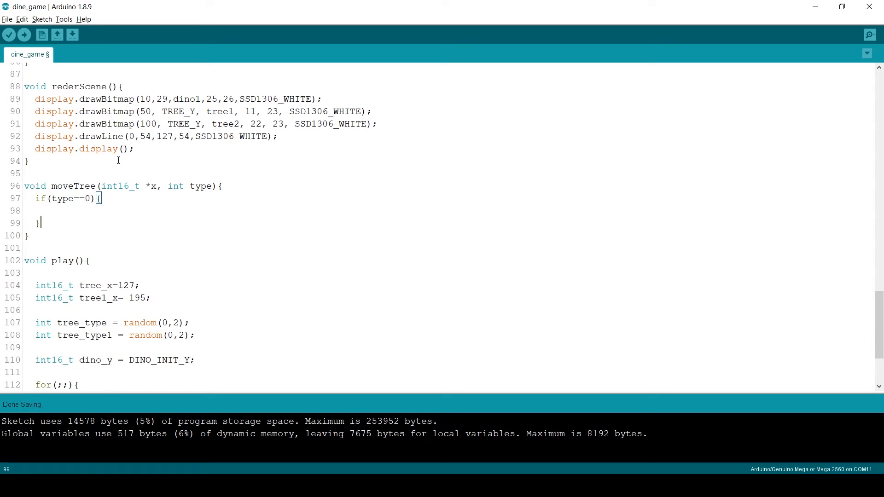
type("else if")
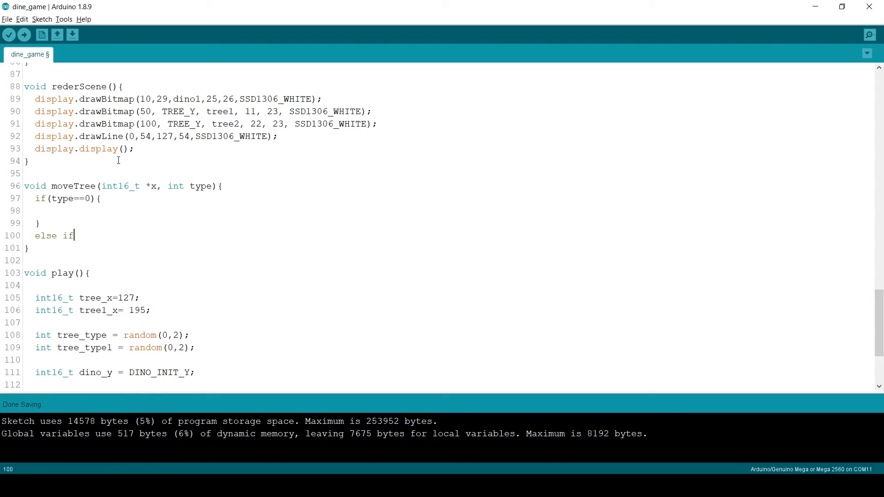
type("(type==1")
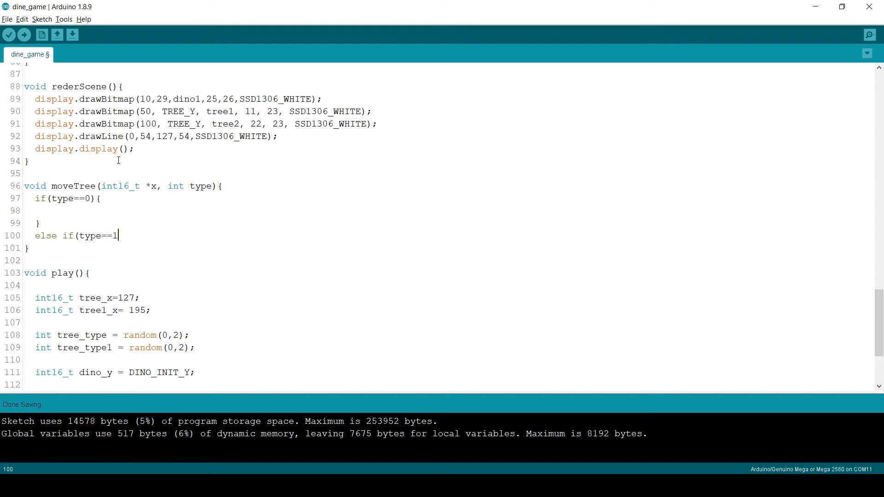
type("){")
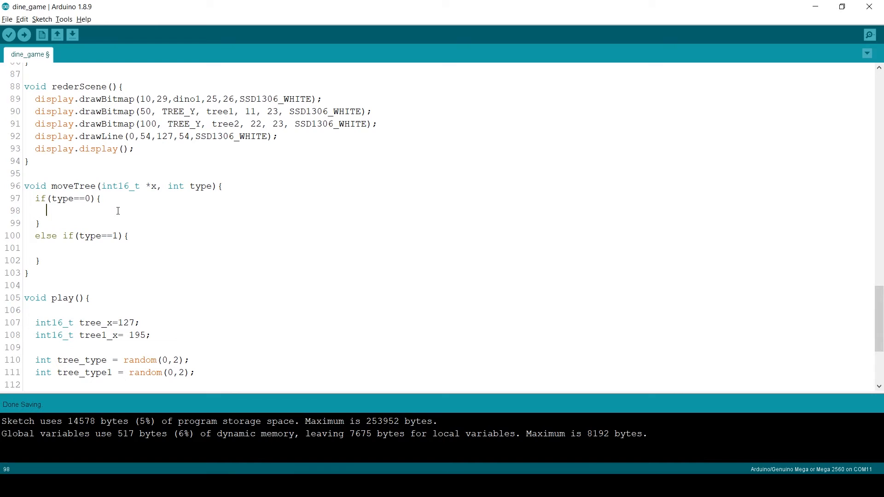
type("display.drawBitmap(*x, TREE_Y, tree1, TREE1_WIDTH, TREE1_HEIGHT, SSD1306_WHITE);")
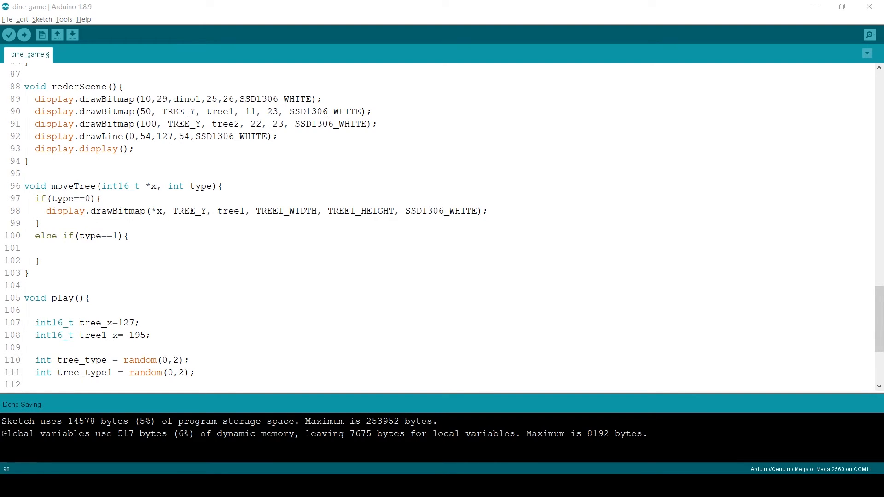
type("display.drawBitmap(*x, TREE_Y, tree2, TREE2_WIDTH, TREE2_HEIGHT, SSD1306_WHITE);")
type("void")
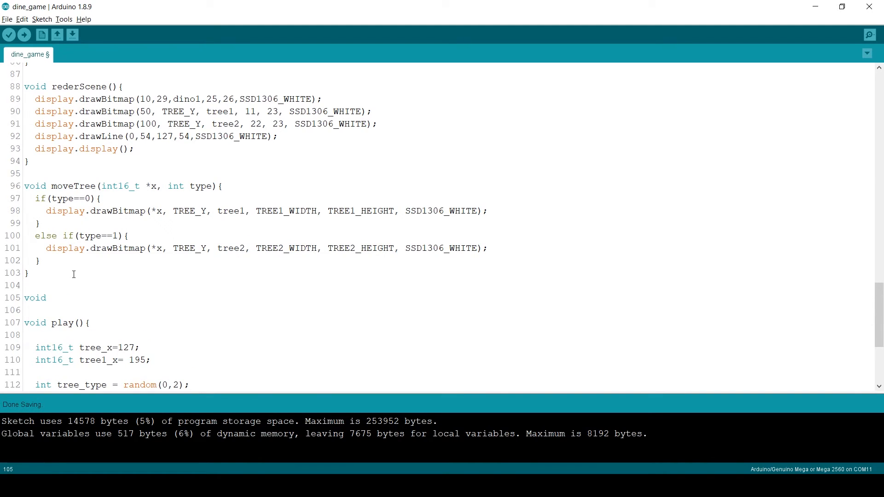
Write moveDino(int16_t *y) drawing dino1 at DINO_INIT_X, *y with the dino size constants
type("move")
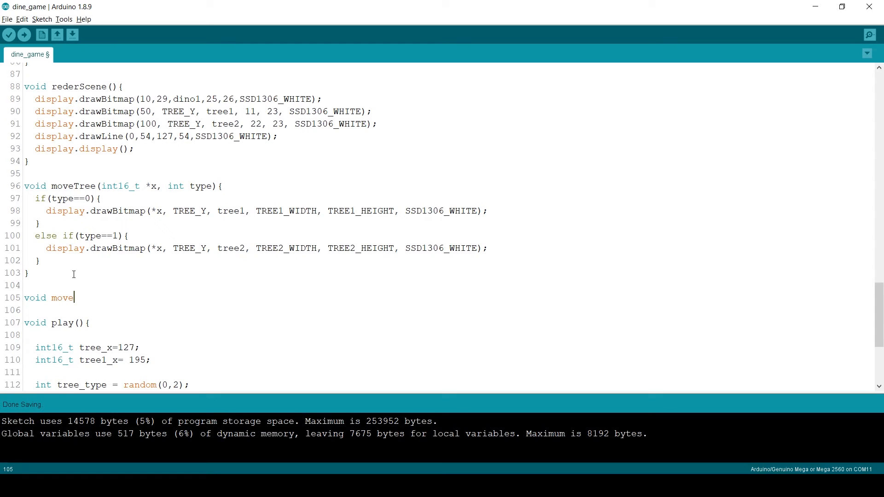
type("Dino(")
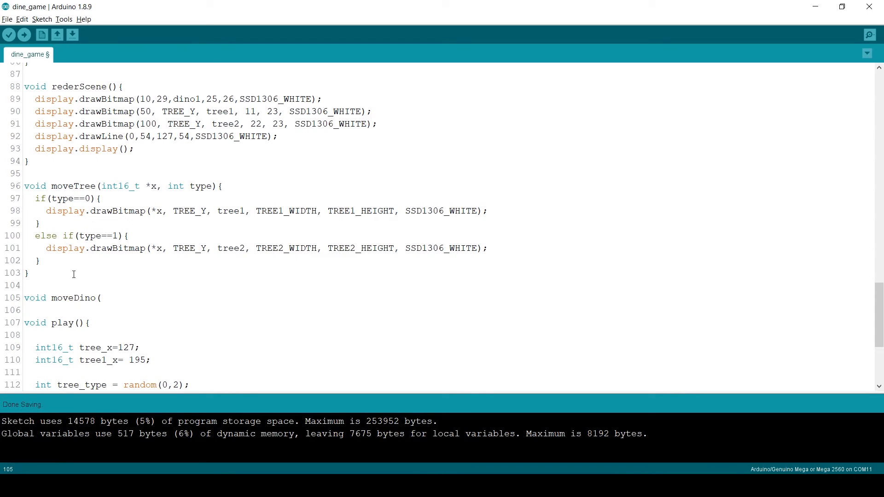
type("int16_t *y){")
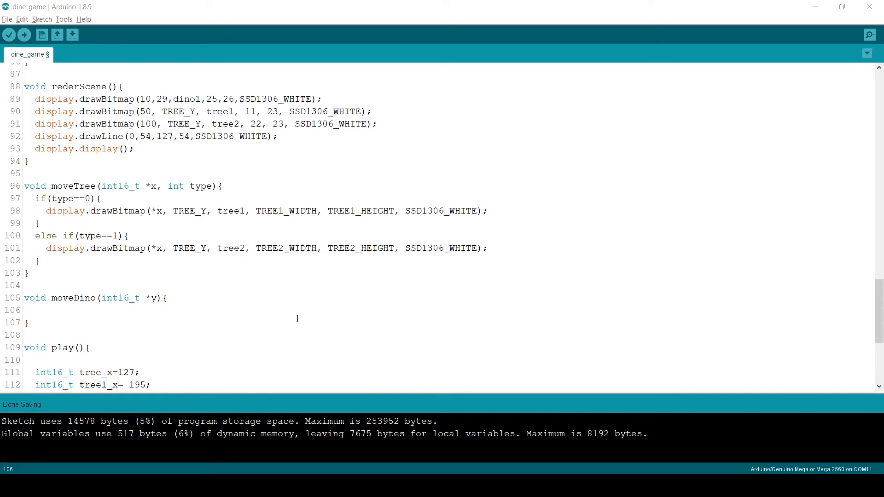
type("display.drawBitmap(DINO_INIT_X, *y, dino1, DINO_WIDTH, DINO_HEIGHT, SSD1306_WHITE);")
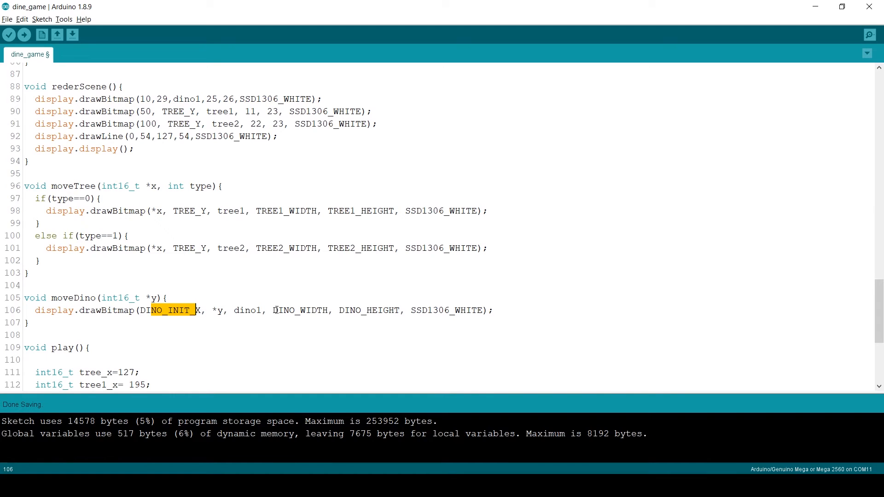
double_click(355, 310)
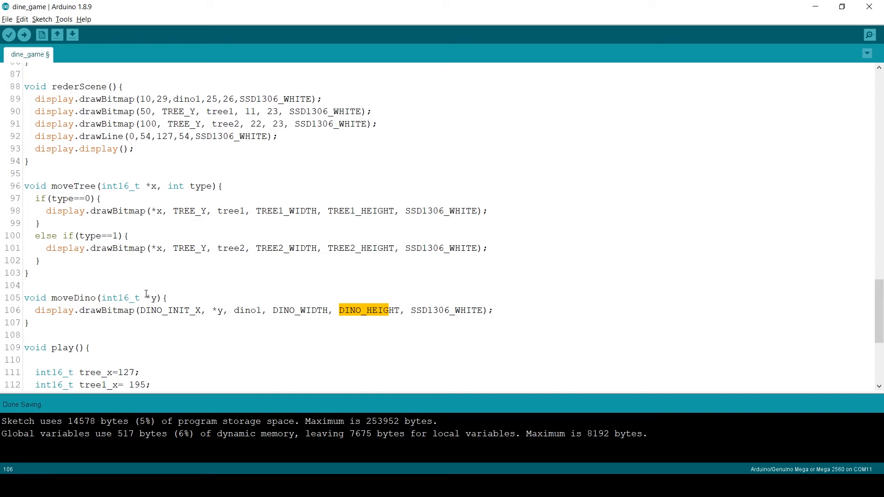
left_click(225, 310)
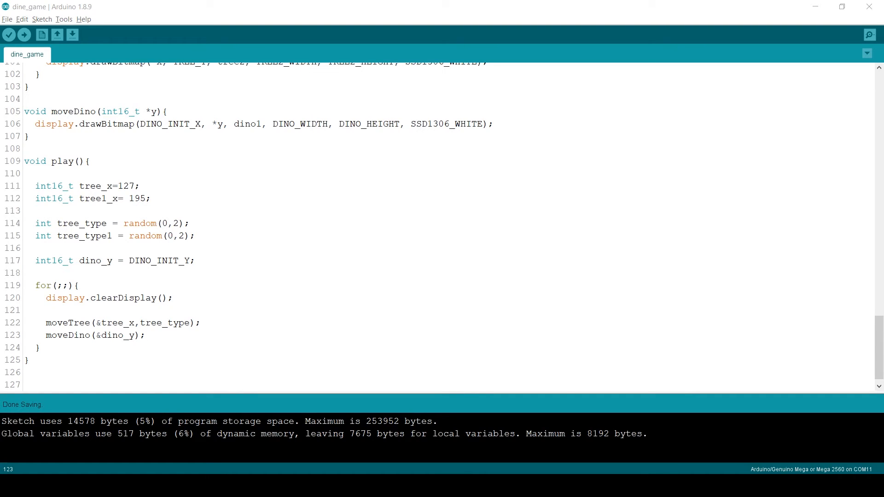
Draw the ground line (0,54)-(127,54), call moveTree, and decrement tree_x and tree1_x
left_click(145, 334)
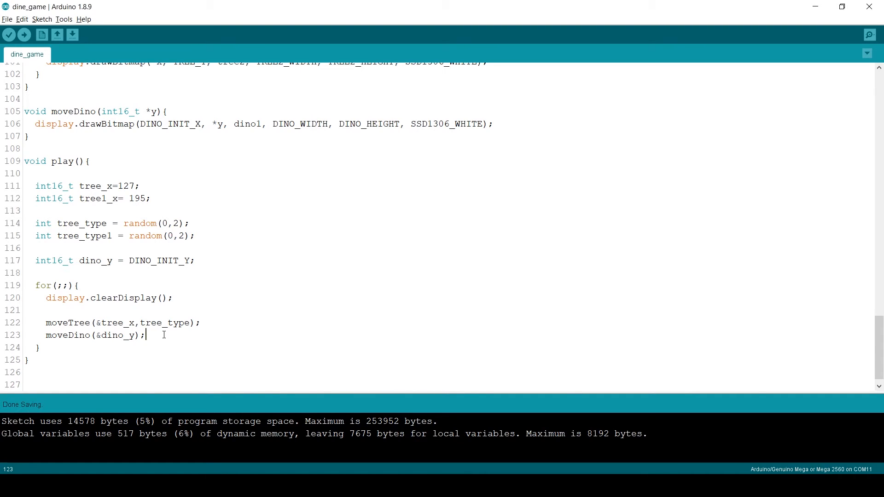
type("display.drawLine(0, 54, 127, 54, SSD1306_WHITE);")
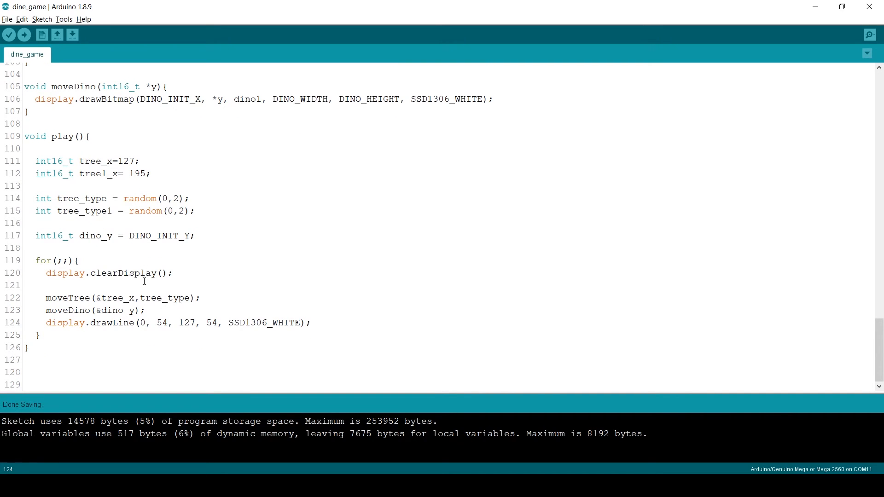
mouse_move(124, 298)
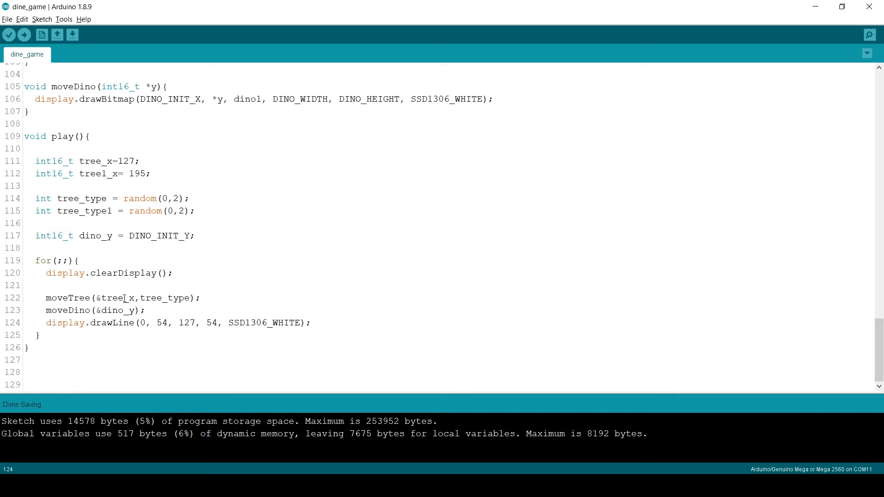
double_click(114, 310)
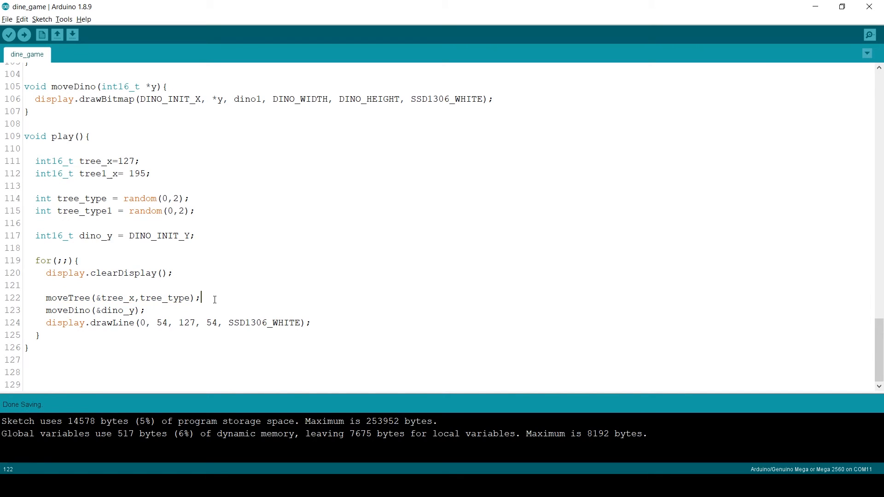
type("moveTree(&tree_x,tree_type);")
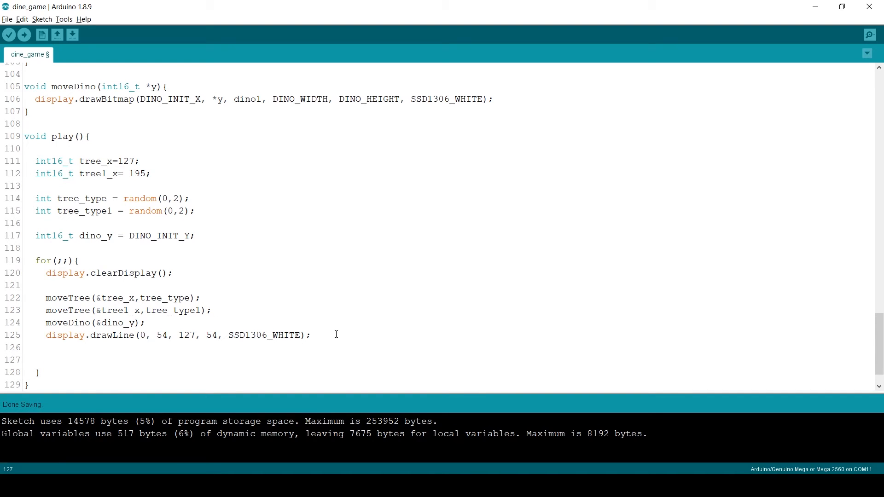
type("tree_x")
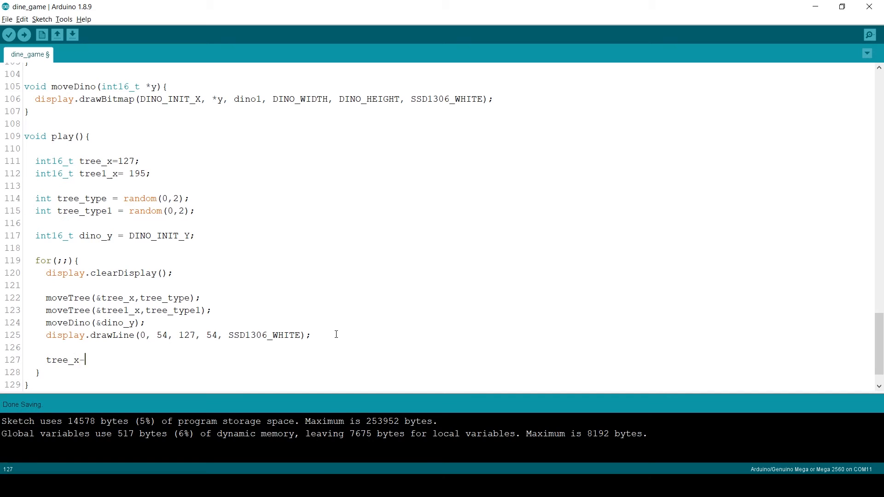
type("-;")
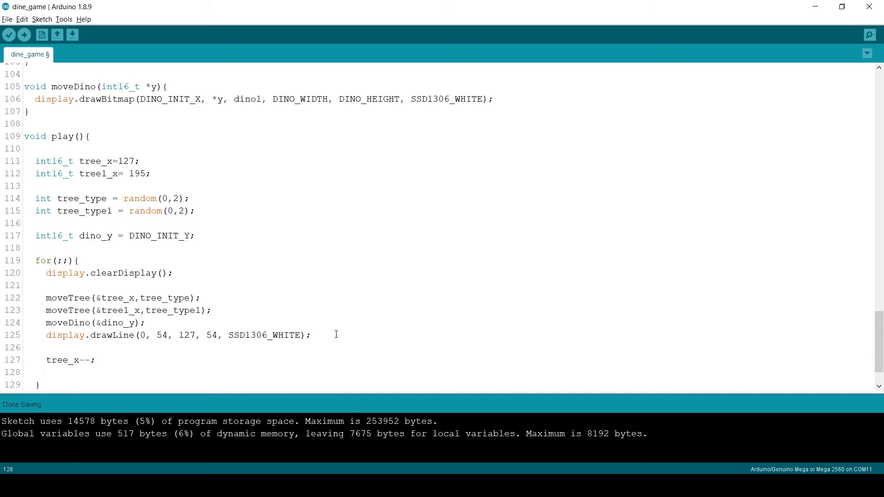
type("tree1")
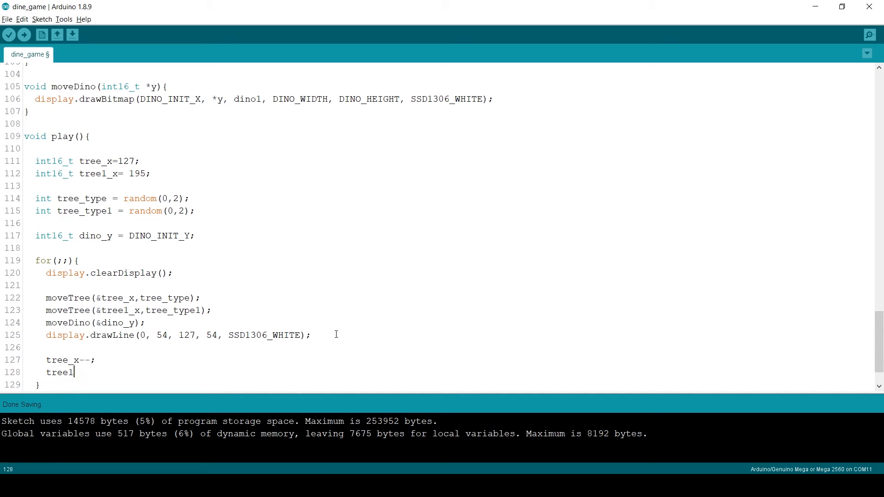
type("_x--;")
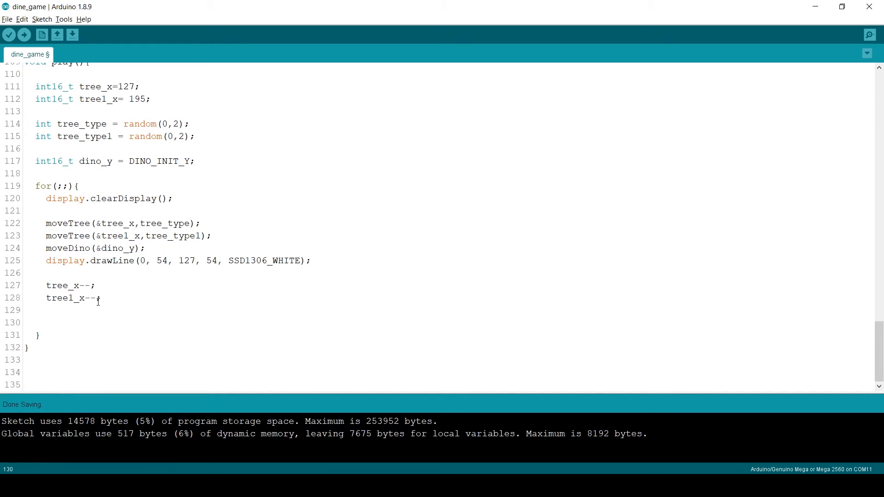
Respawn tree_x at 127 when it reaches 0, and call display.display() each loop
type("if(t")
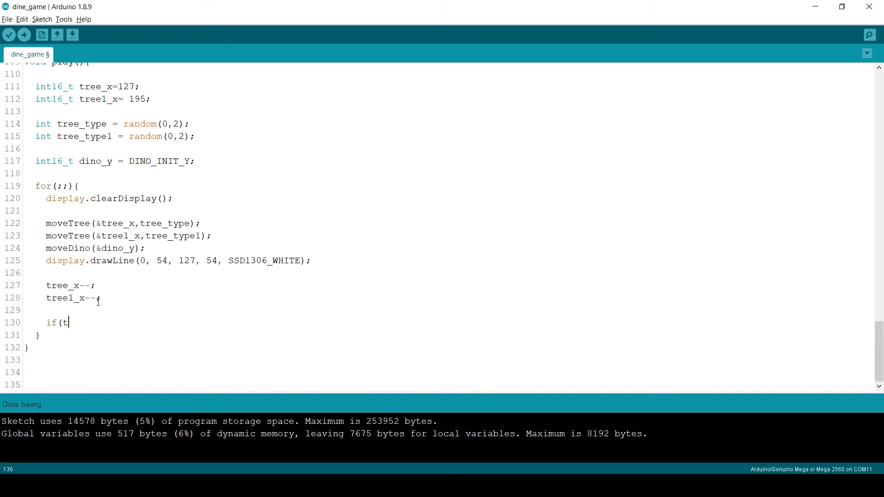
type("ree_x")
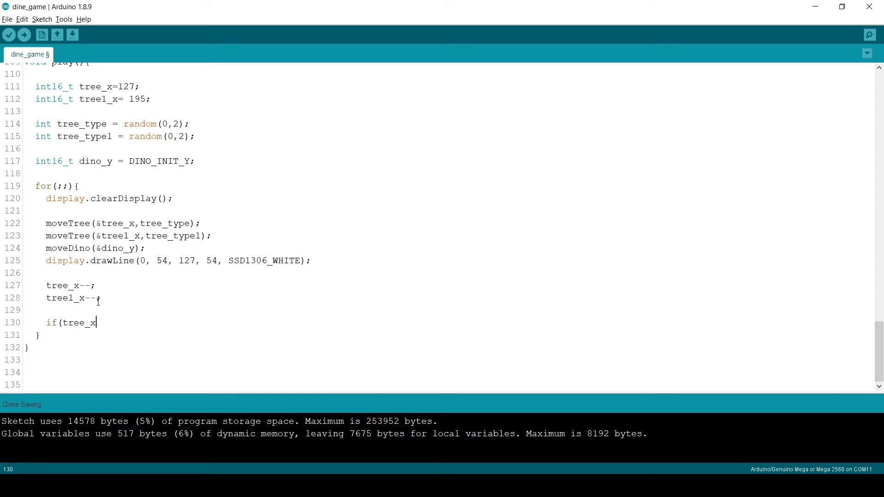
type("==0")
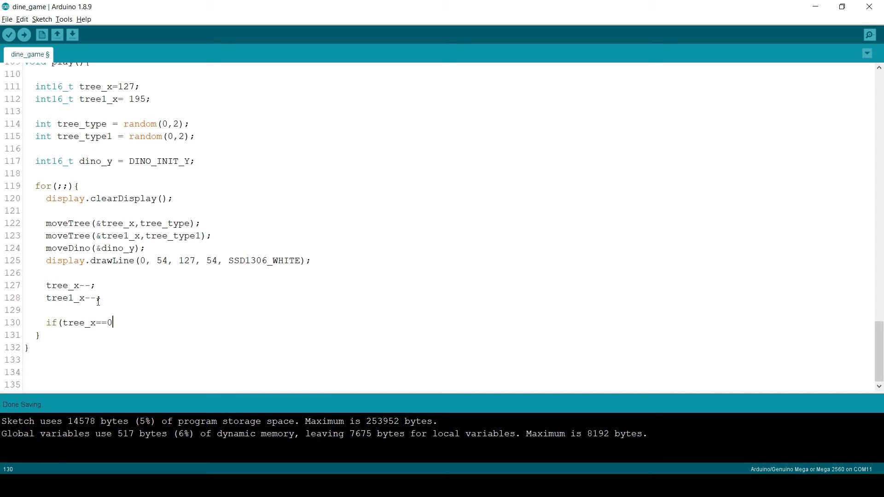
type("){")
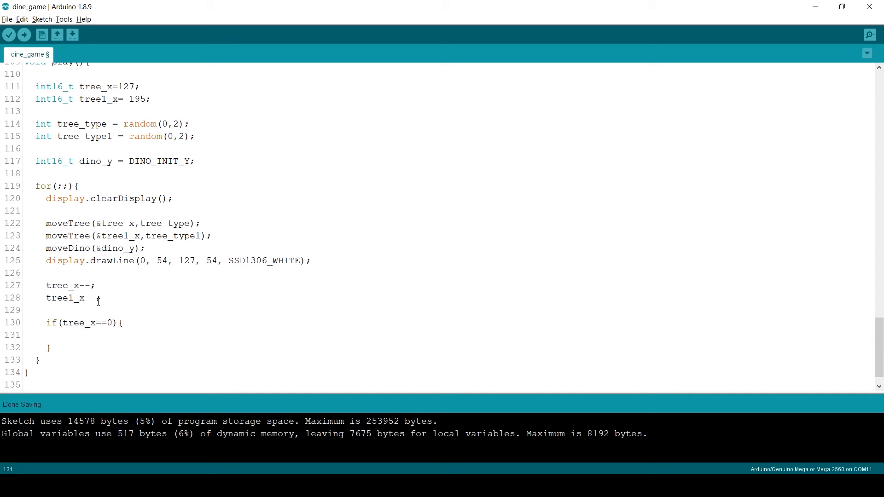
type("tree_x =")
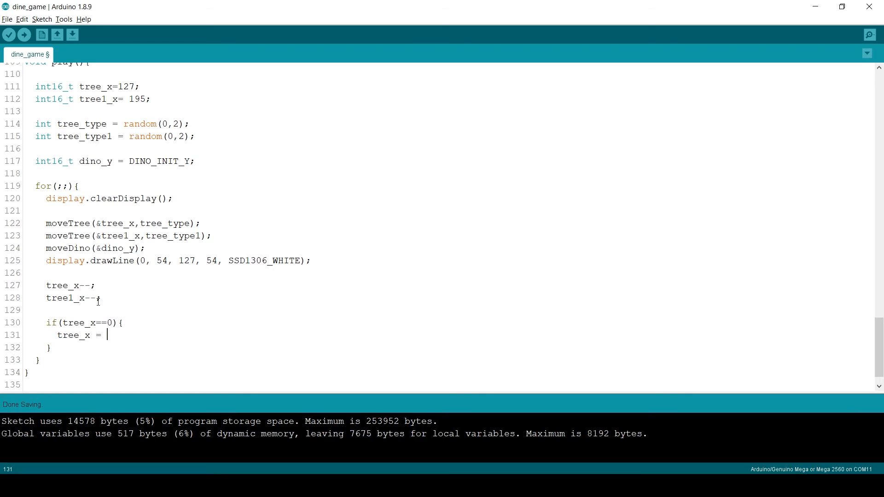
type("127;")
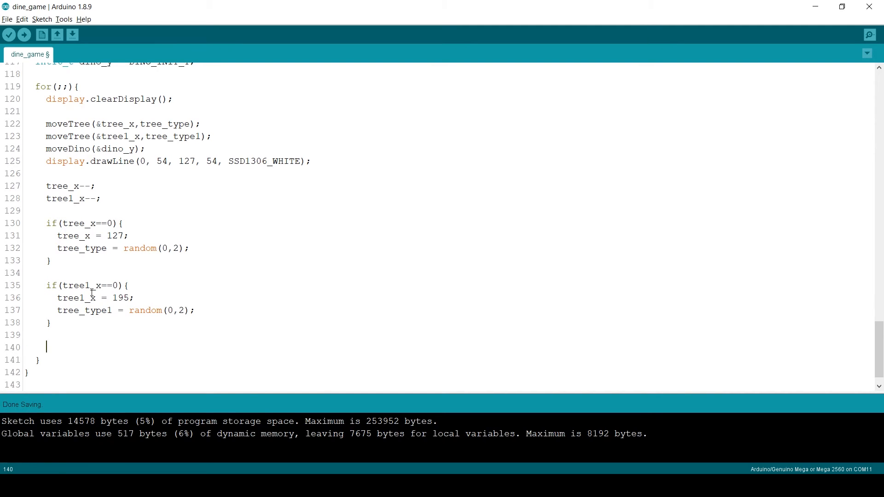
type("Displa")
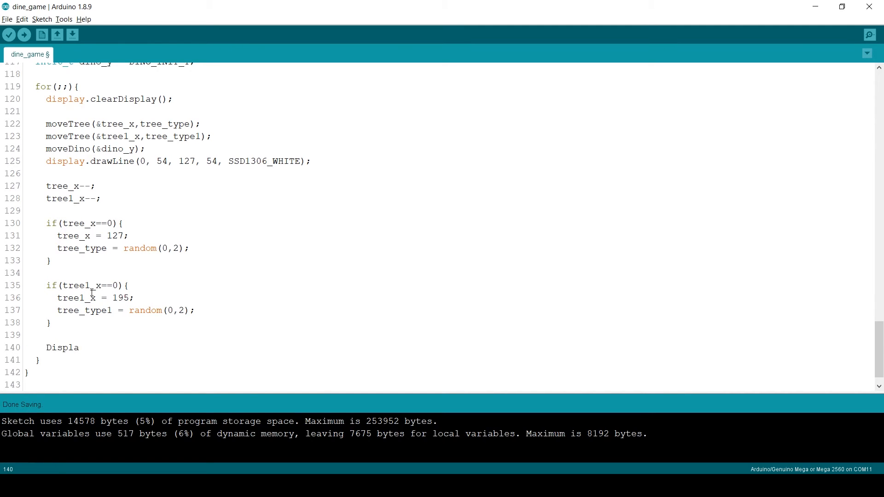
type("y.display();")
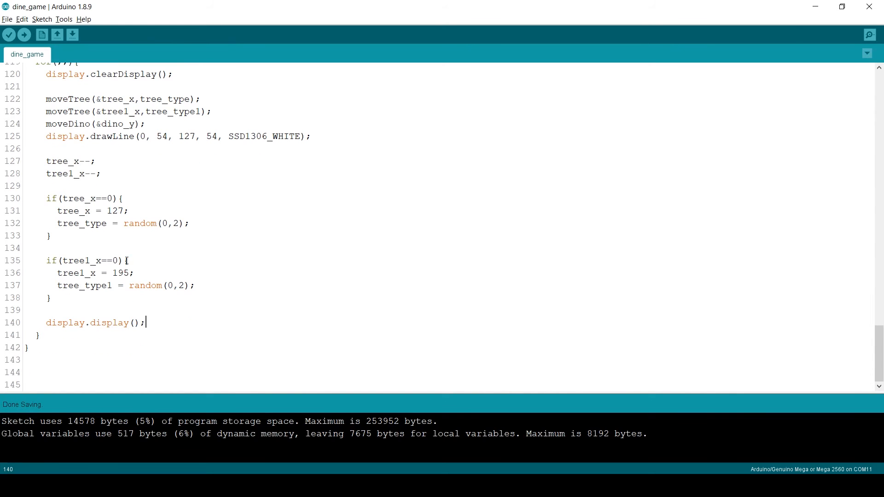
Upload the game to the board and change tree-type ranges to random(0,1)
left_click(24, 35)
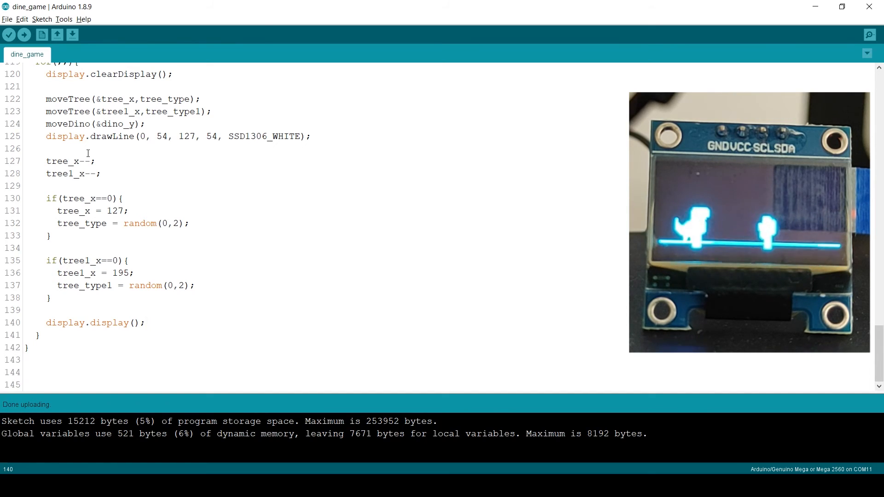
left_click(23, 35)
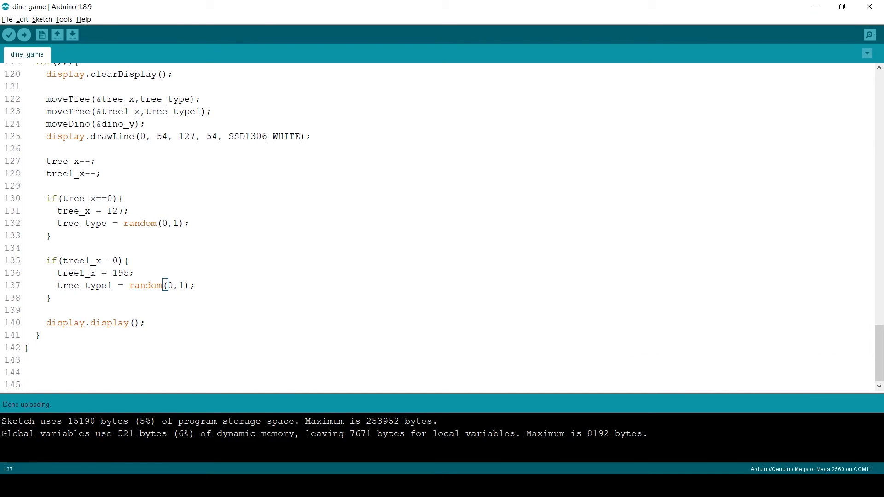
mouse_move(816, 317)
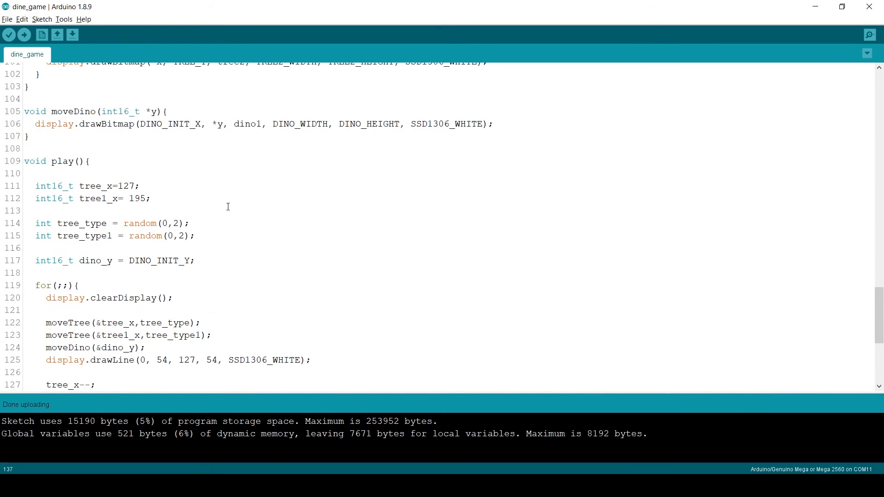
mouse_move(235, 259)
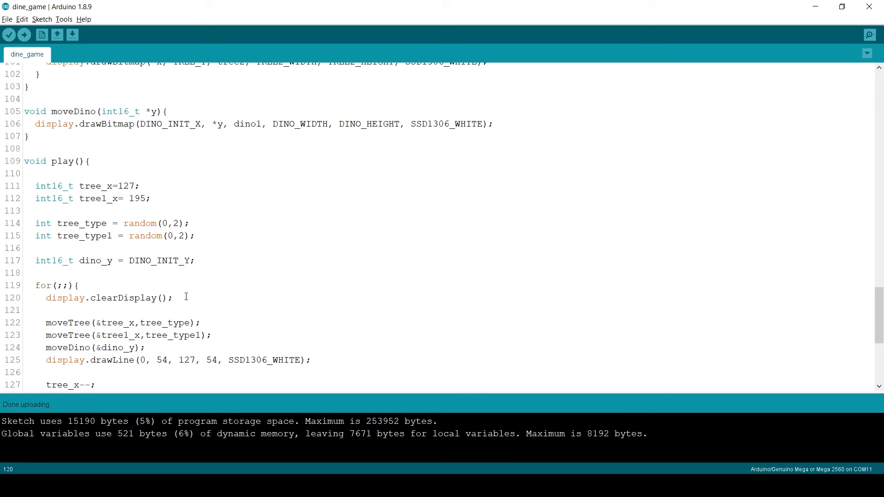
Parse serial input into input_command; on 5 print Jump and set jump=1 if jump is 0
type("if(Serial.available()){")
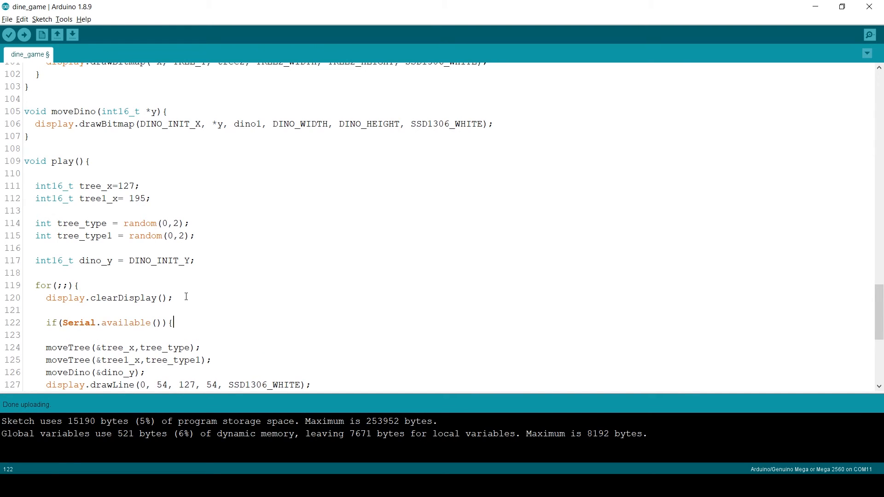
type("input_command = Serial.parseInt();")
type("if(inpu_comman")
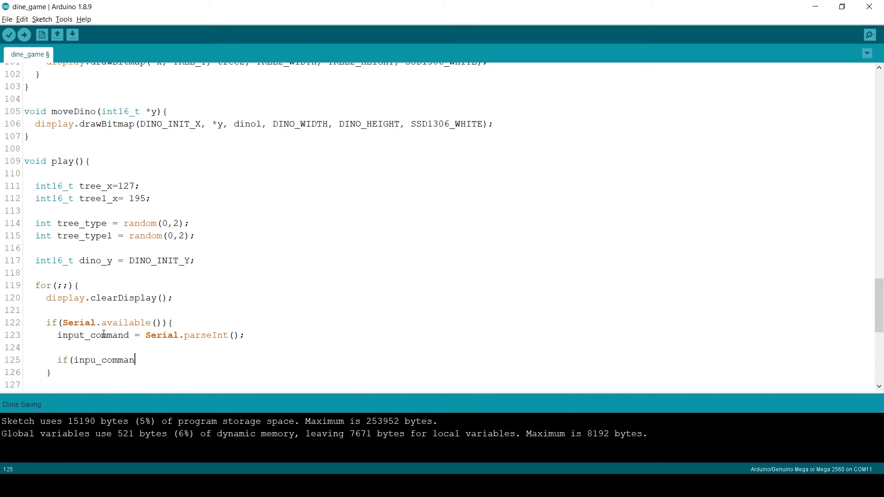
type("==5){")
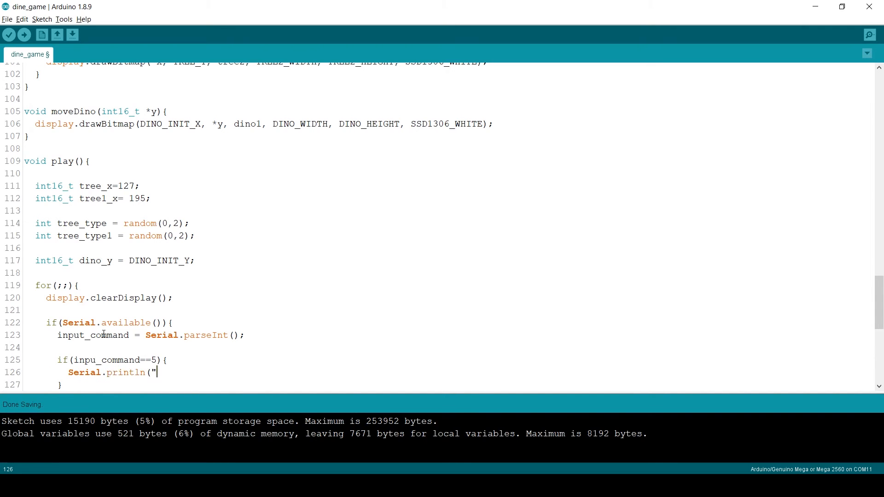
type("Jump\");")
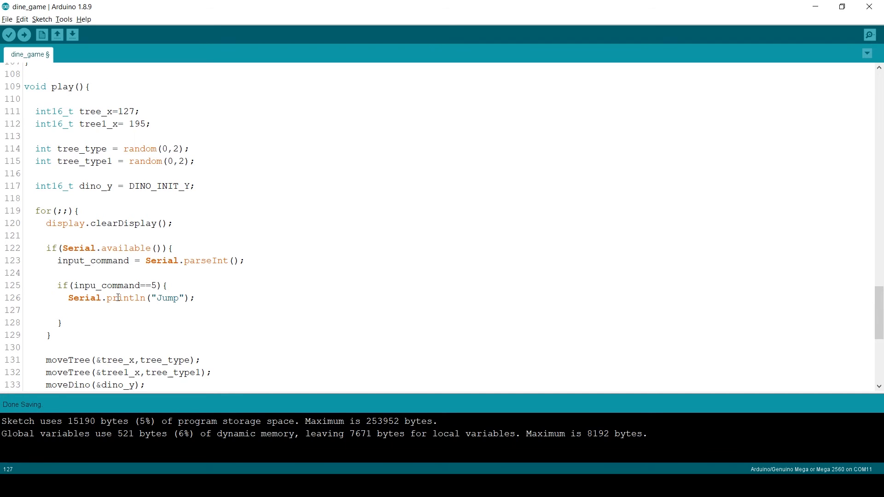
type("jump=1;")
type("int jump=0;")
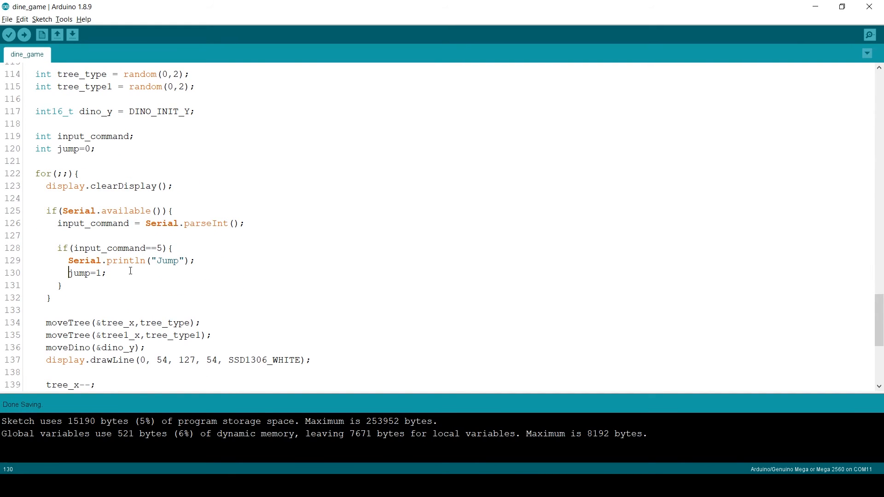
type("if()")
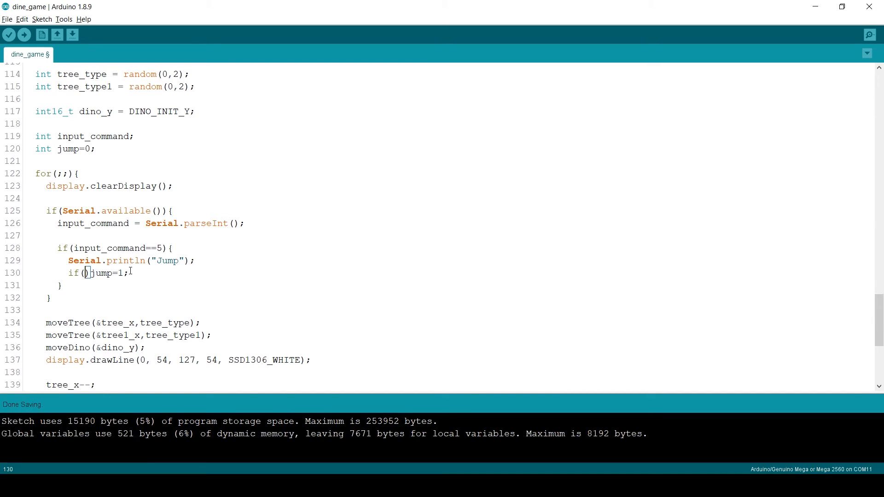
type("jump=")
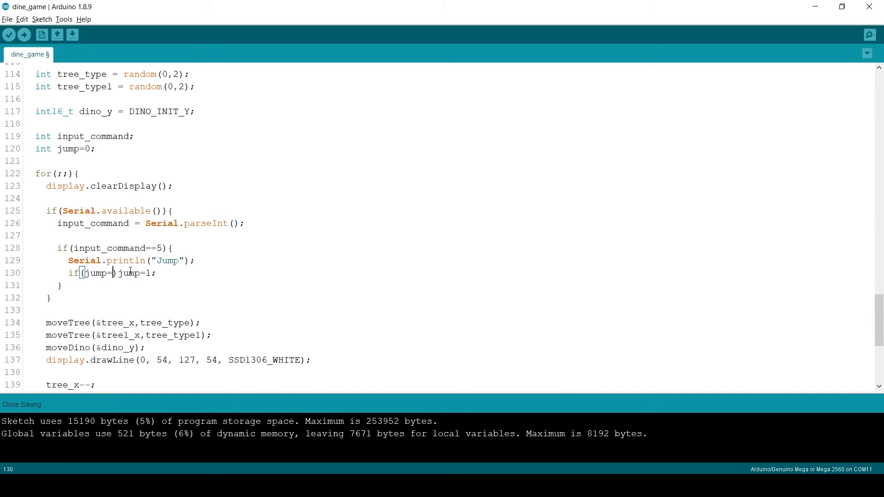
type("=0")
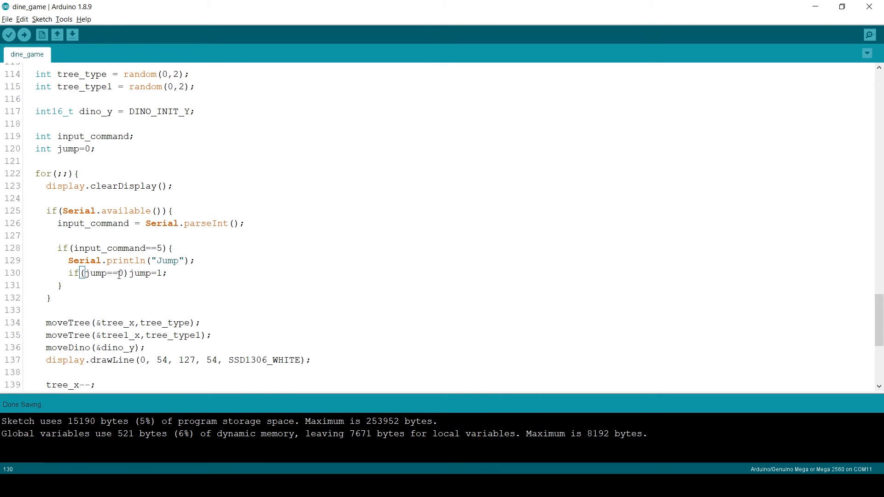
scroll("down", 3)
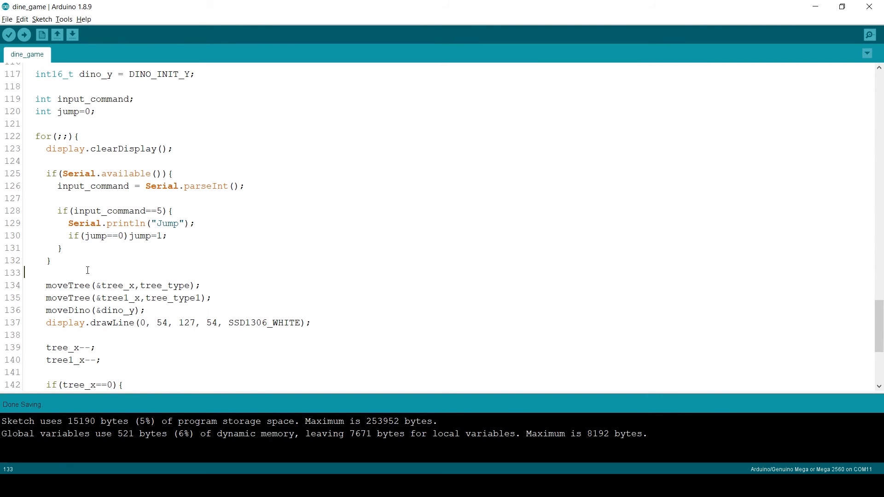
Add the rising phase: while jump is 1, decrement dino_y
type("if(")
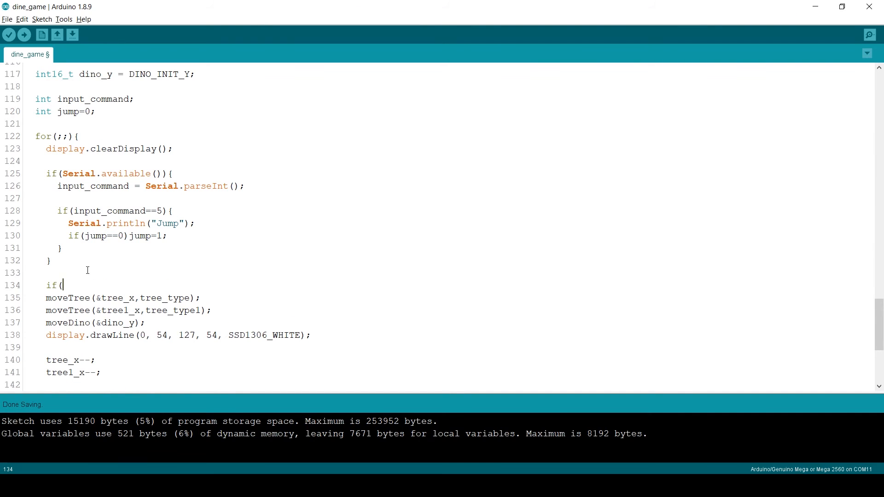
type("jump=1){")
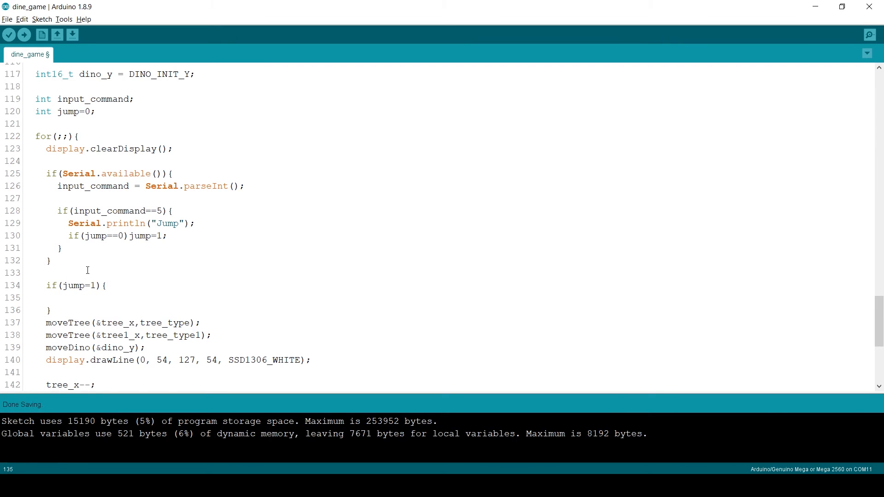
type("d")
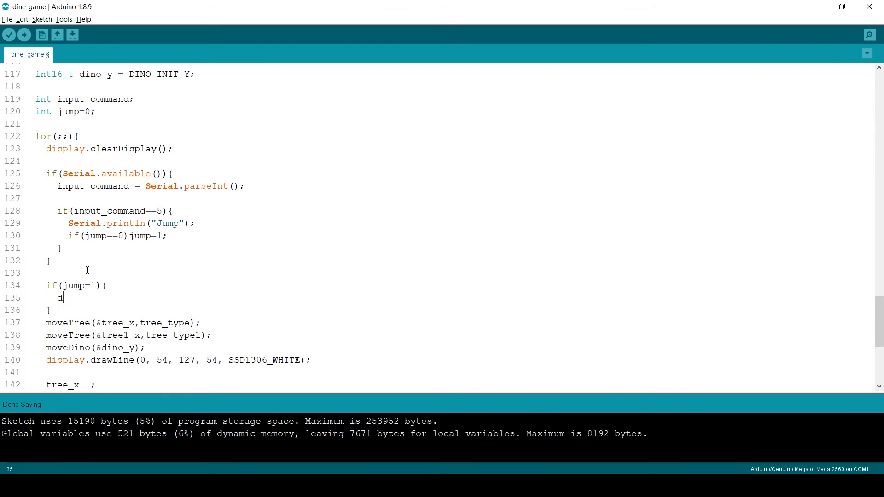
type("ino_y")
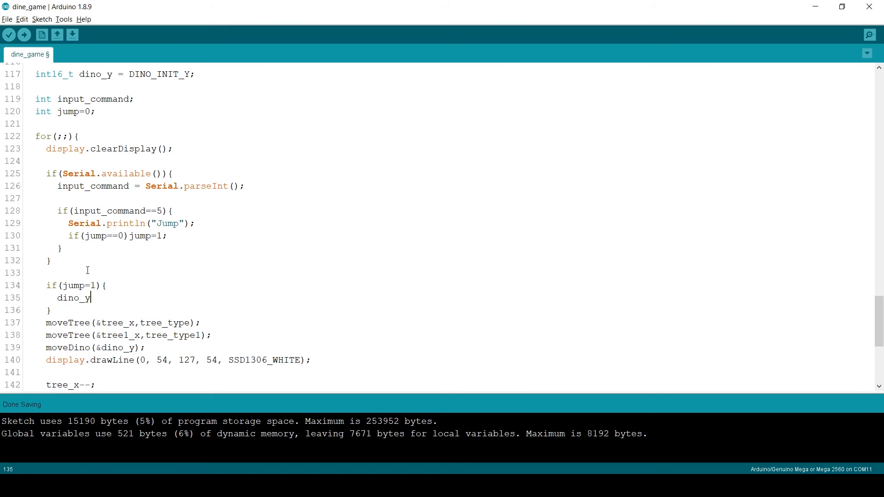
type("--;")
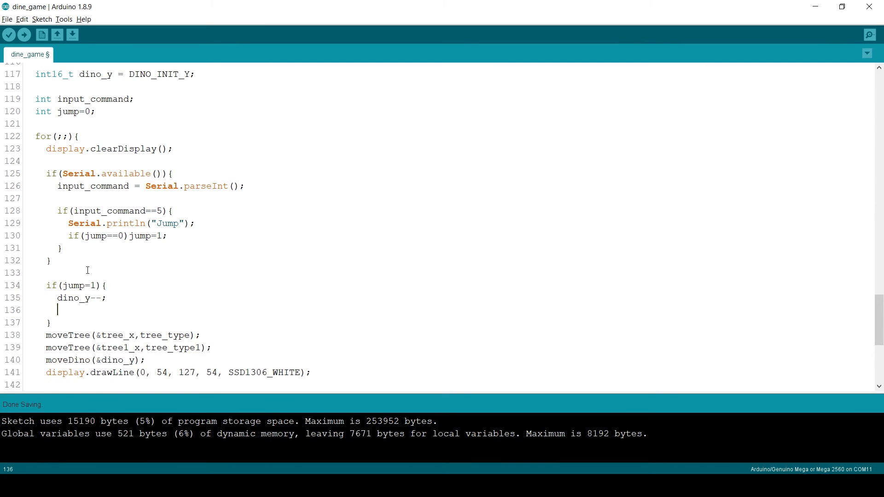
Set jump to 2 when dino_y reaches the peak, add the else branch, and upload
type("if(")
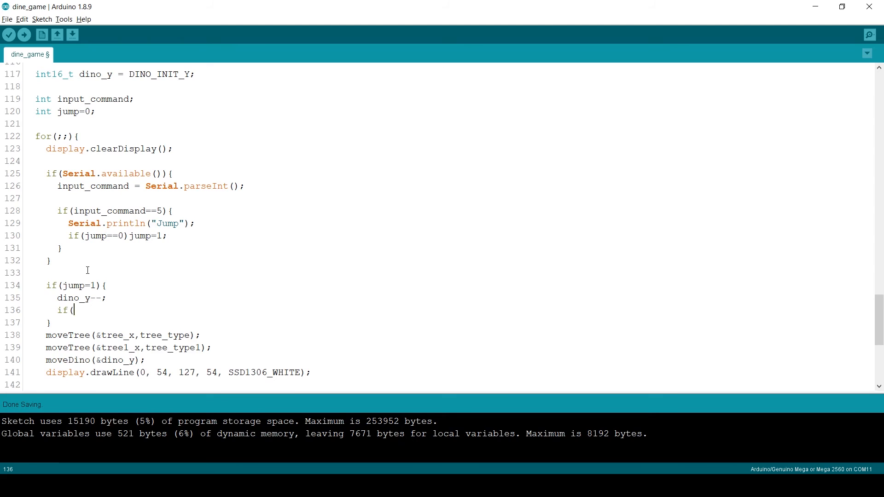
type("dino_y==(DINO_INIT)")
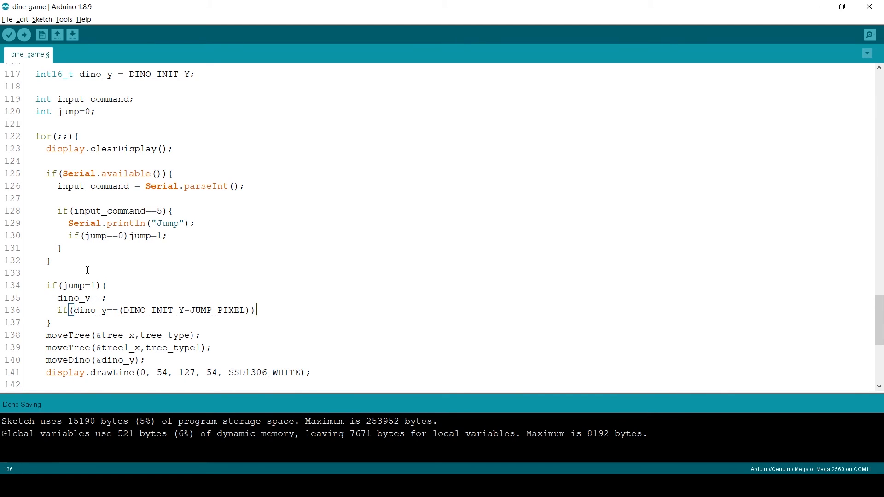
type("{")
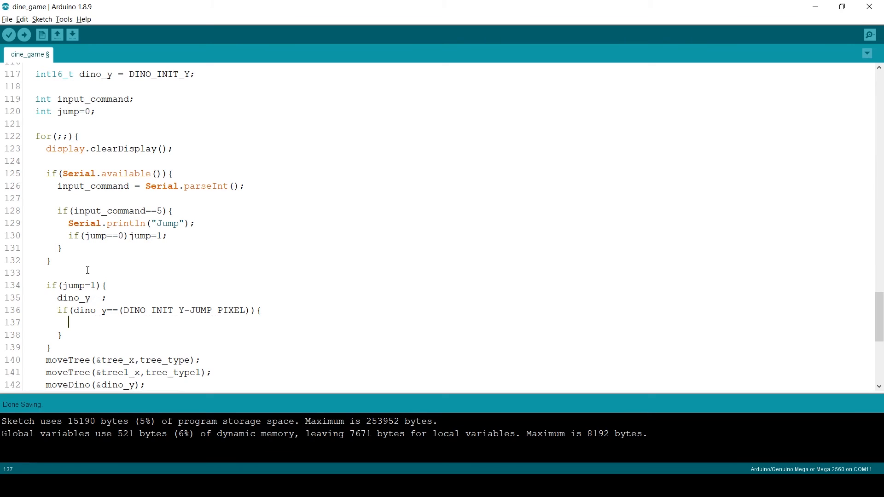
type("jump")
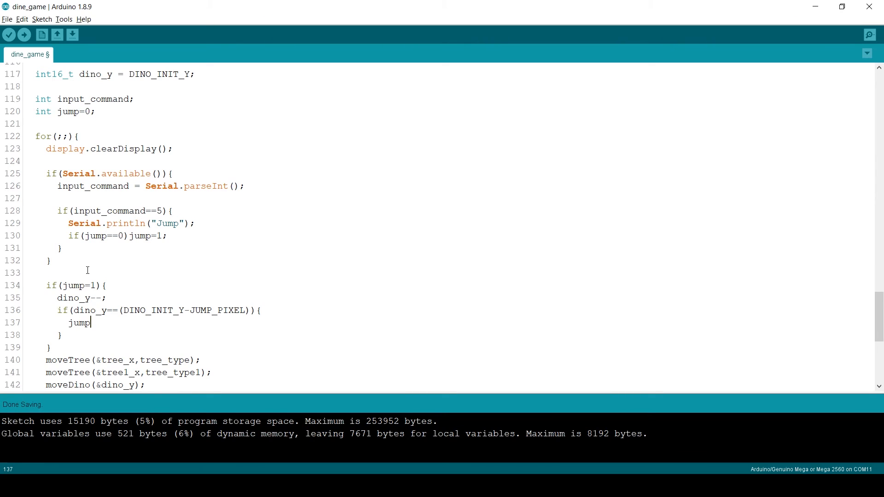
type("=")
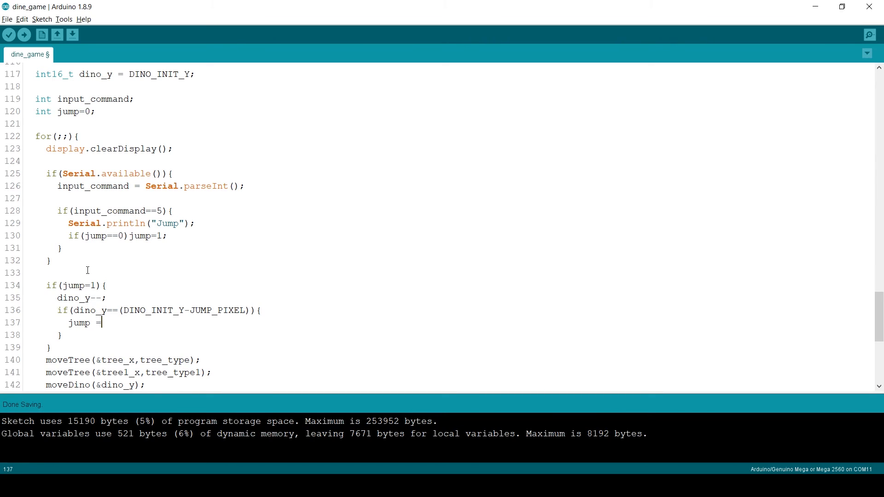
type("2;")
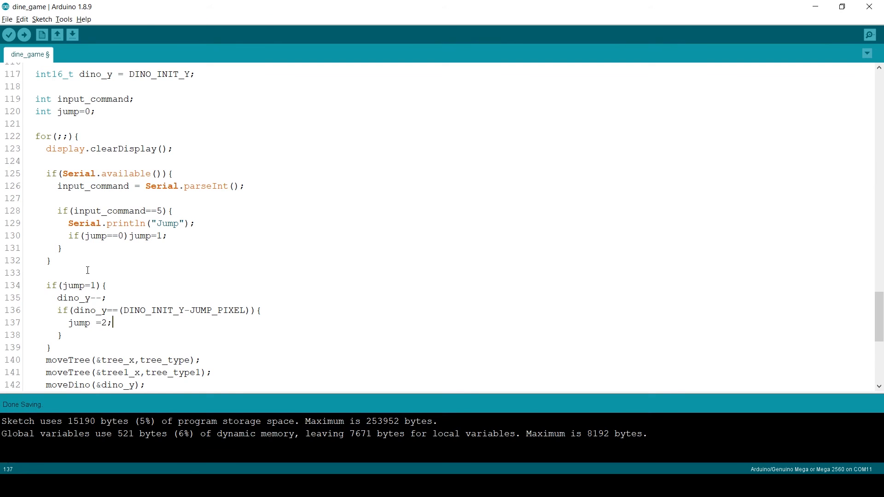
scroll("down", 3)
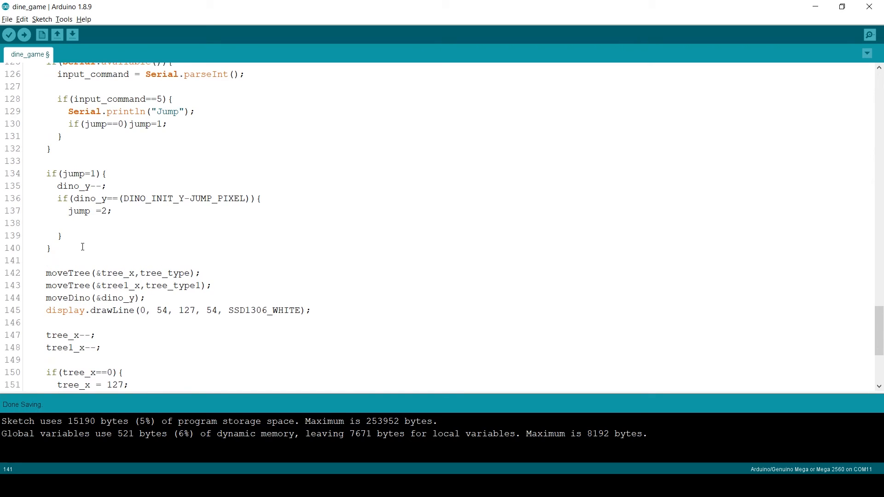
type("else if(jump==2){")
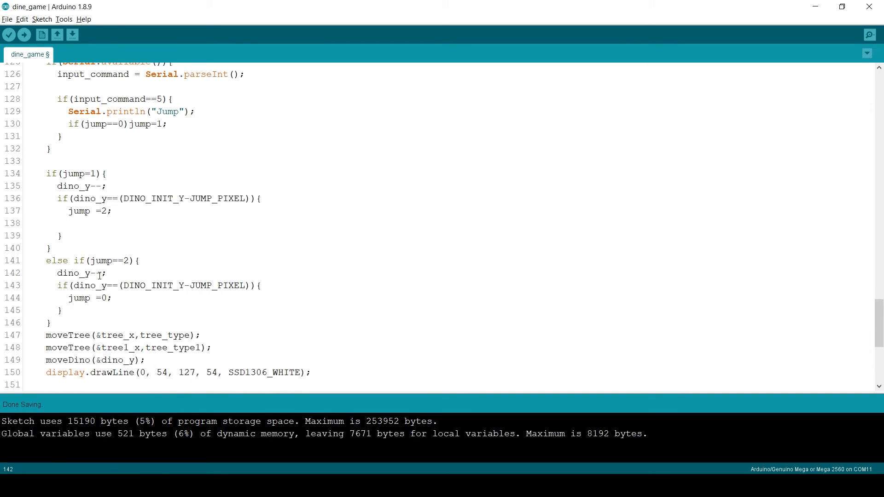
left_click(870, 34)
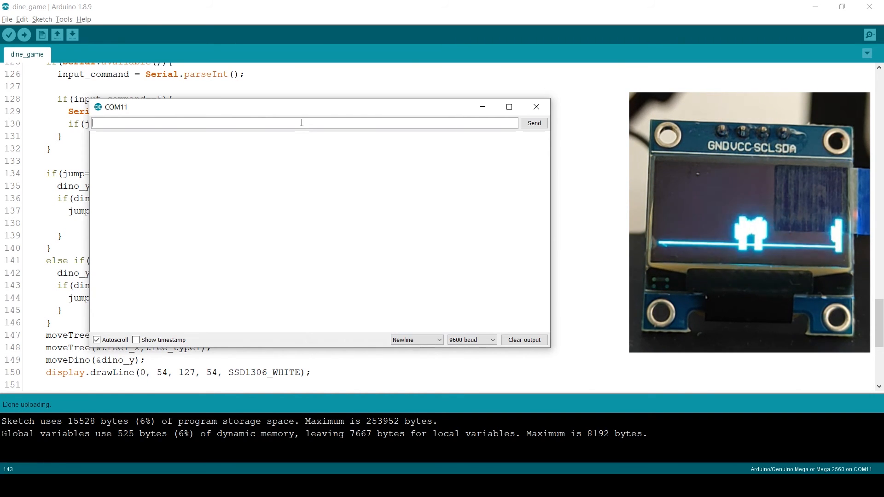
Fix the landing condition on line 143, re-upload, and send jump command 5 again
left_click(535, 106)
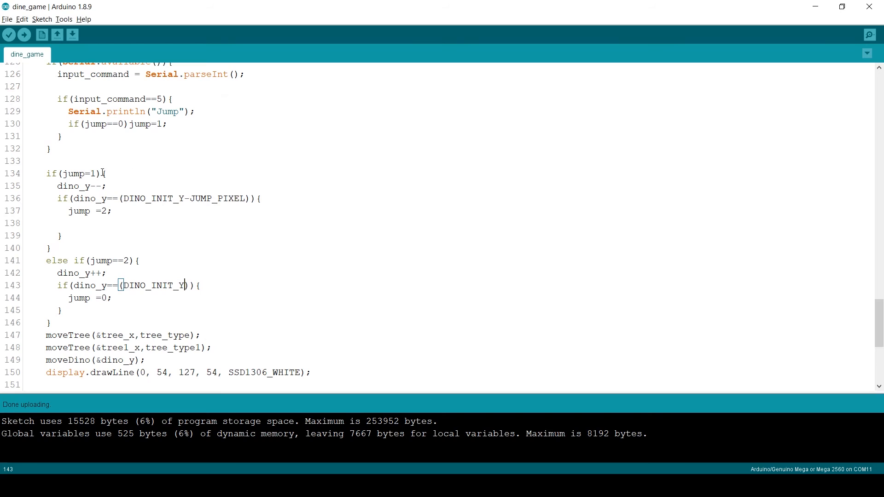
left_click(98, 173)
type("=")
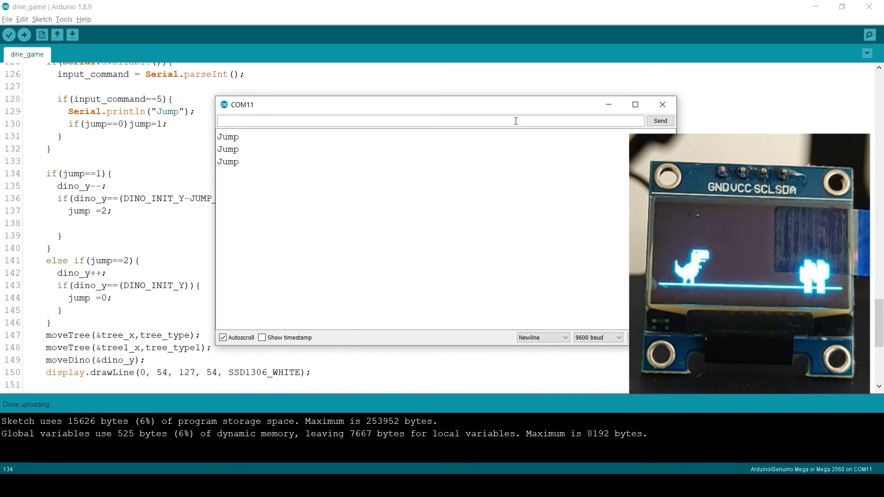
left_click(662, 105)
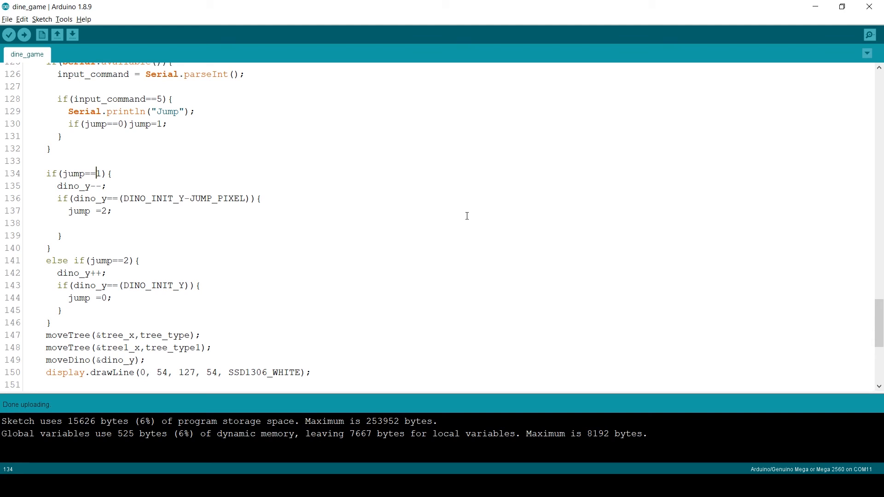
mouse_move(316, 230)
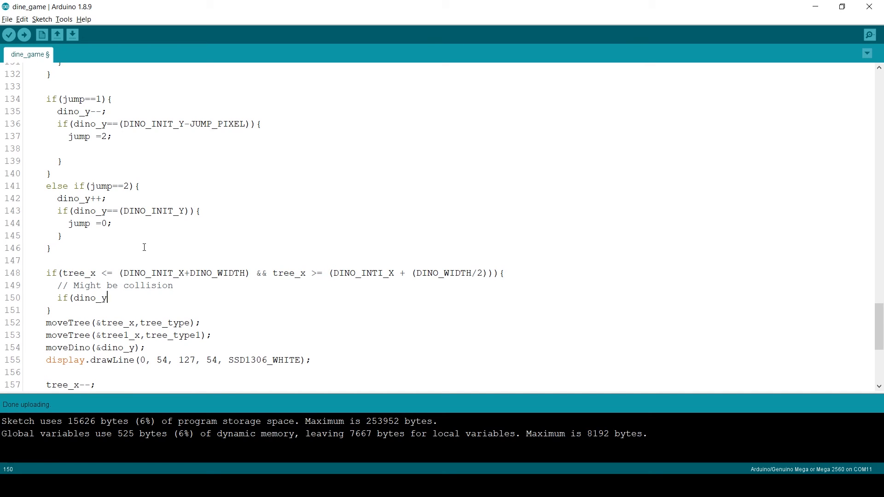
Add a collision check (dino_y >= DINO_INIT_Y-3) printing Collision Happened, then upload
type(">= (DINO_INIT_Y-3))")
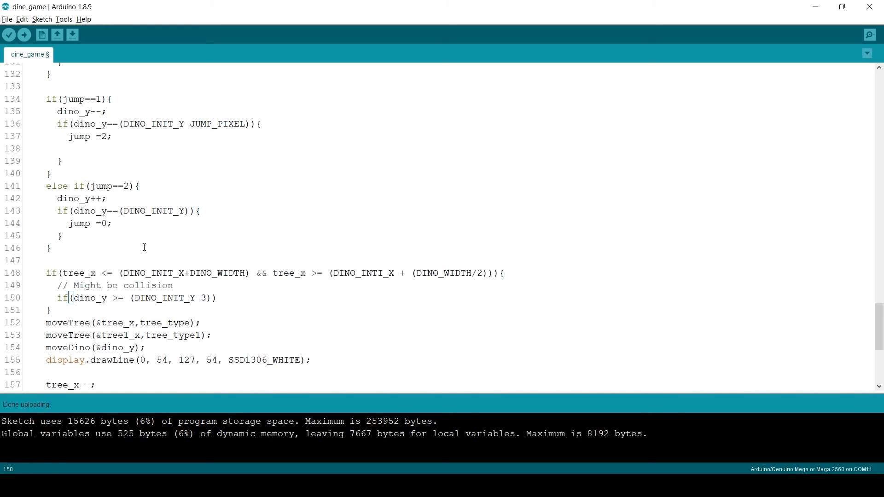
key("enter")
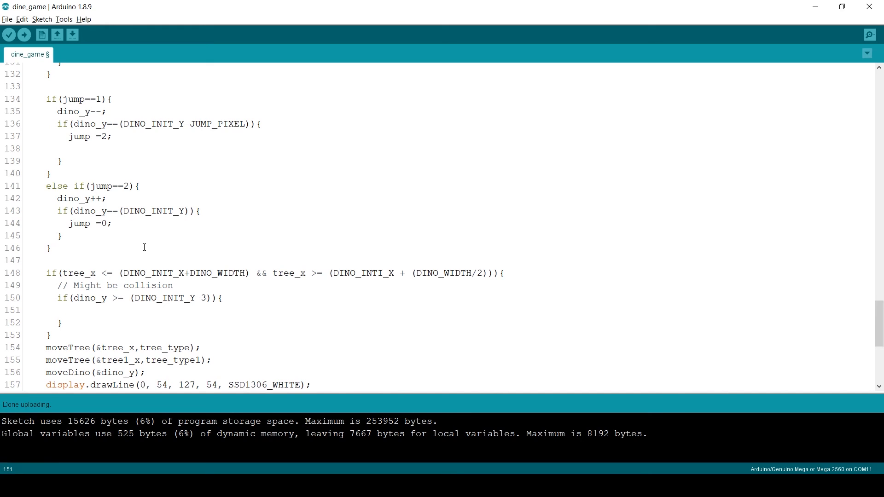
type("// Collision happened")
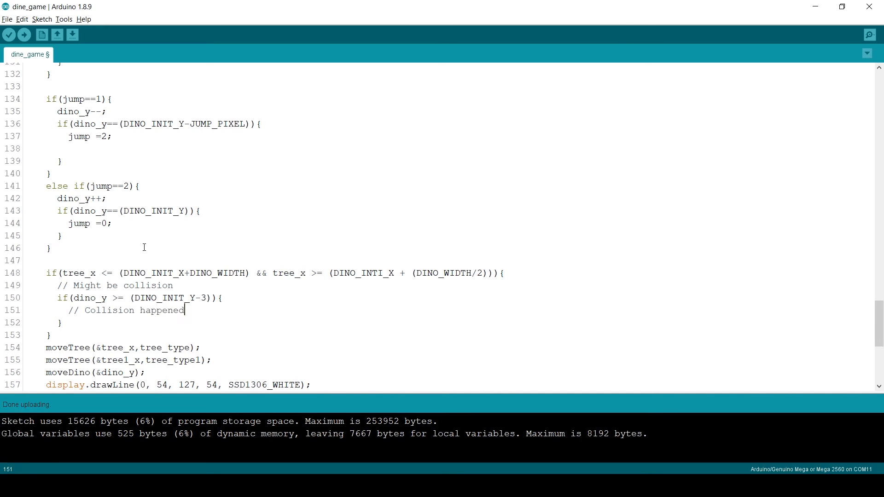
type("Serial.println(\"Collision Happened\");")
type("break;")
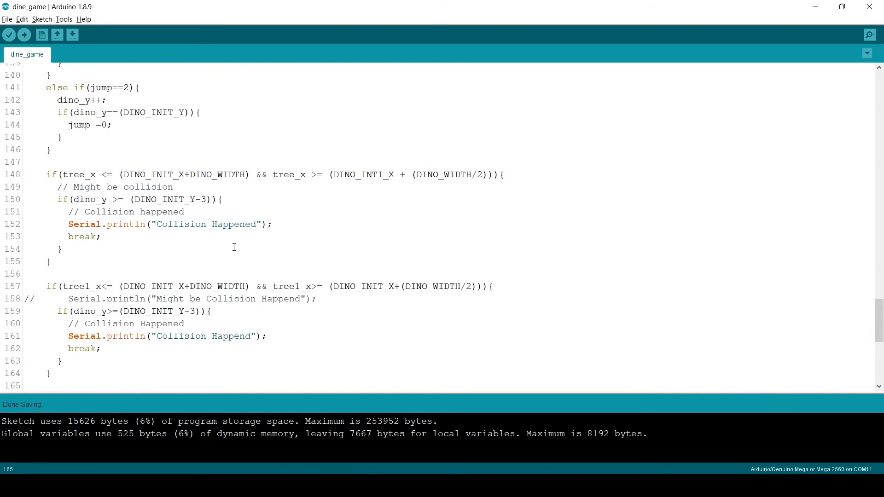
left_click(8, 35)
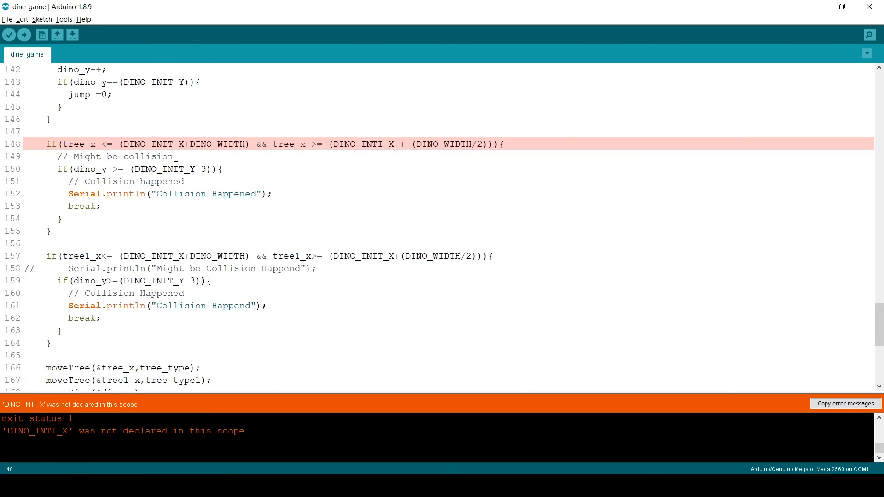
Upload the sketch with DINO_INIT_X fixed, send 5 in Serial Monitor, and confirm Collision Happened
left_click(25, 35)
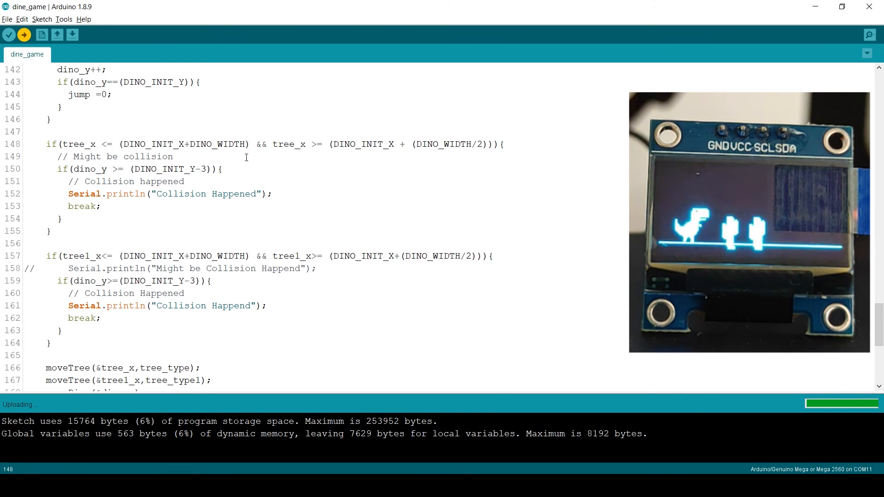
left_click(869, 35)
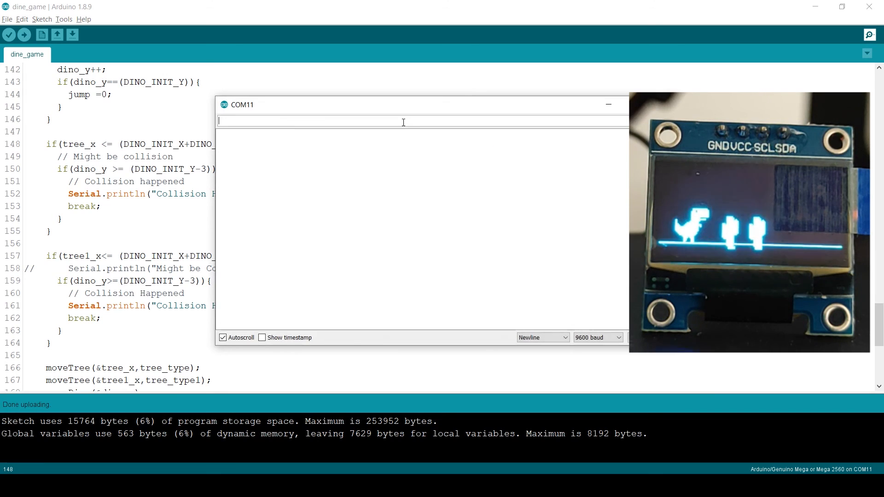
type("5")
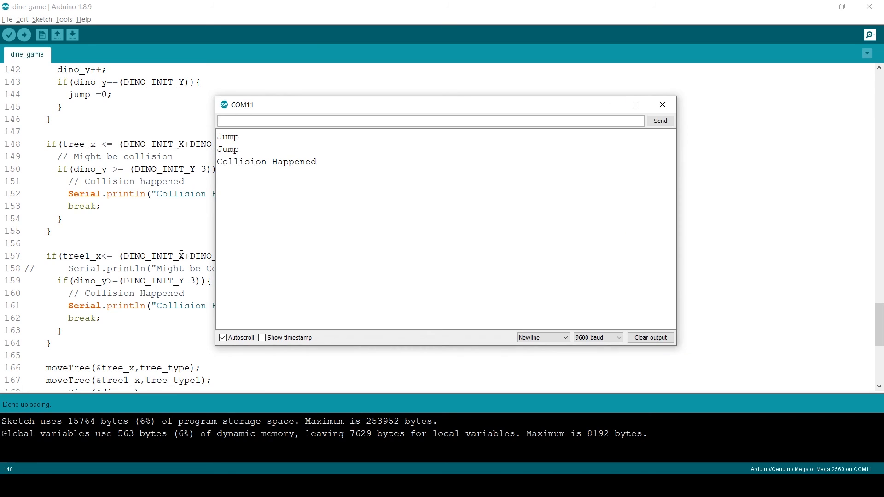
left_click(662, 105)
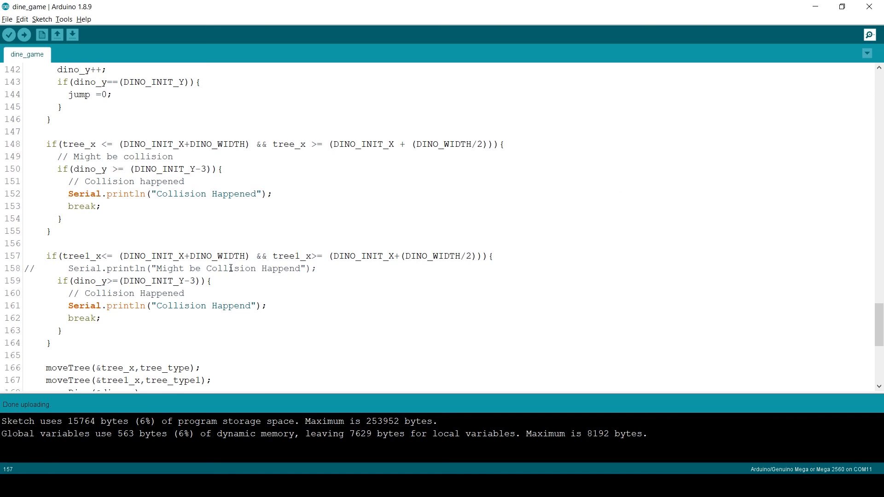
scroll("down", 3)
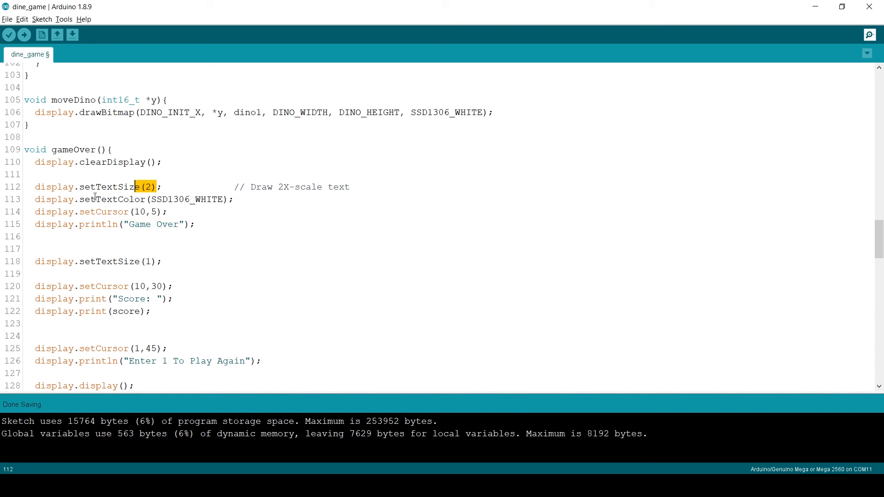
Add an int score=0 parameter to the gameOver() function
double_click(188, 199)
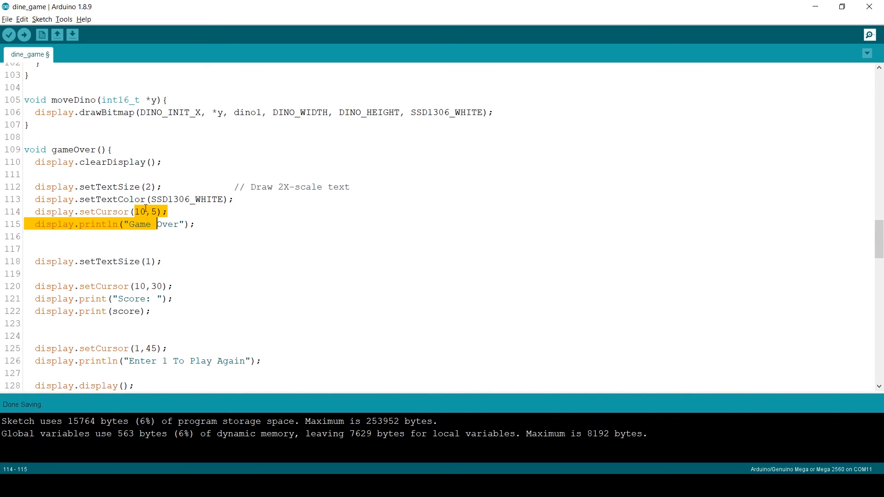
scroll("down", 3)
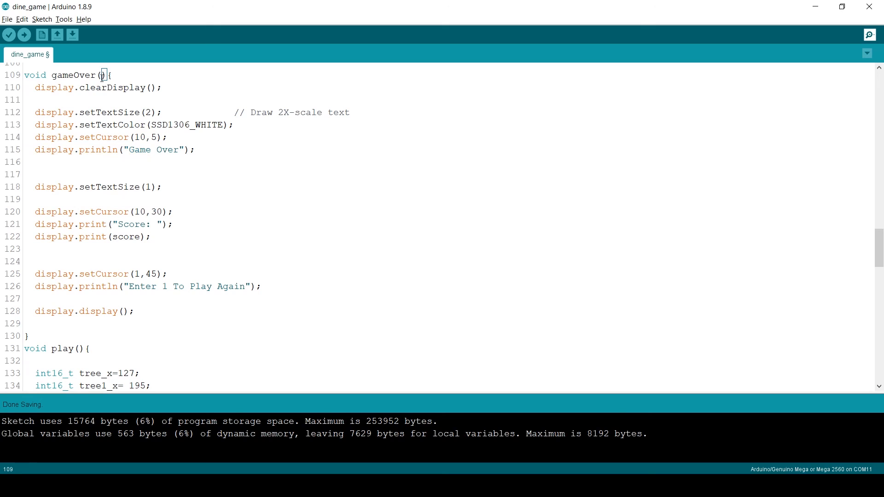
type("int")
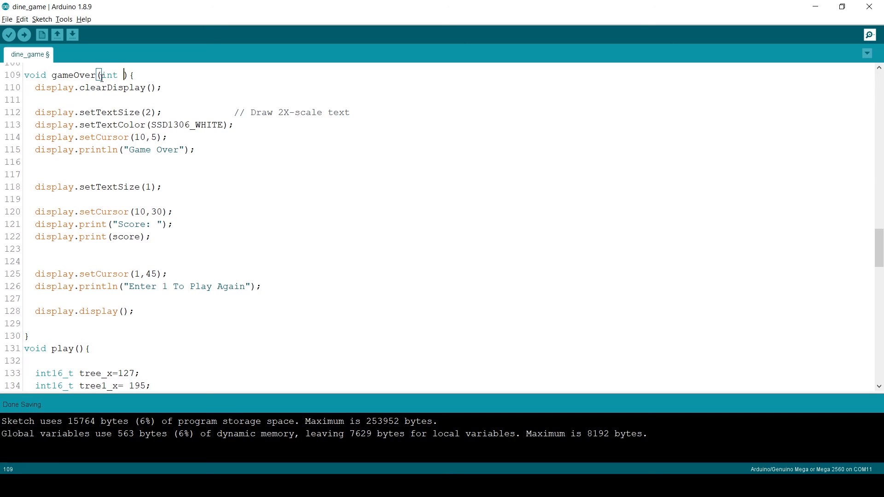
type("score")
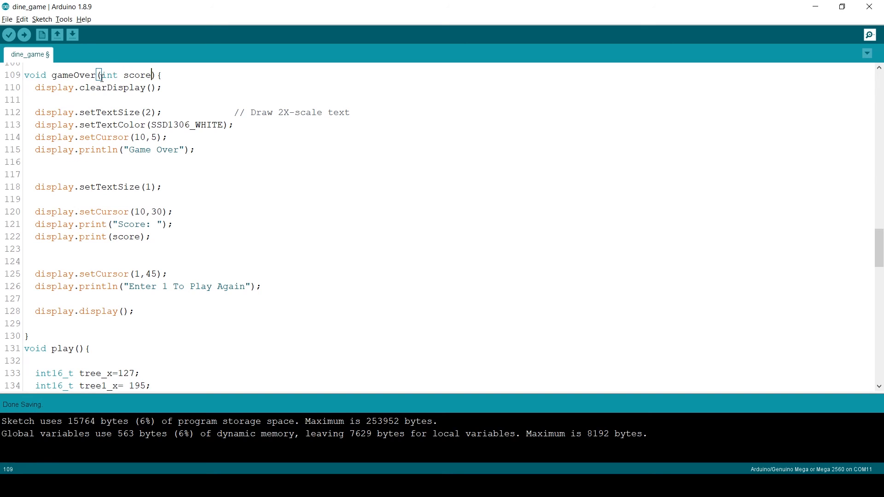
type("=0")
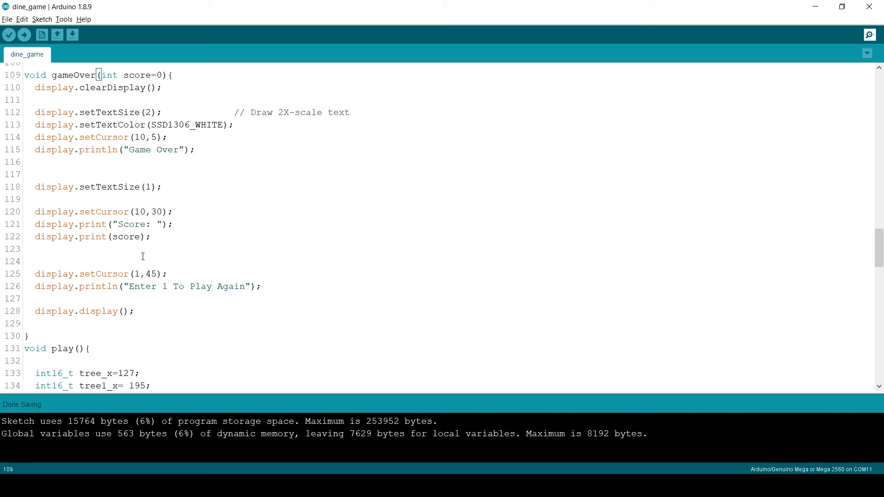
mouse_move(163, 291)
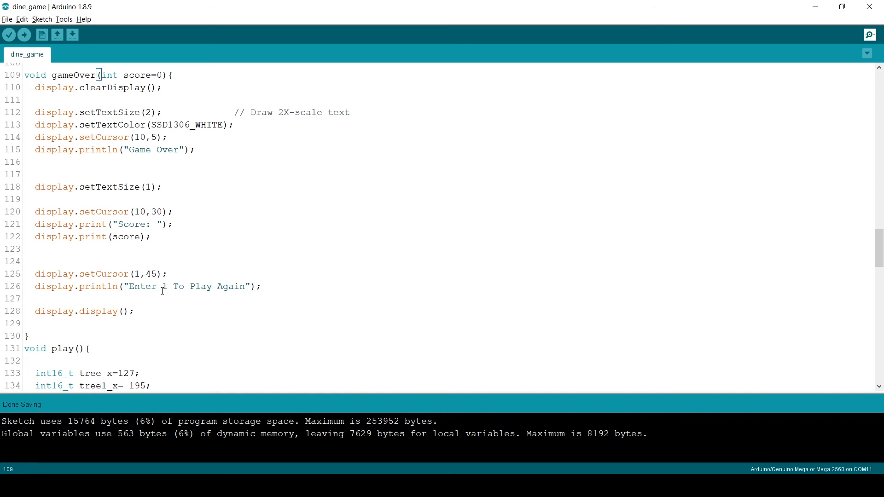
Review the 'Enter 1 To Play Again' message and upload the sketch
double_click(143, 287)
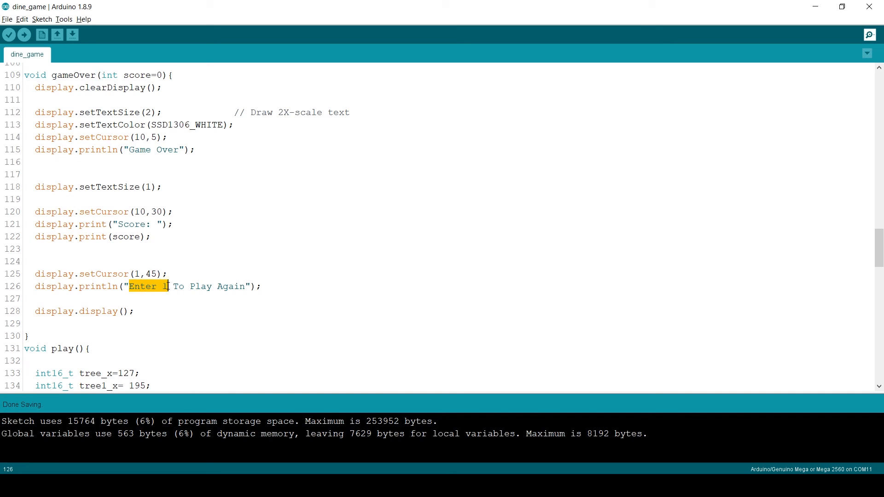
left_click_drag(168, 287, 240, 286)
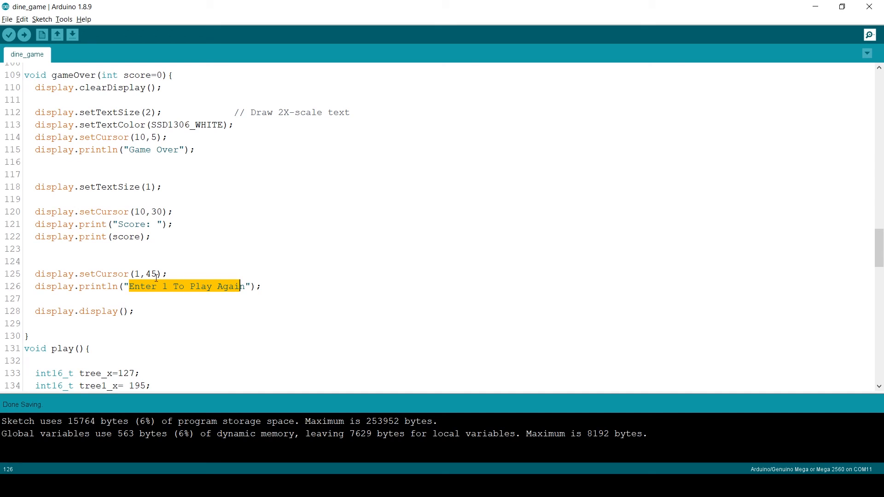
left_click(24, 34)
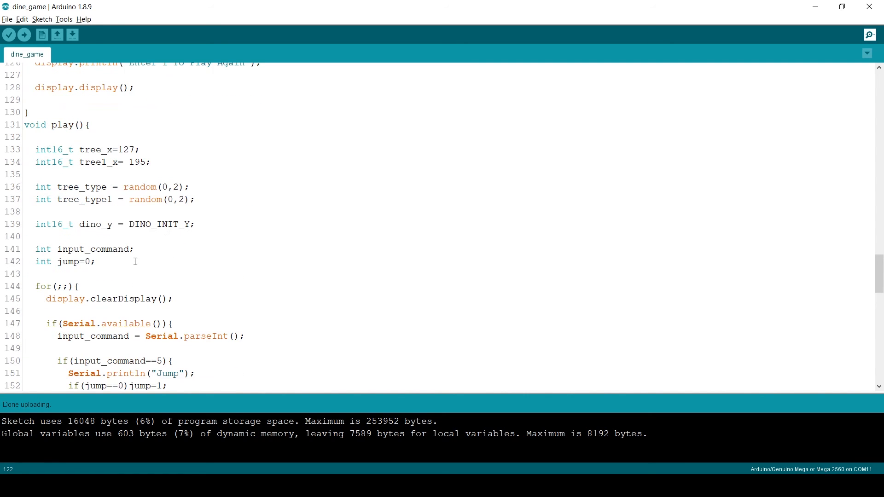
Declare int score=0 in play() and start void displayScore(int score){ above it
type("int")
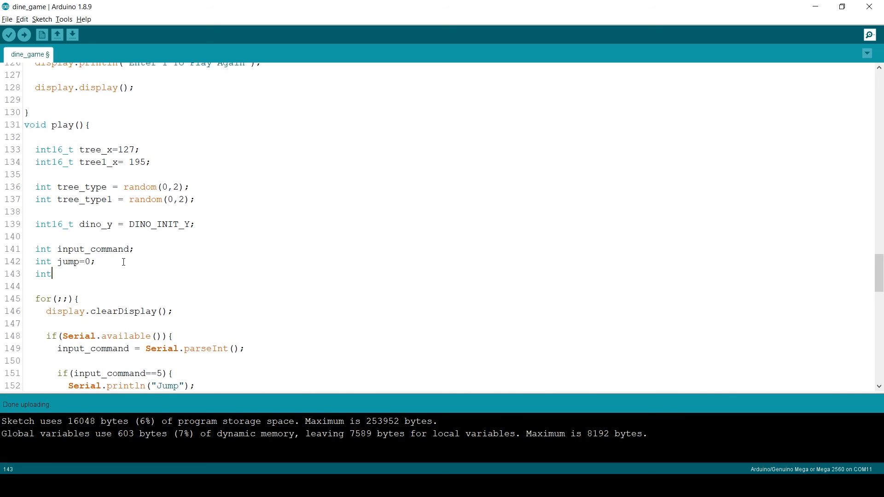
type("score=0")
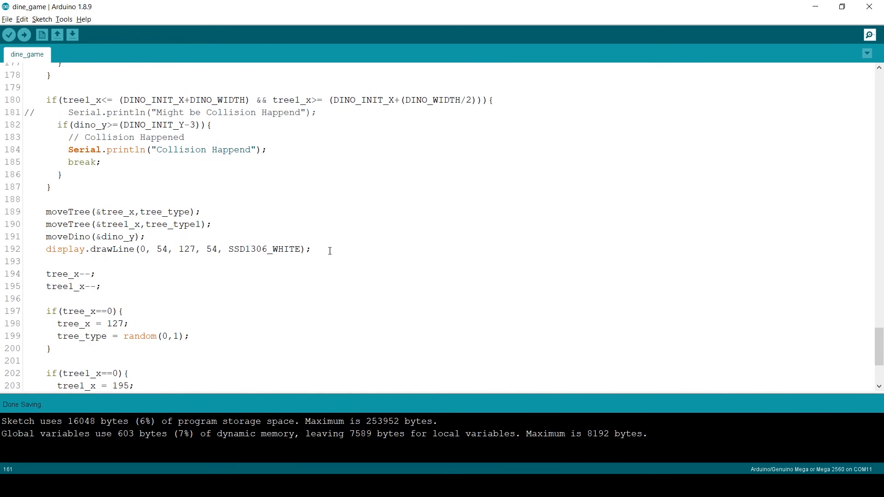
type("displaySc")
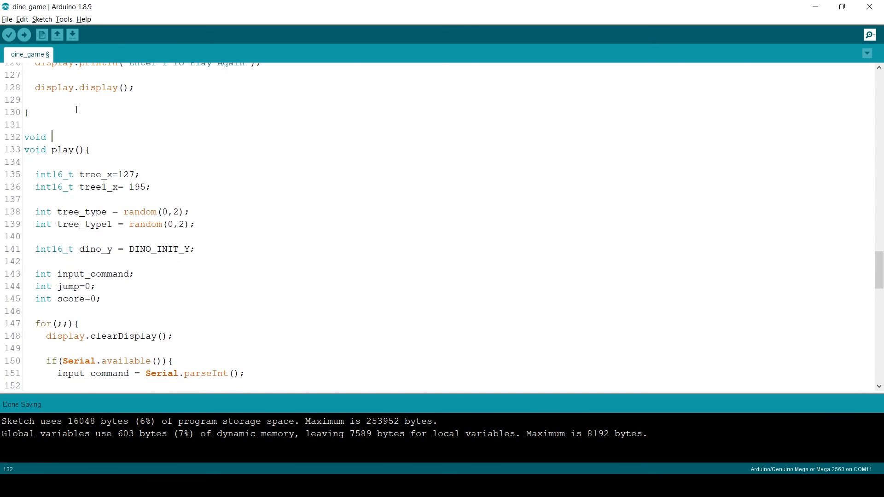
type("displayScore(int score){")
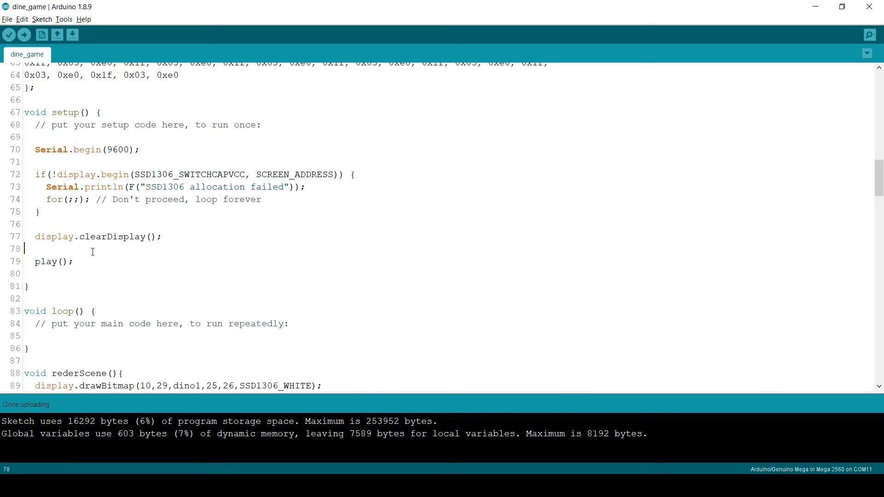
Call introMessage() in setup, change gameOver() to gameOver(score), and upload
key("enter")
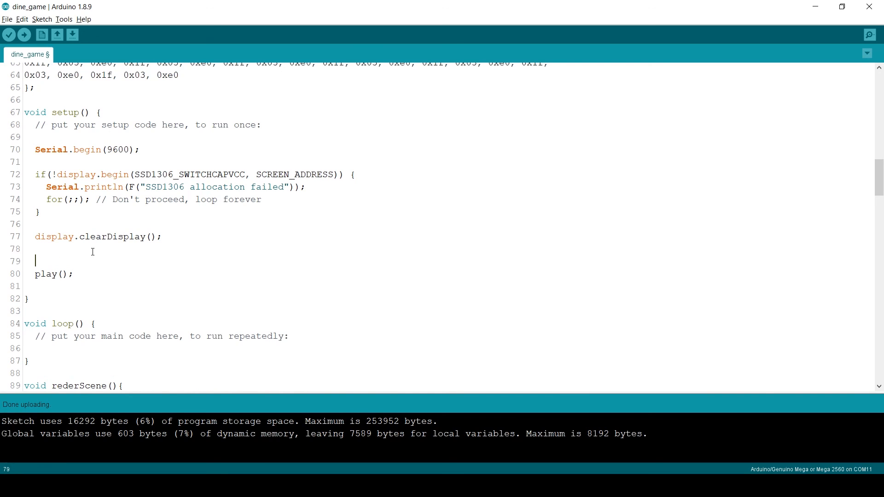
type("introMessage();")
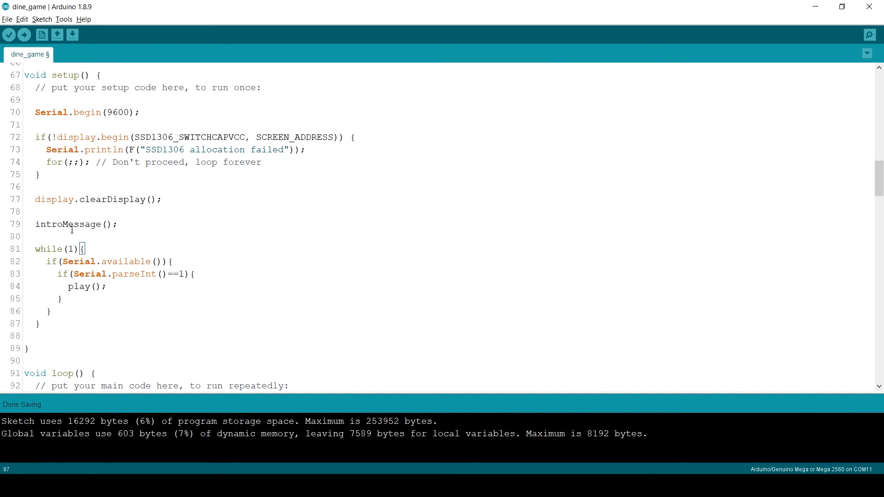
scroll("down", 3)
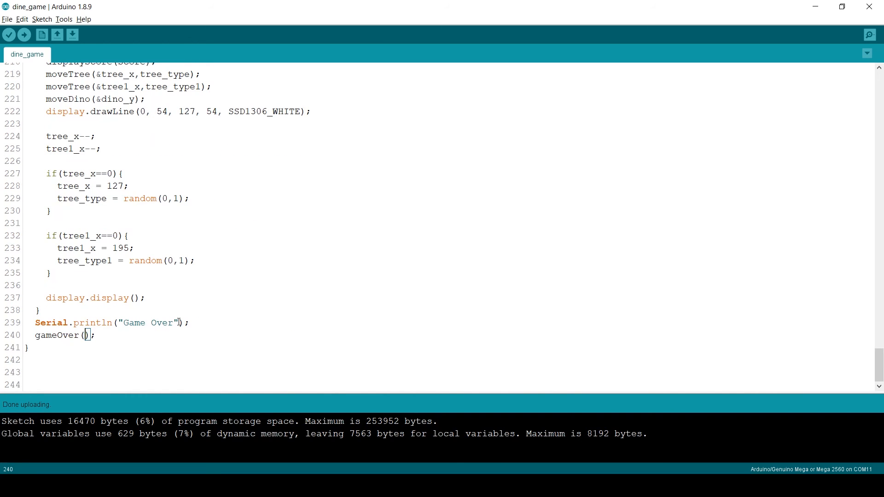
type("score")
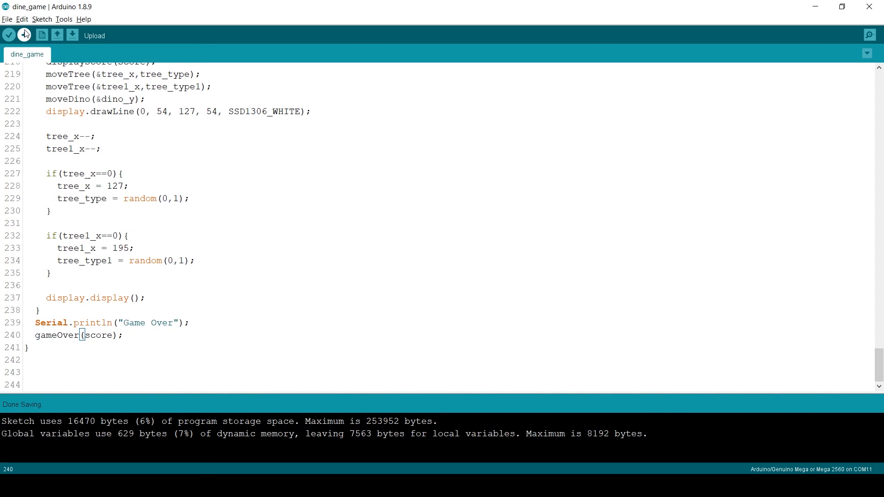
left_click(24, 35)
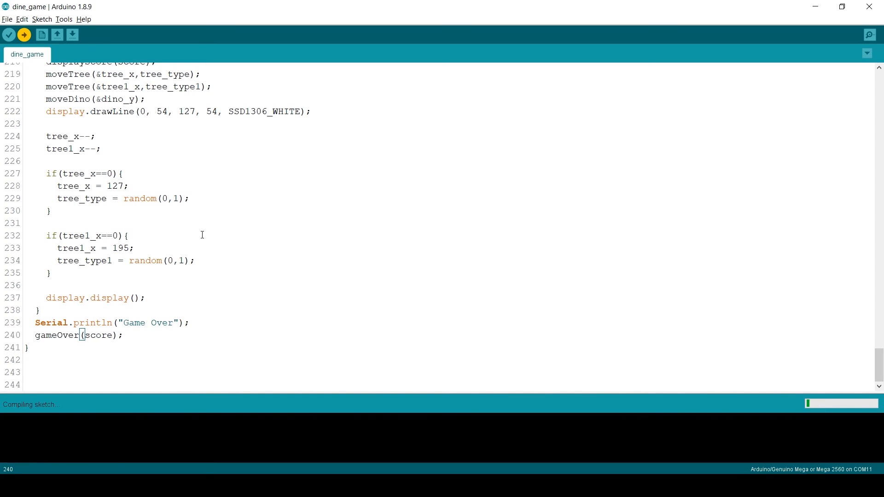